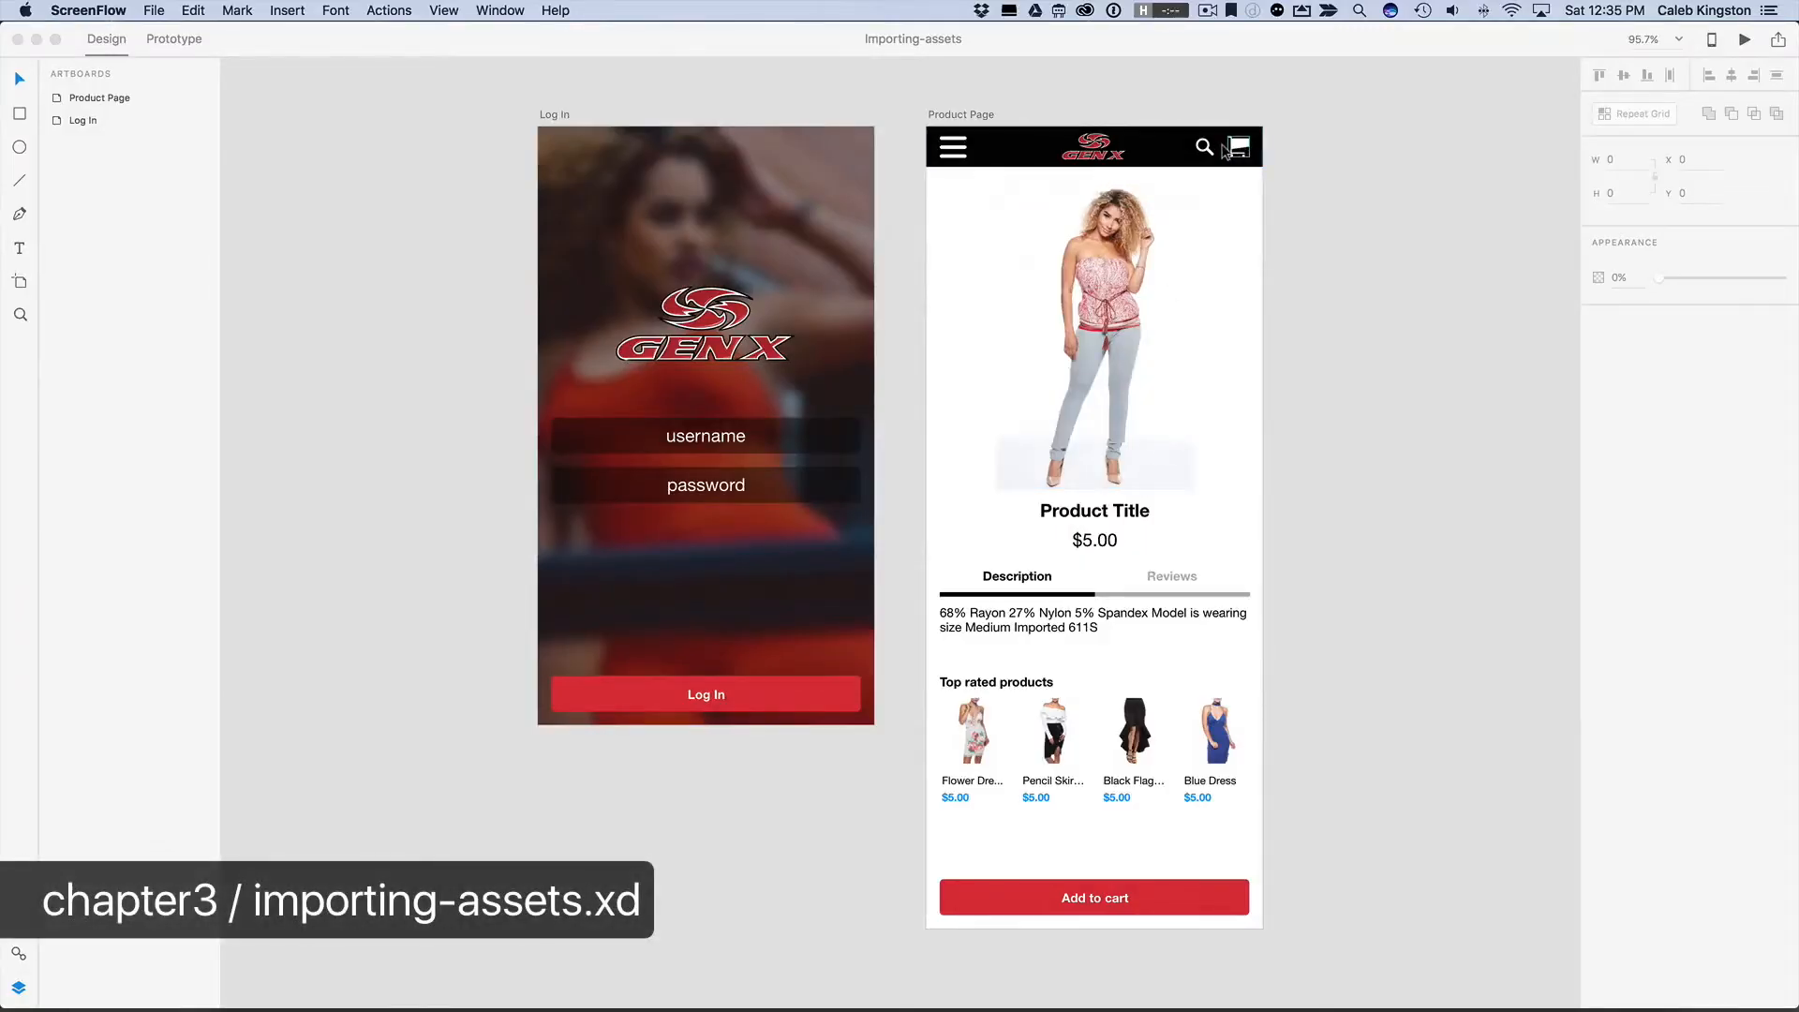
# Step: Review the product photo, then open 'Apple UI Design Resources - iOS 11.xd' from the assets folder
pyautogui.click(1136, 345)
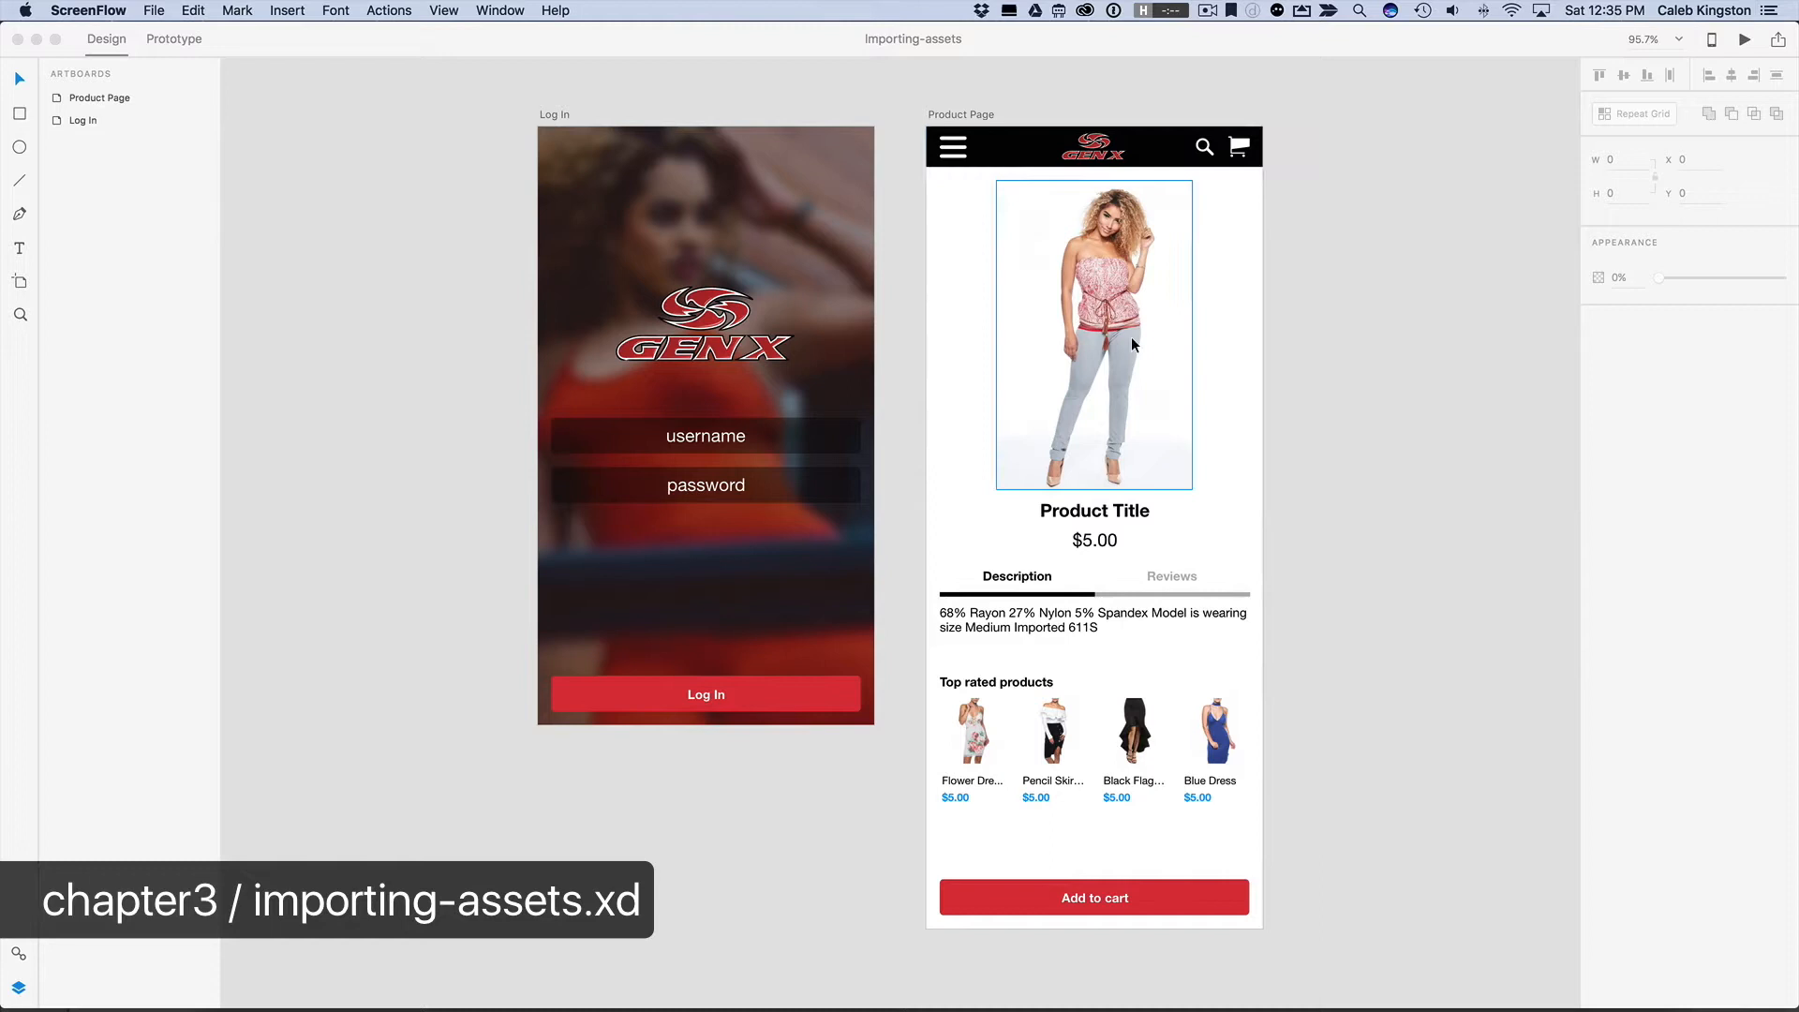
pyautogui.moveTo(1046, 416)
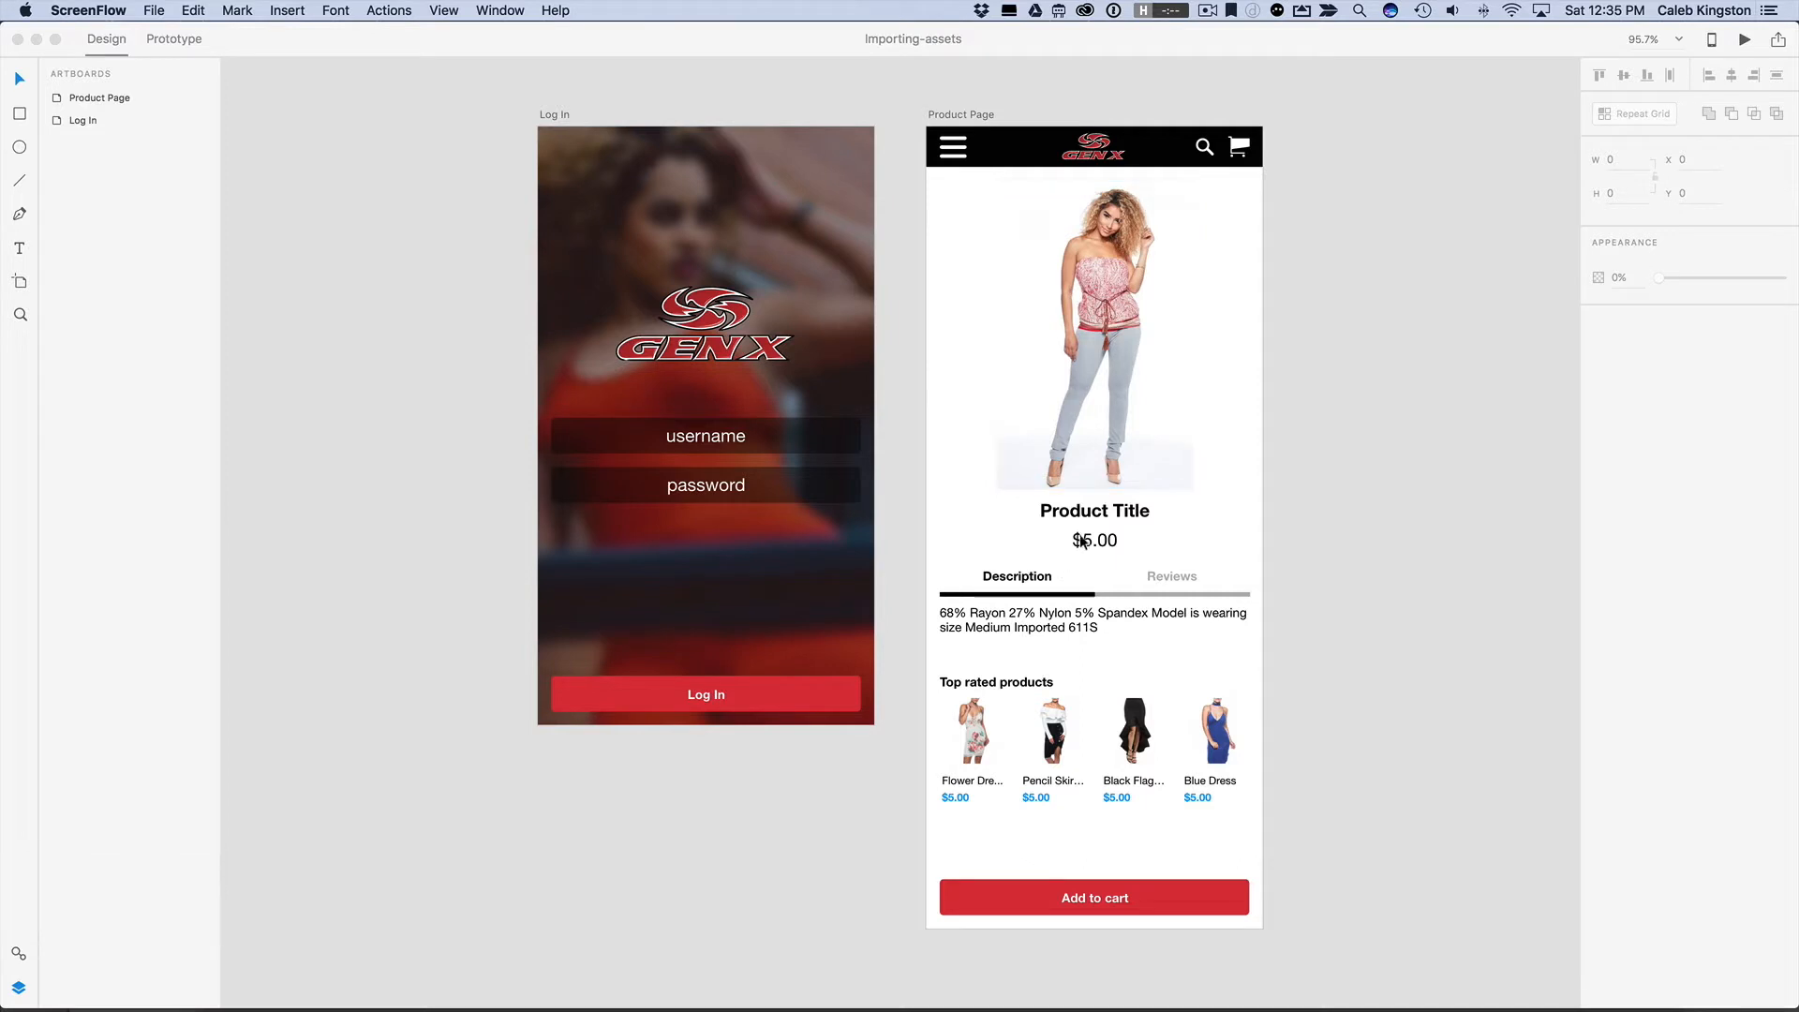
pyautogui.click(1095, 334)
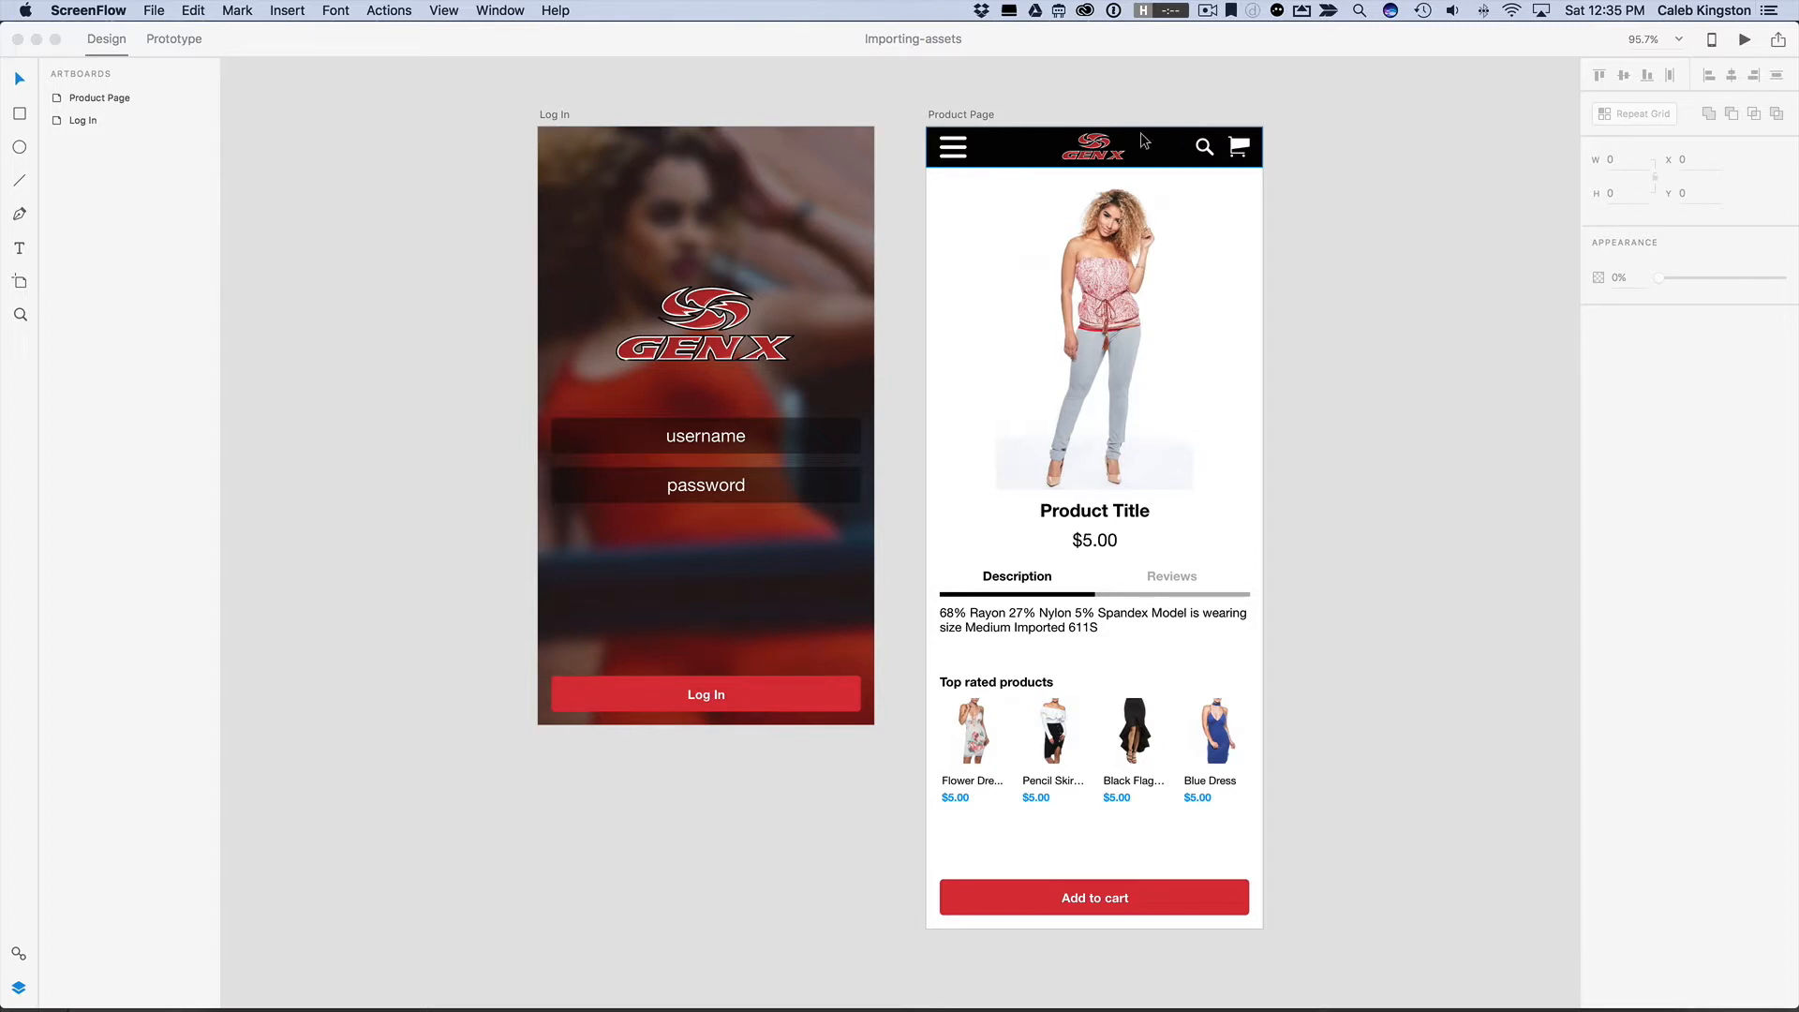
pyautogui.moveTo(1016, 141)
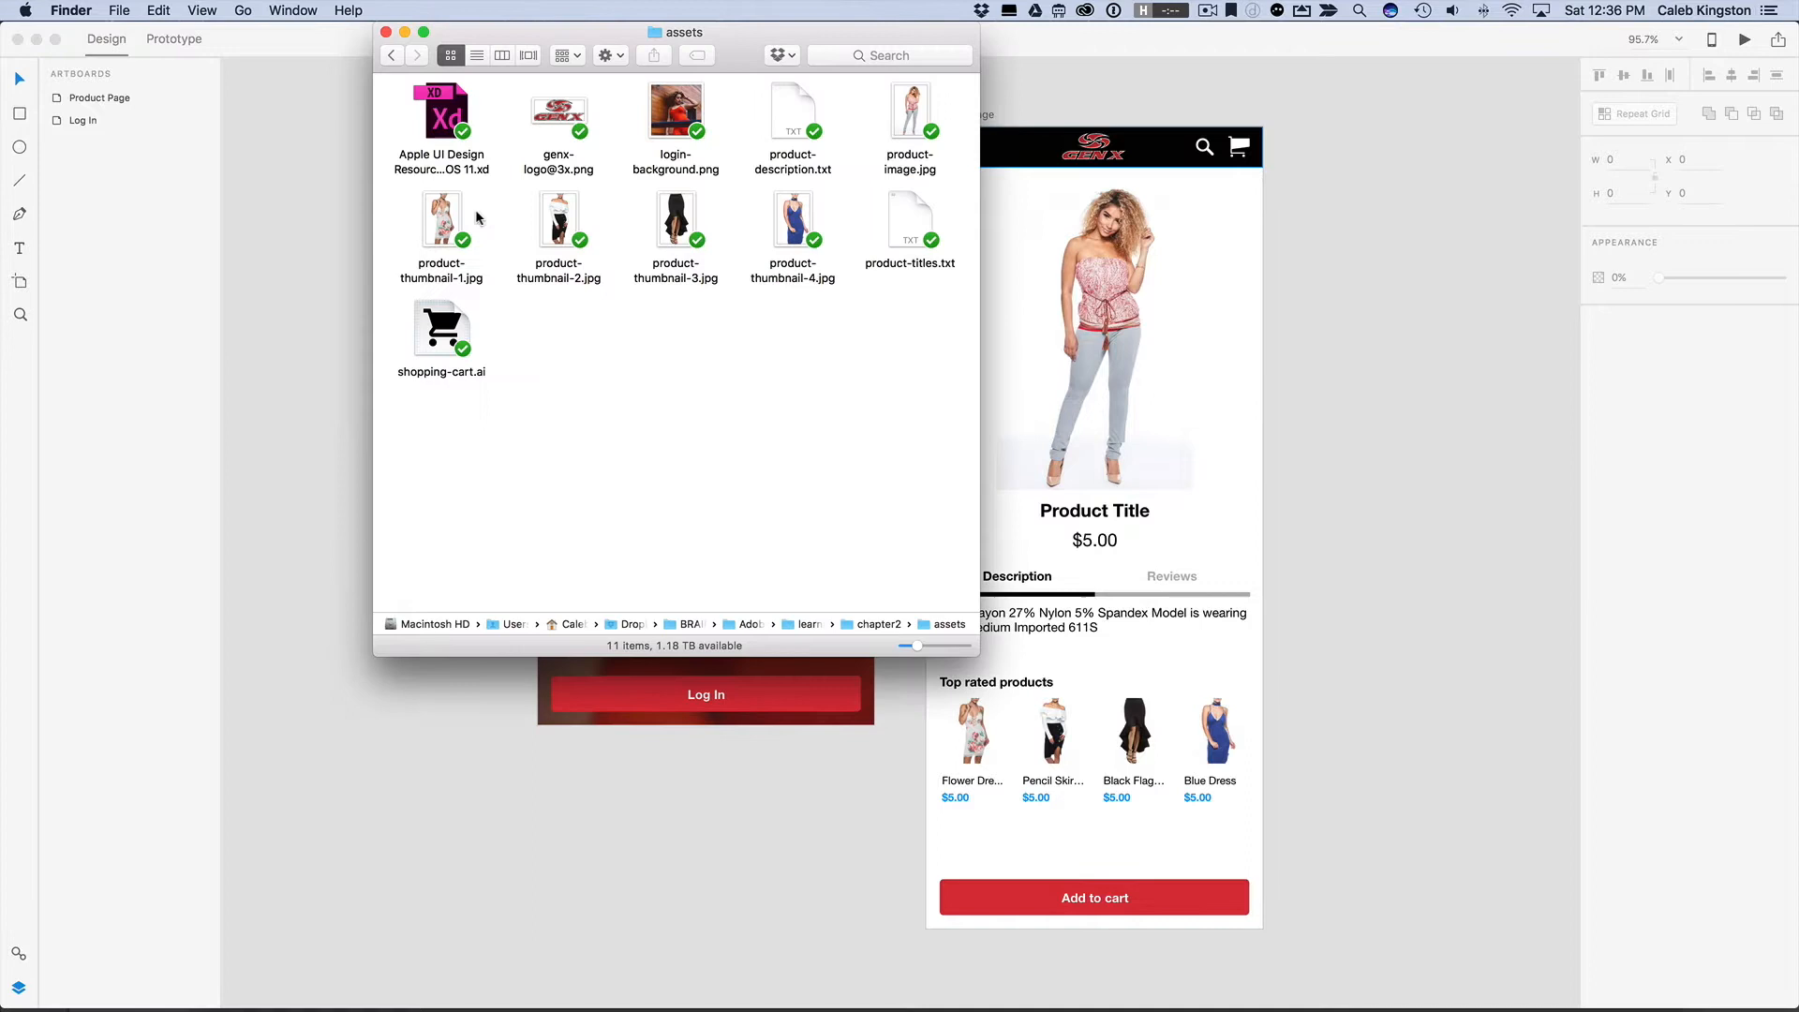
pyautogui.click(442, 113)
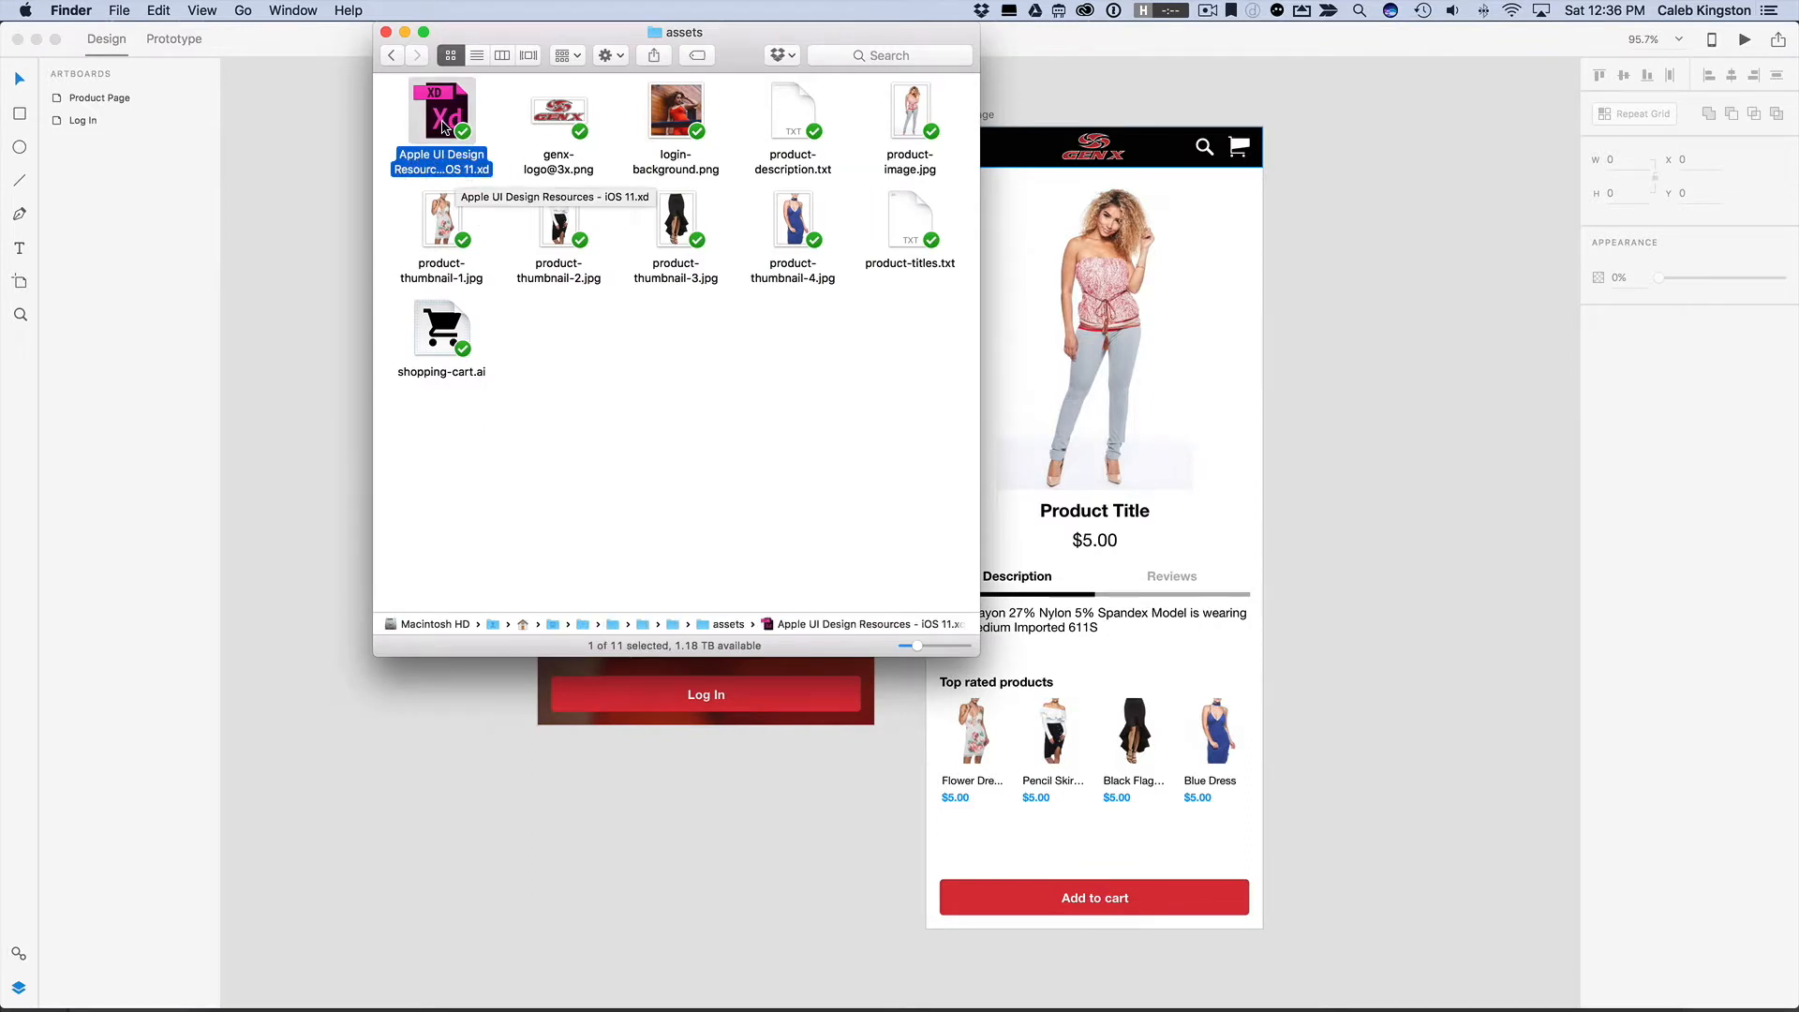
pyautogui.doubleClick(442, 109)
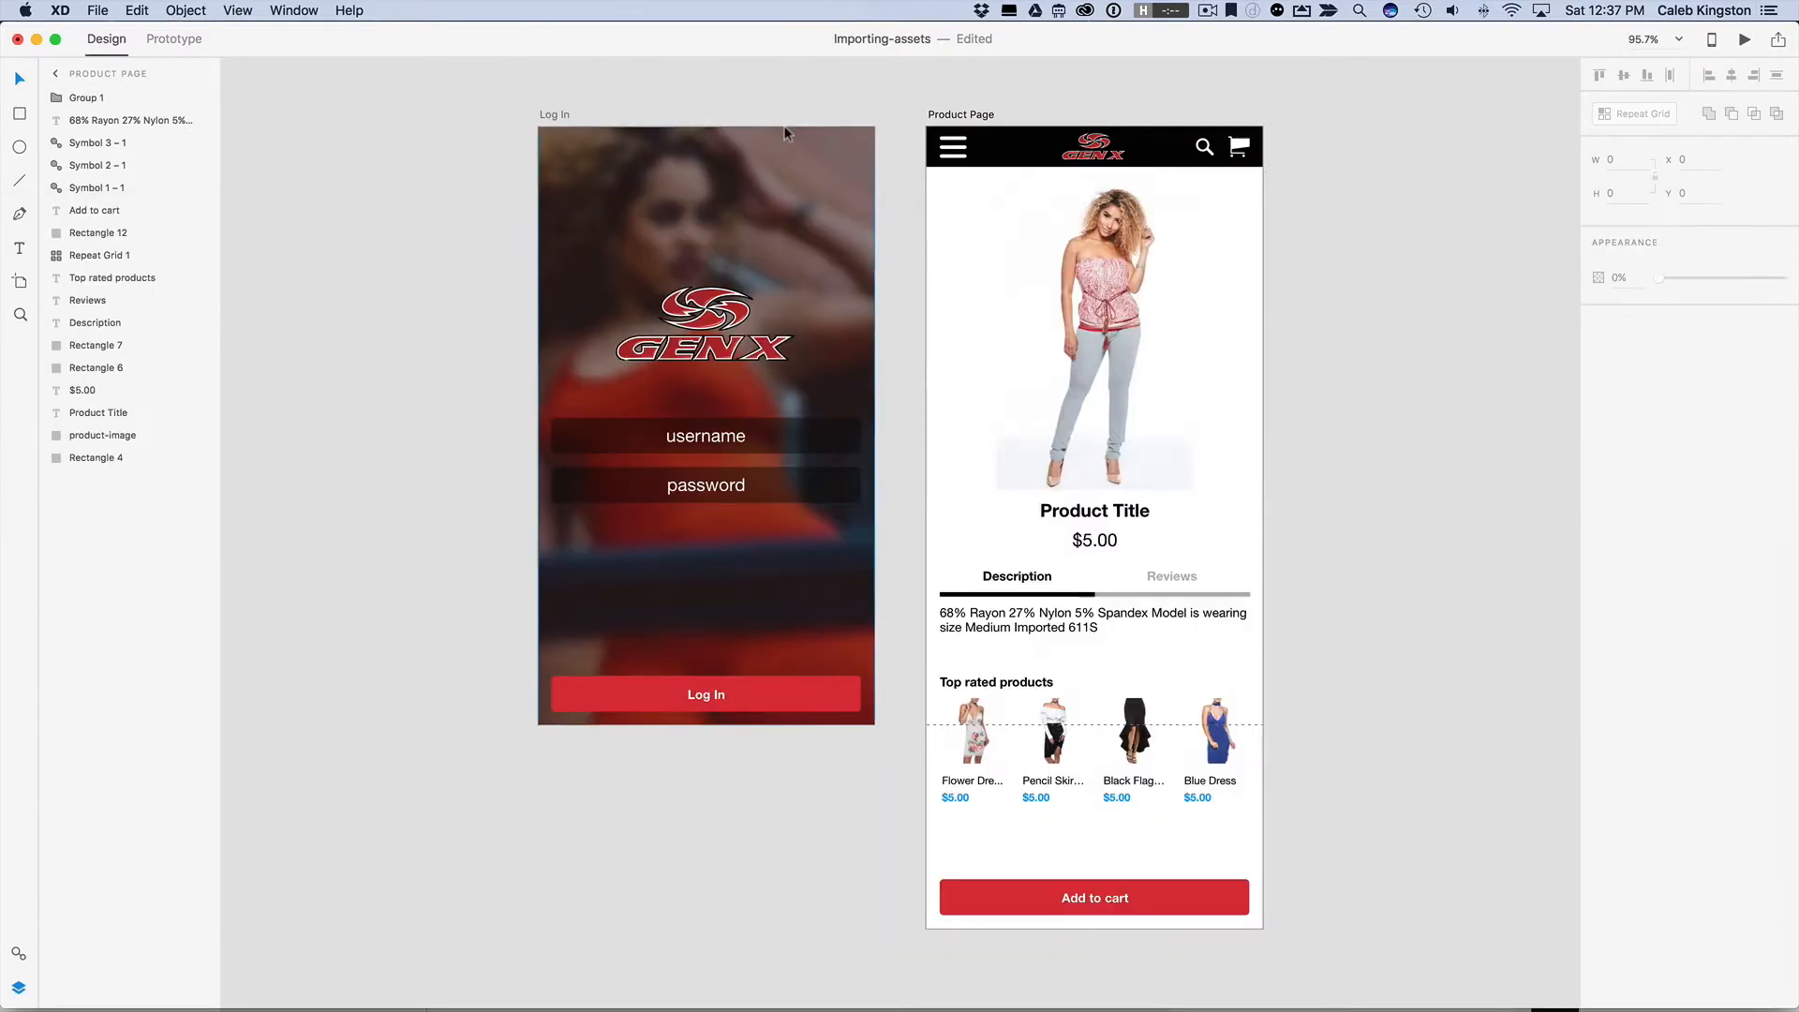
# Step: Paste the copied status bar onto the Product Page artboard and move the product content below it
pyautogui.click(961, 114)
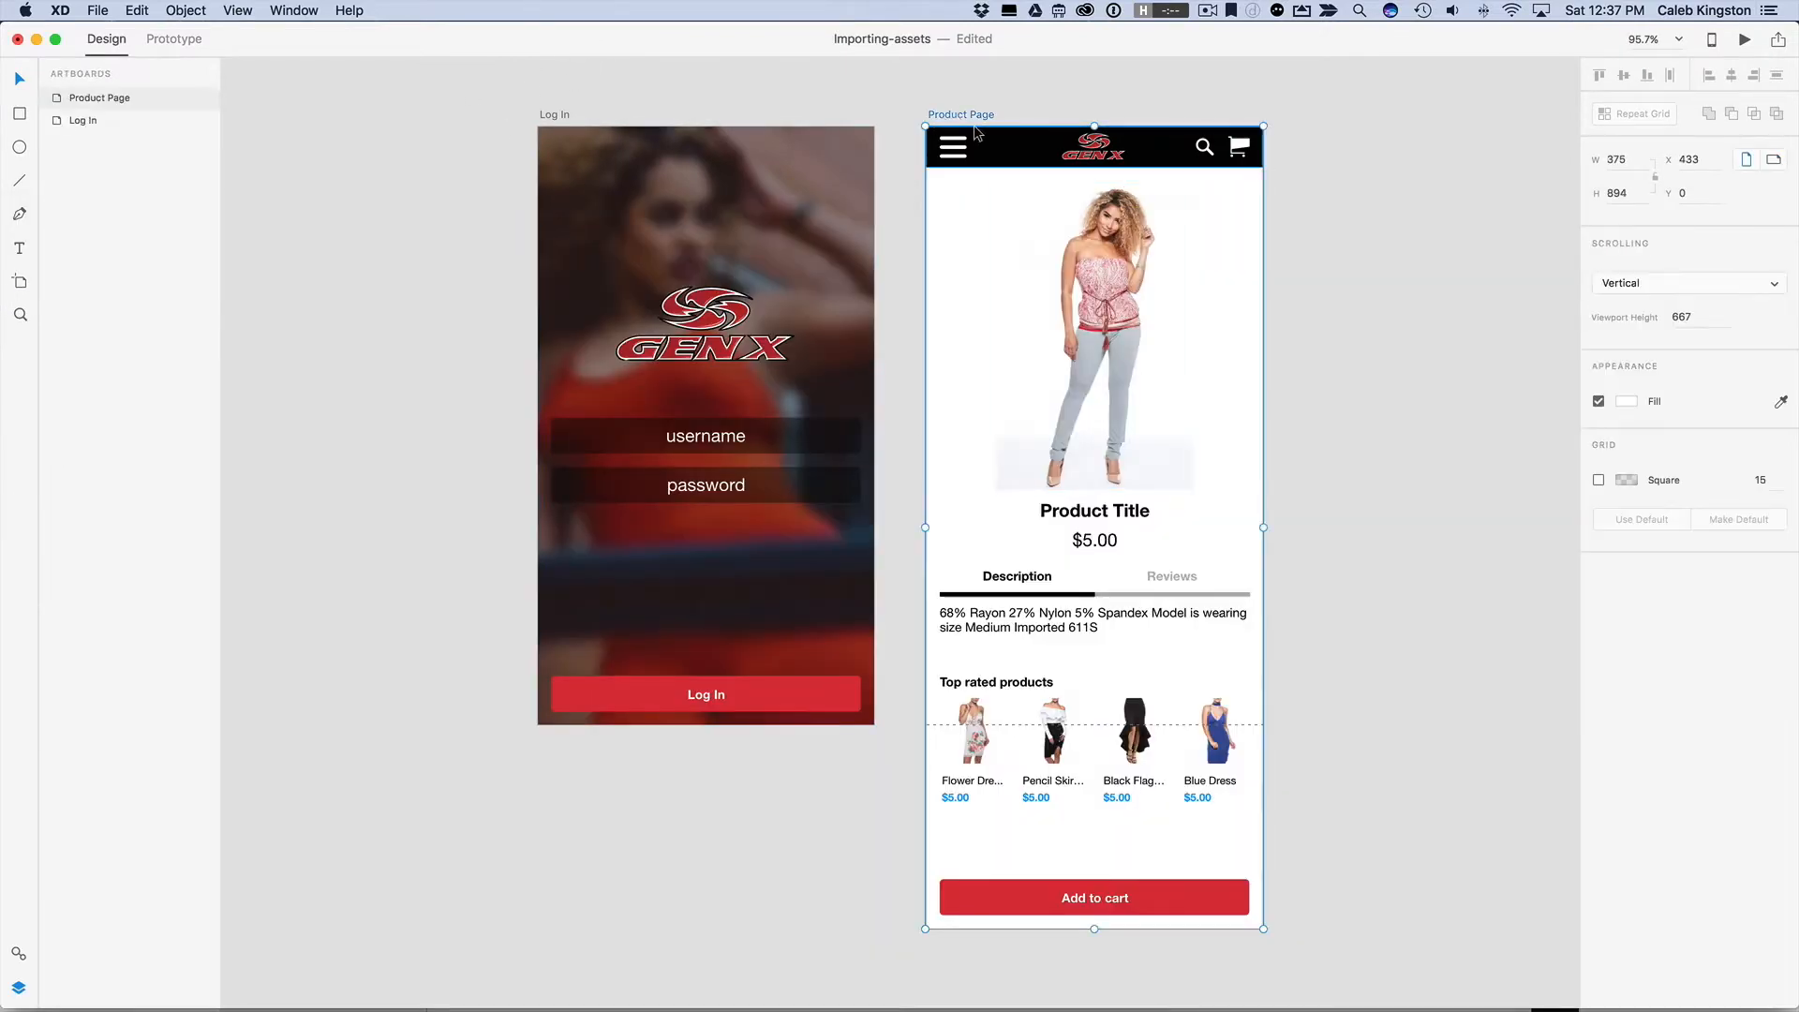
pyautogui.press('cmd+v')
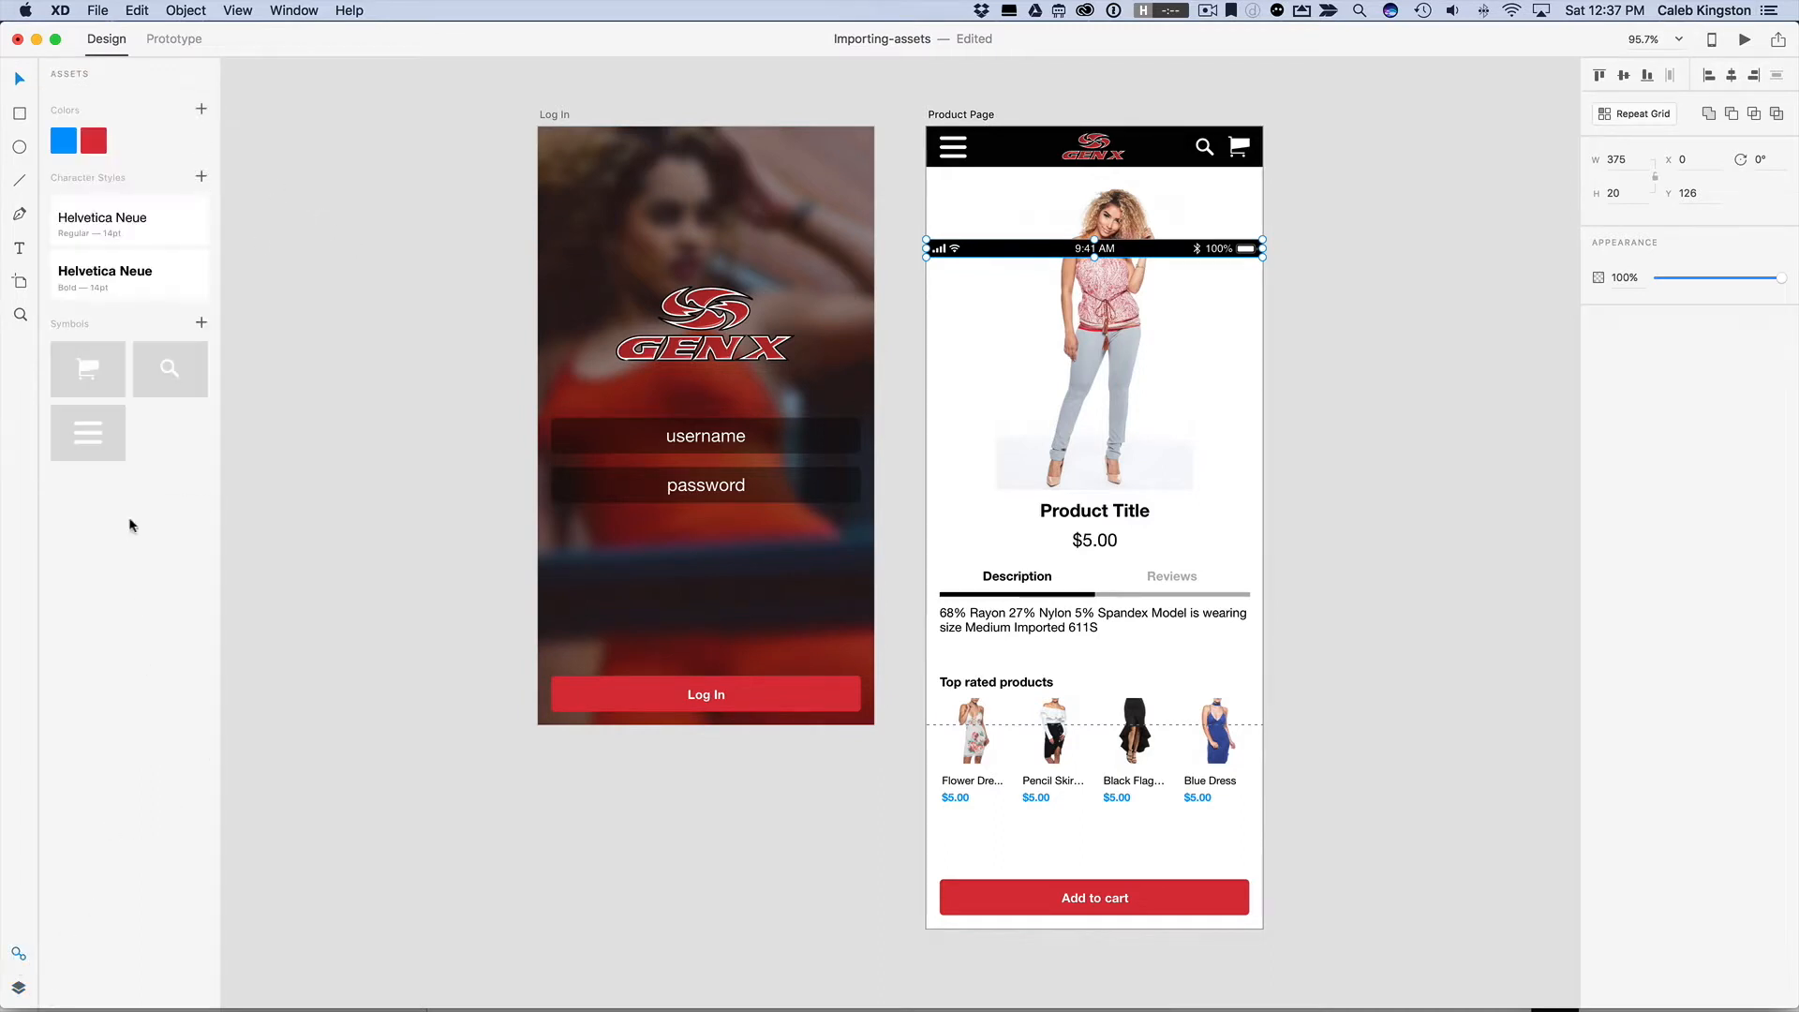
pyautogui.moveTo(191, 348)
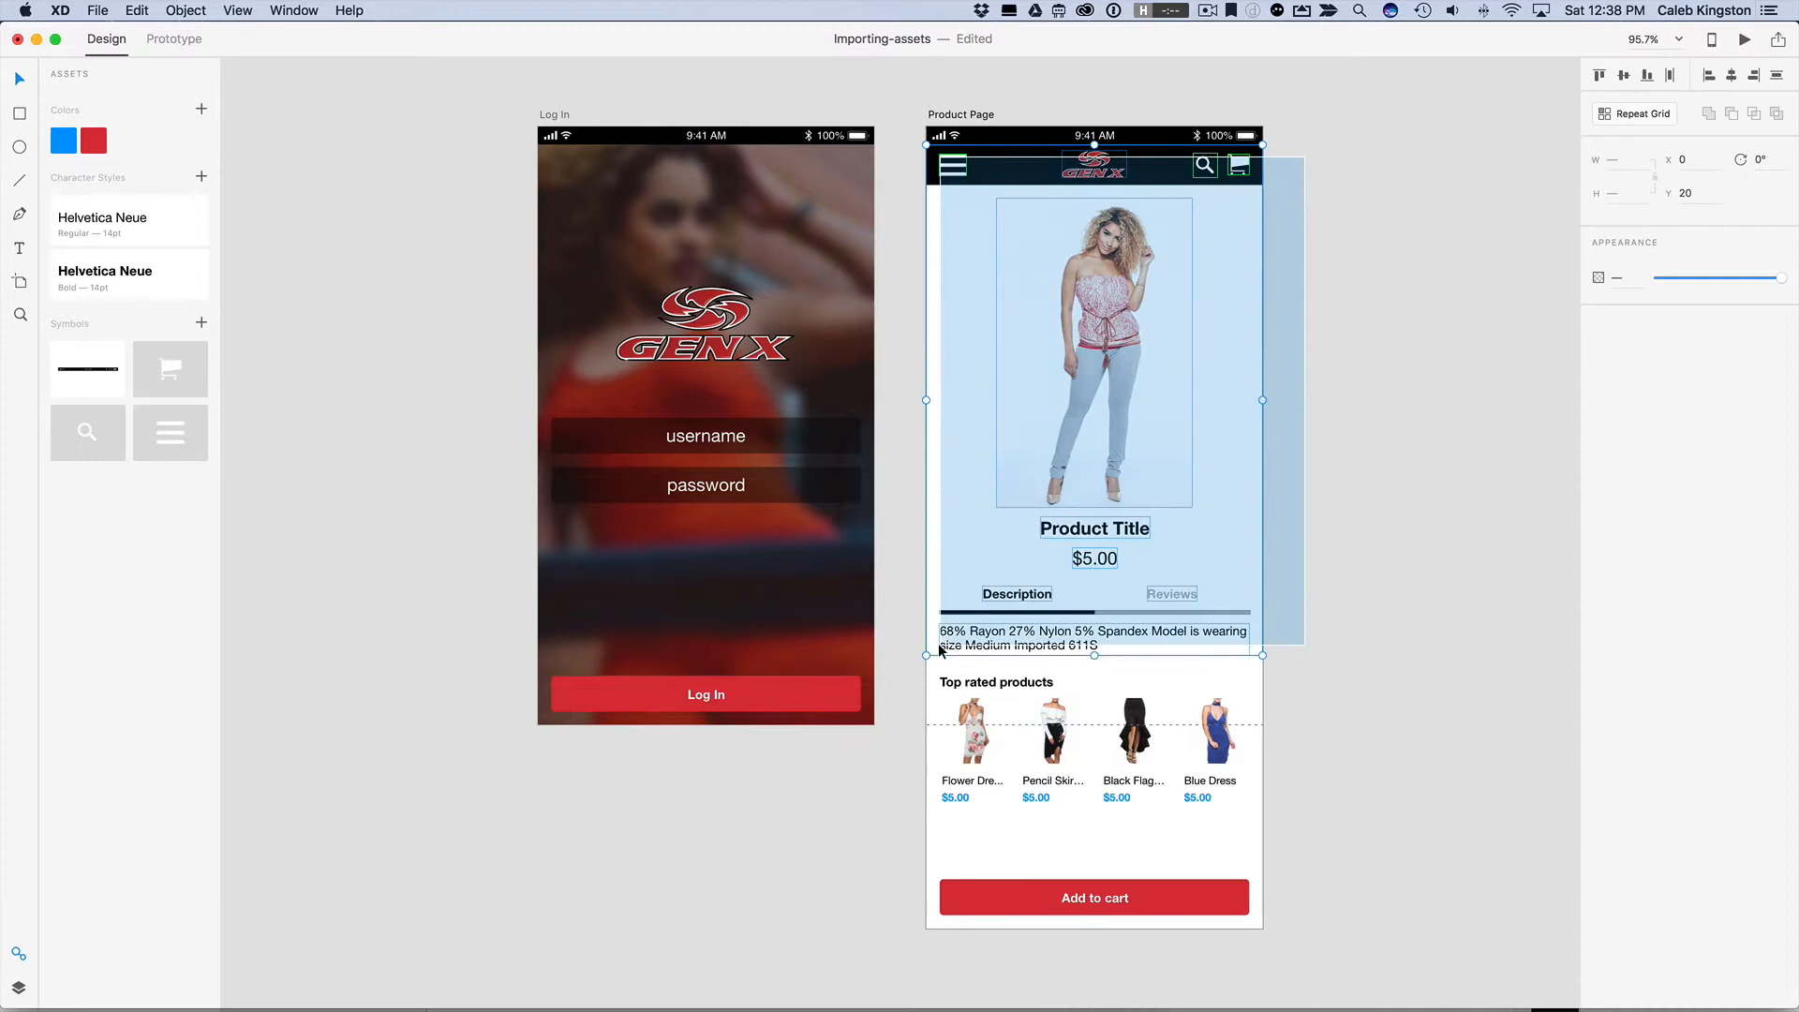
pyautogui.click(1324, 574)
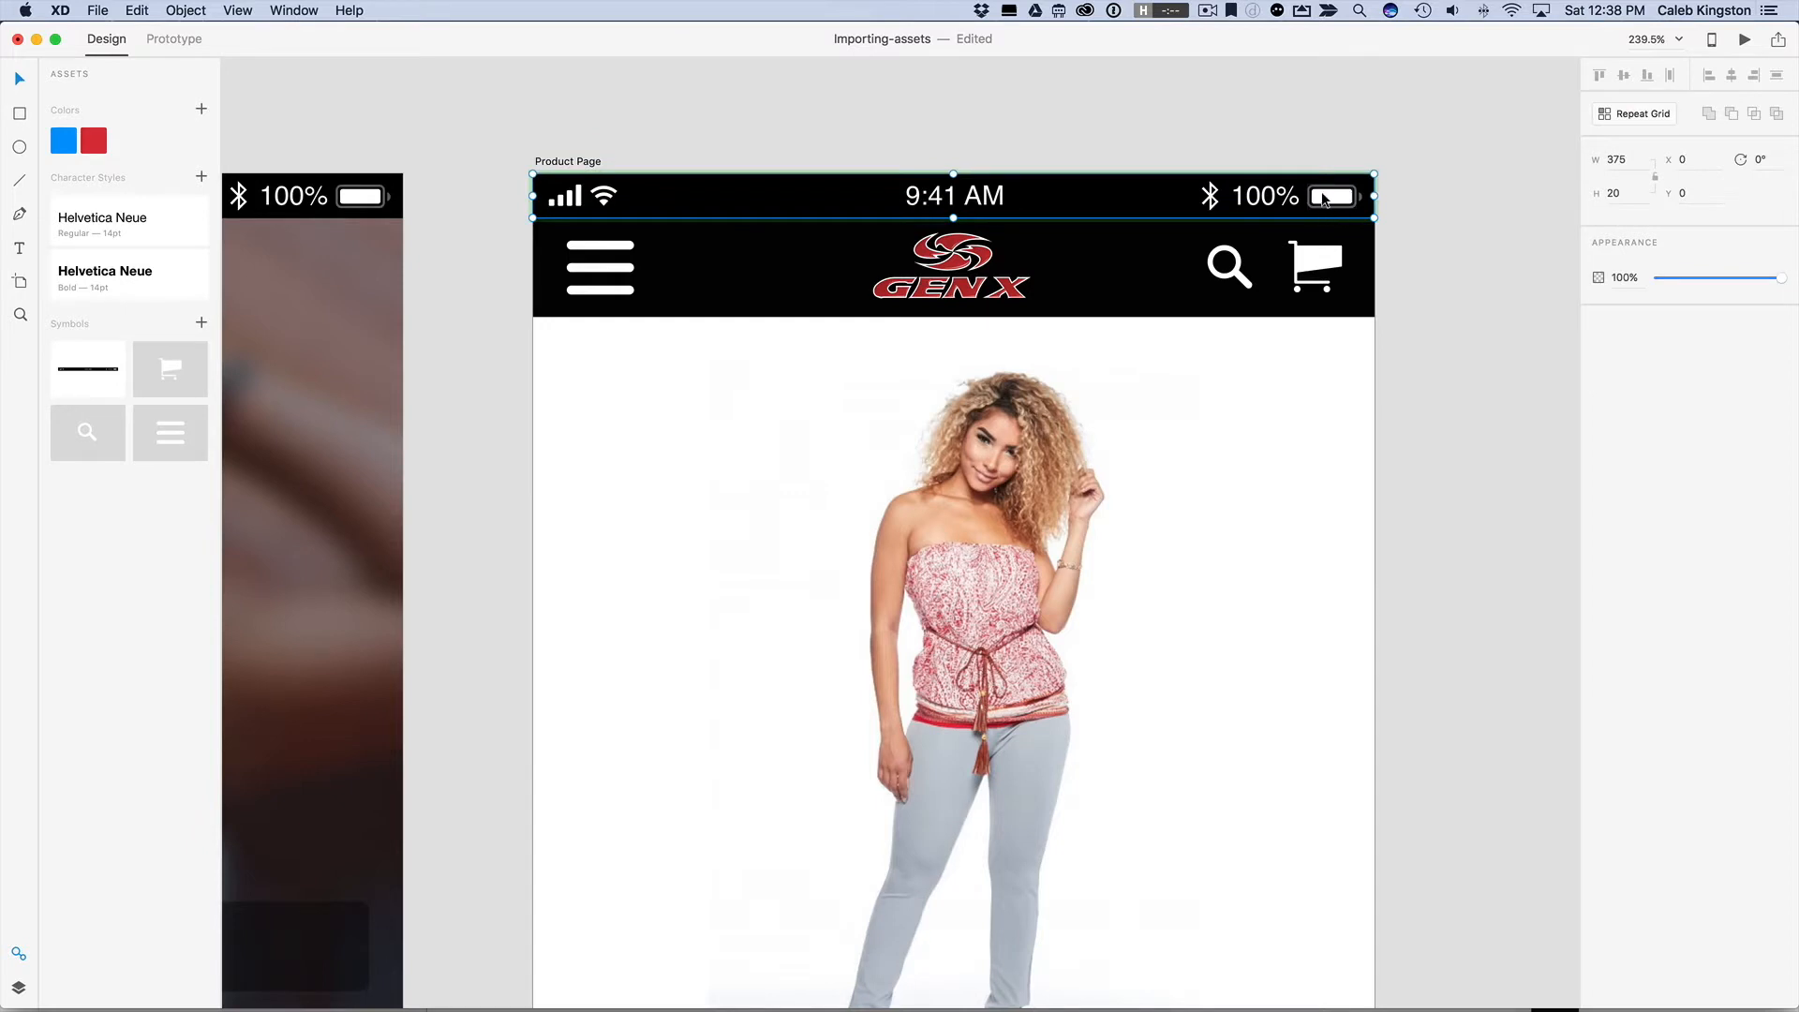
# Step: Select the battery icon in the Product Page status bar and adjust its fill
pyautogui.click(1332, 197)
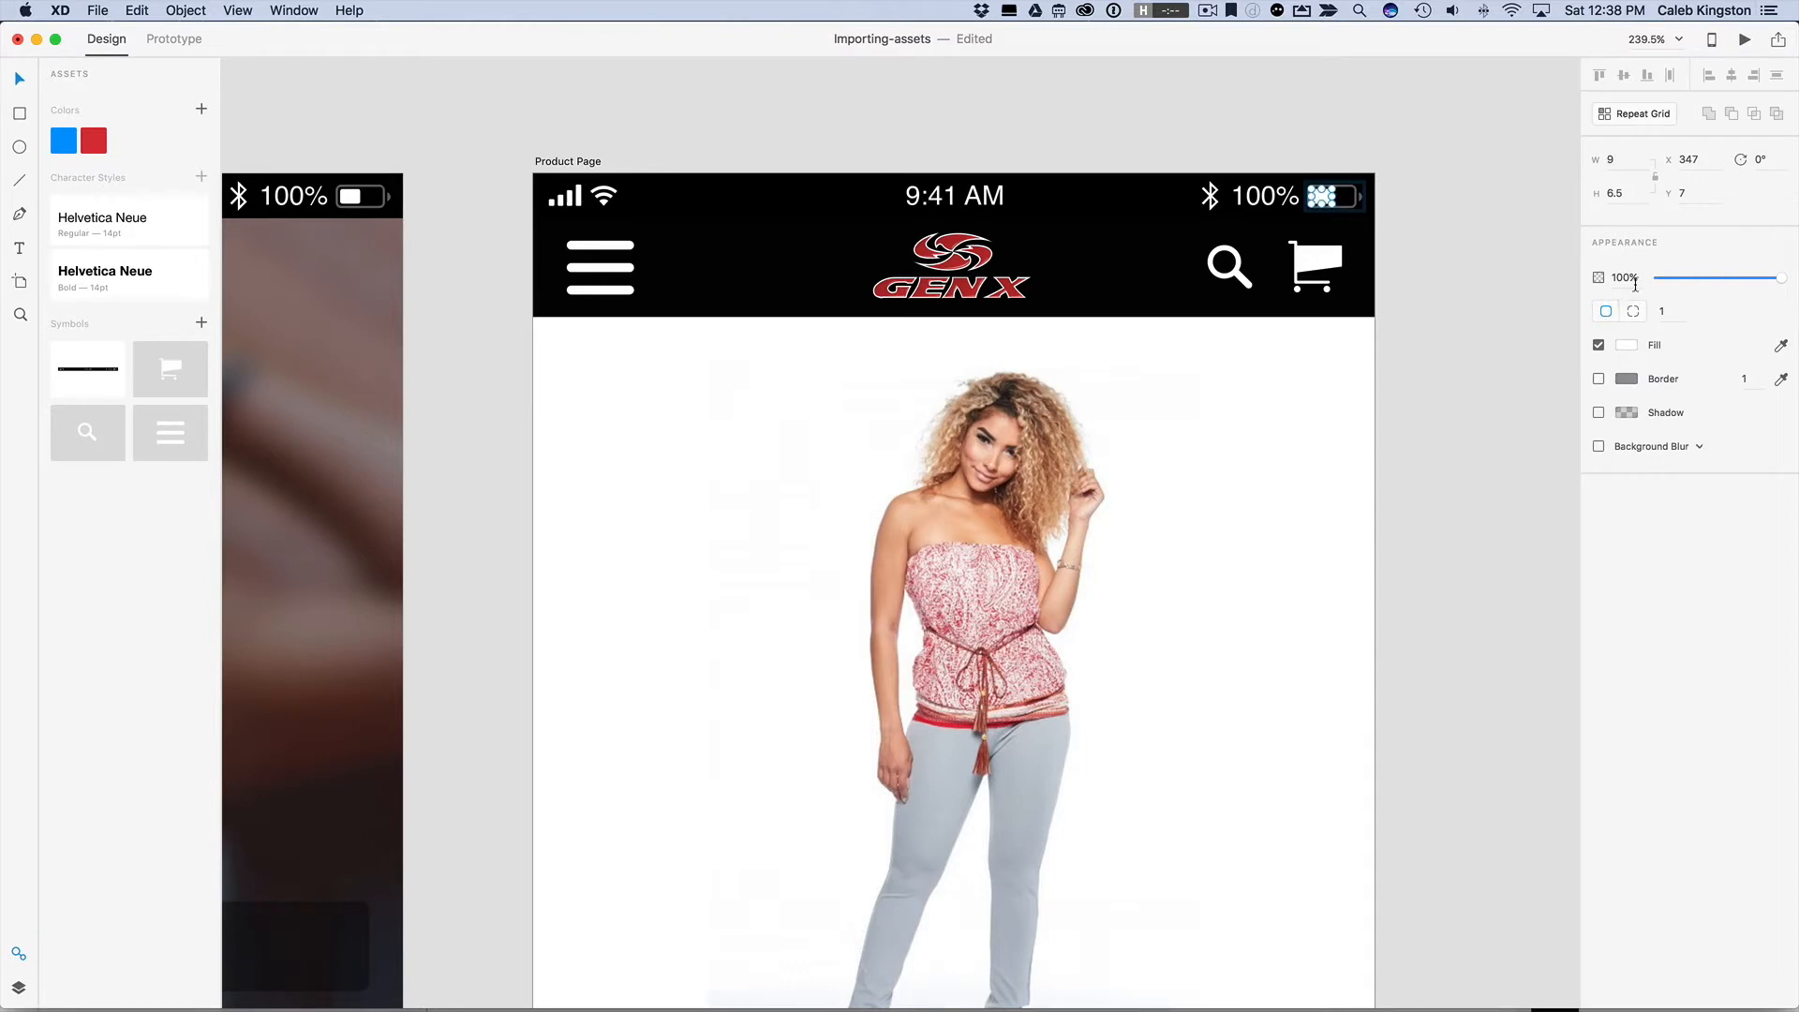
pyautogui.click(1627, 345)
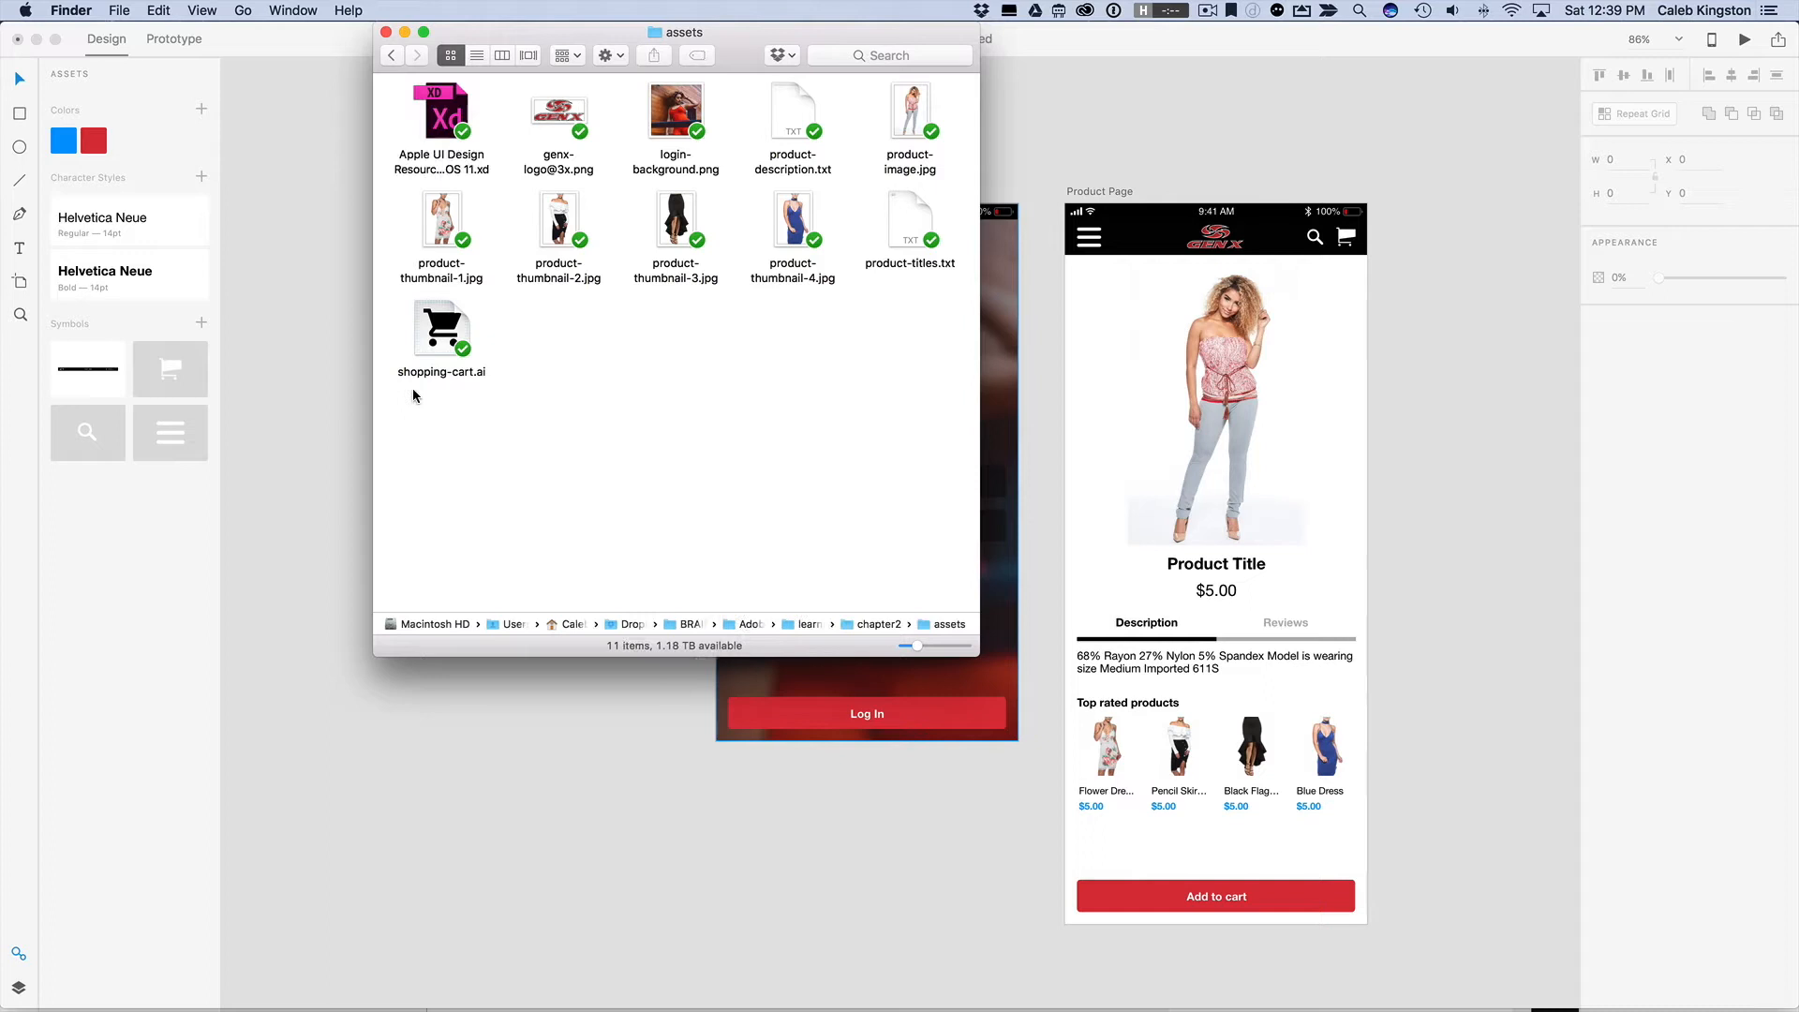
pyautogui.moveTo(474, 384)
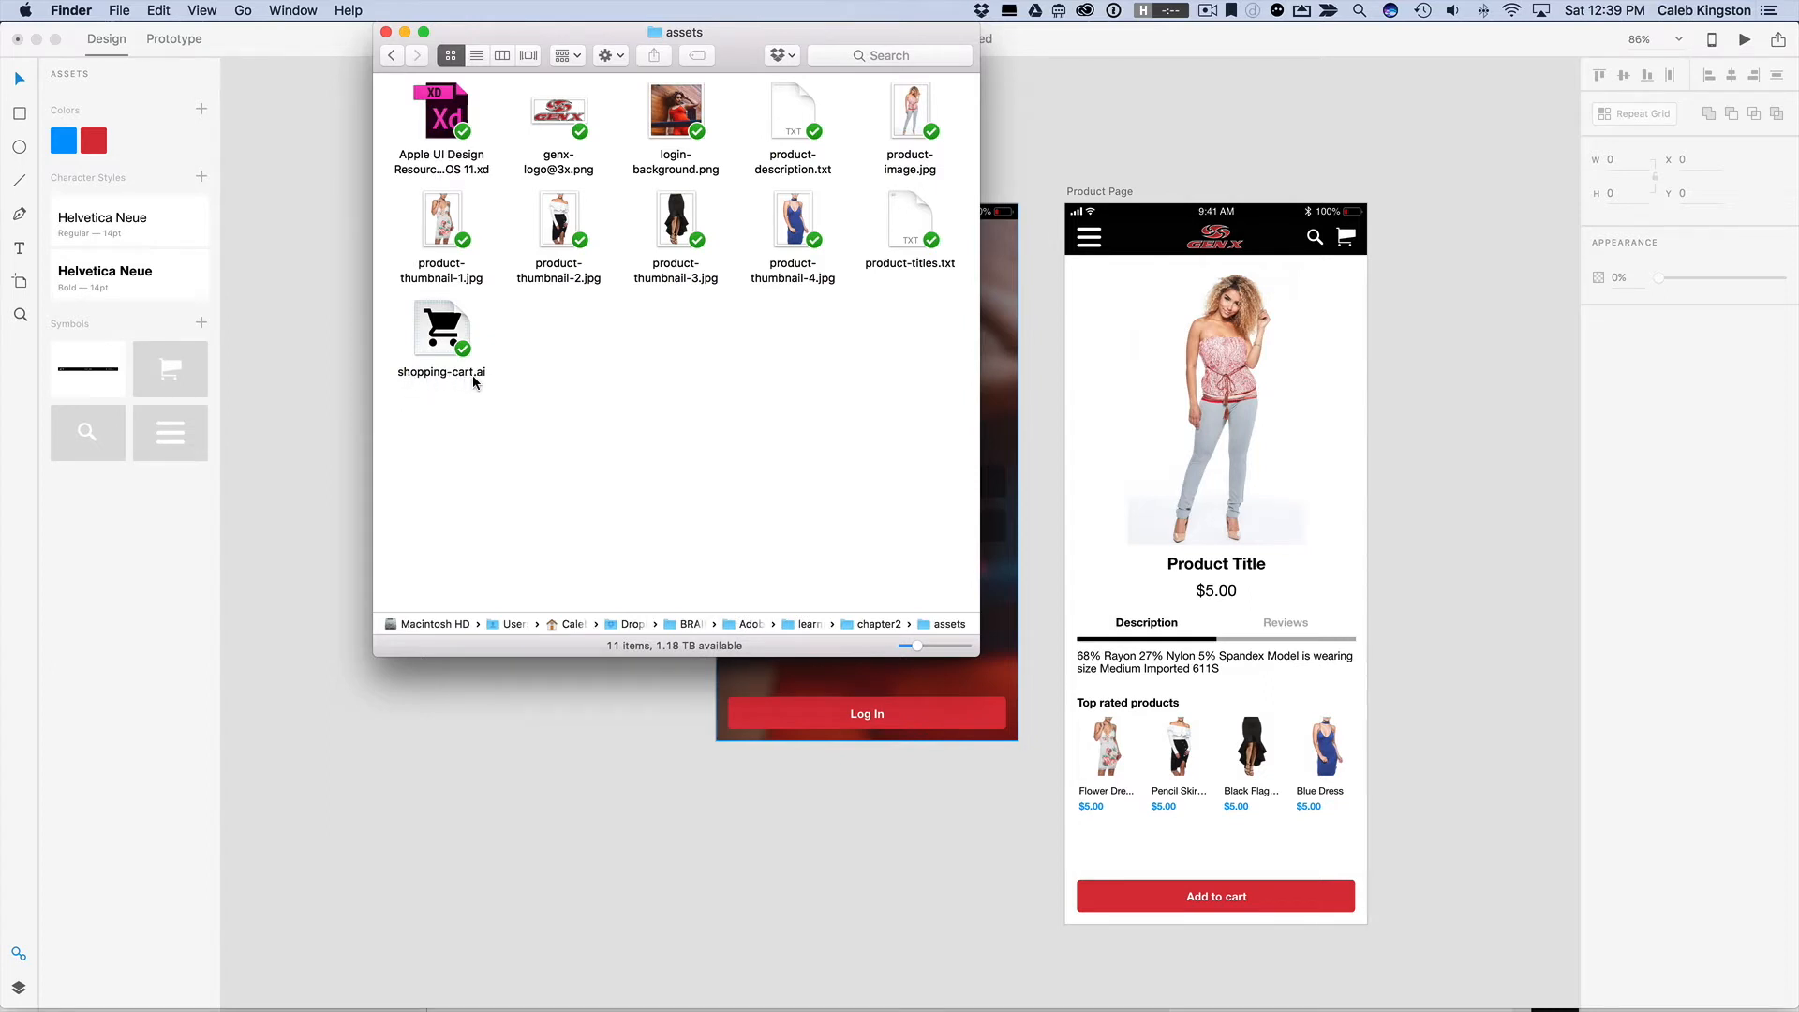
pyautogui.moveTo(491, 358)
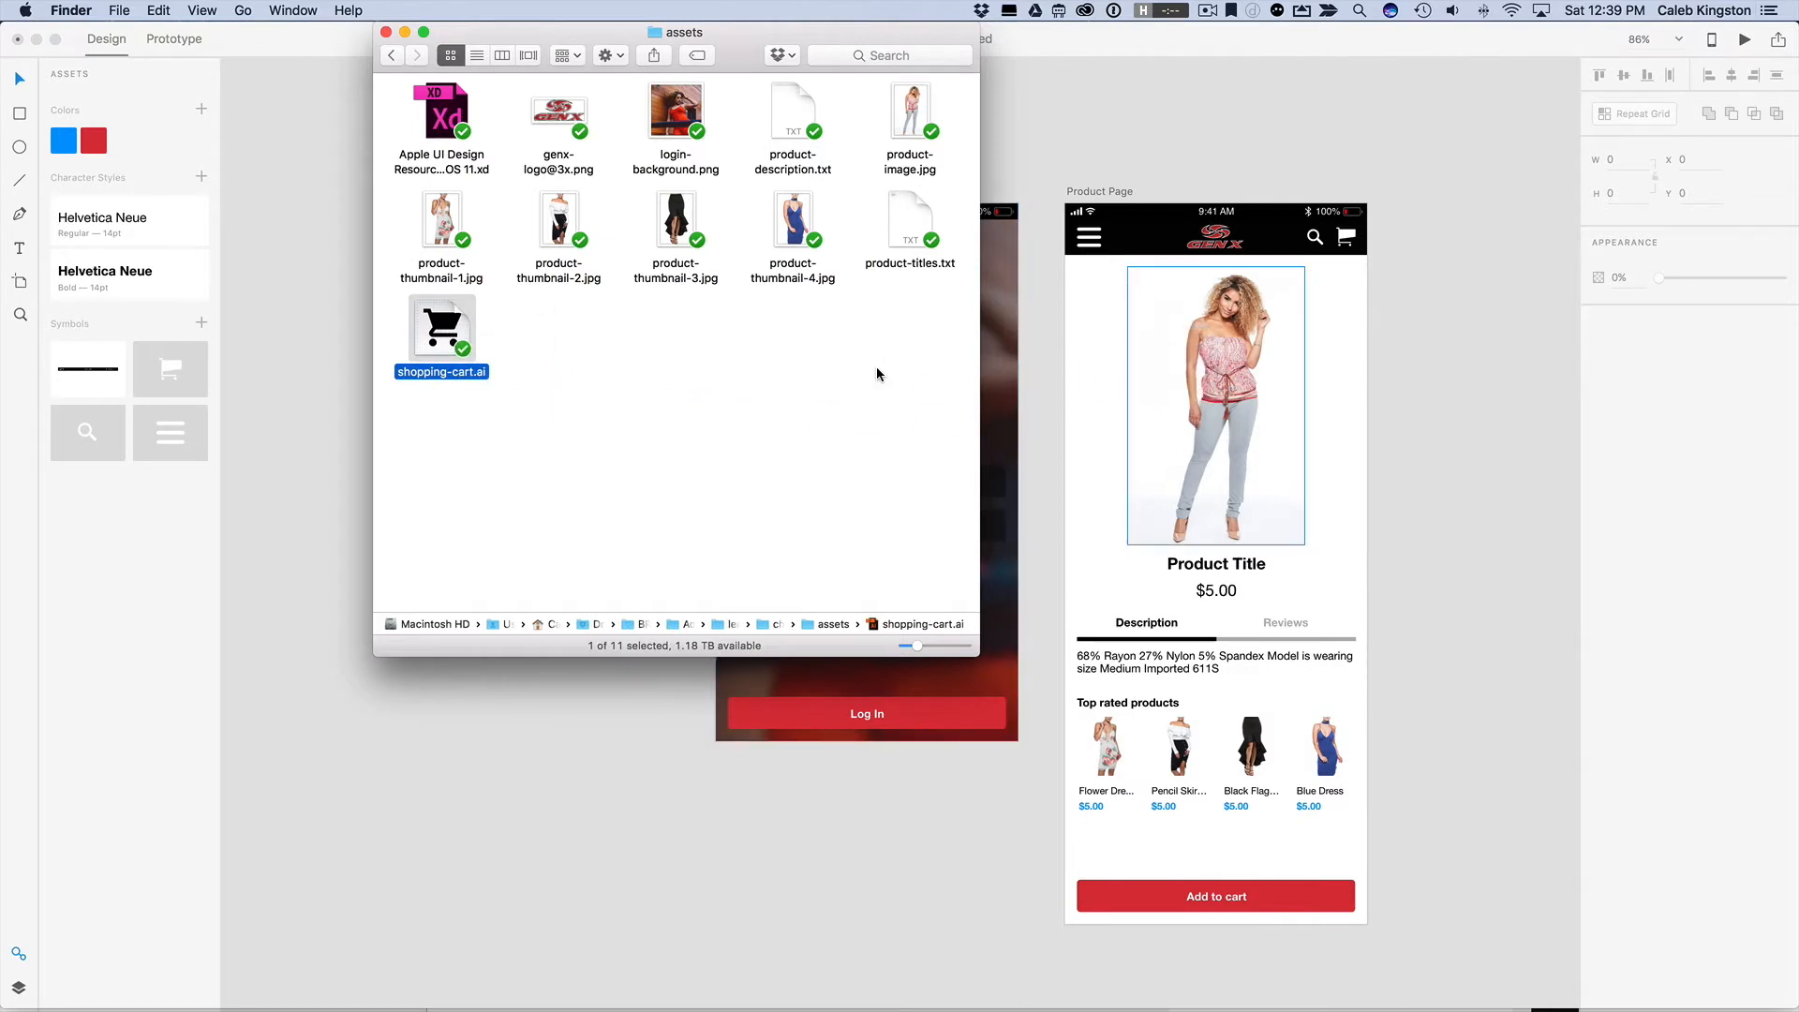
# Step: Open shopping-cart.ai from the assets folder in Illustrator
pyautogui.doubleClick(442, 326)
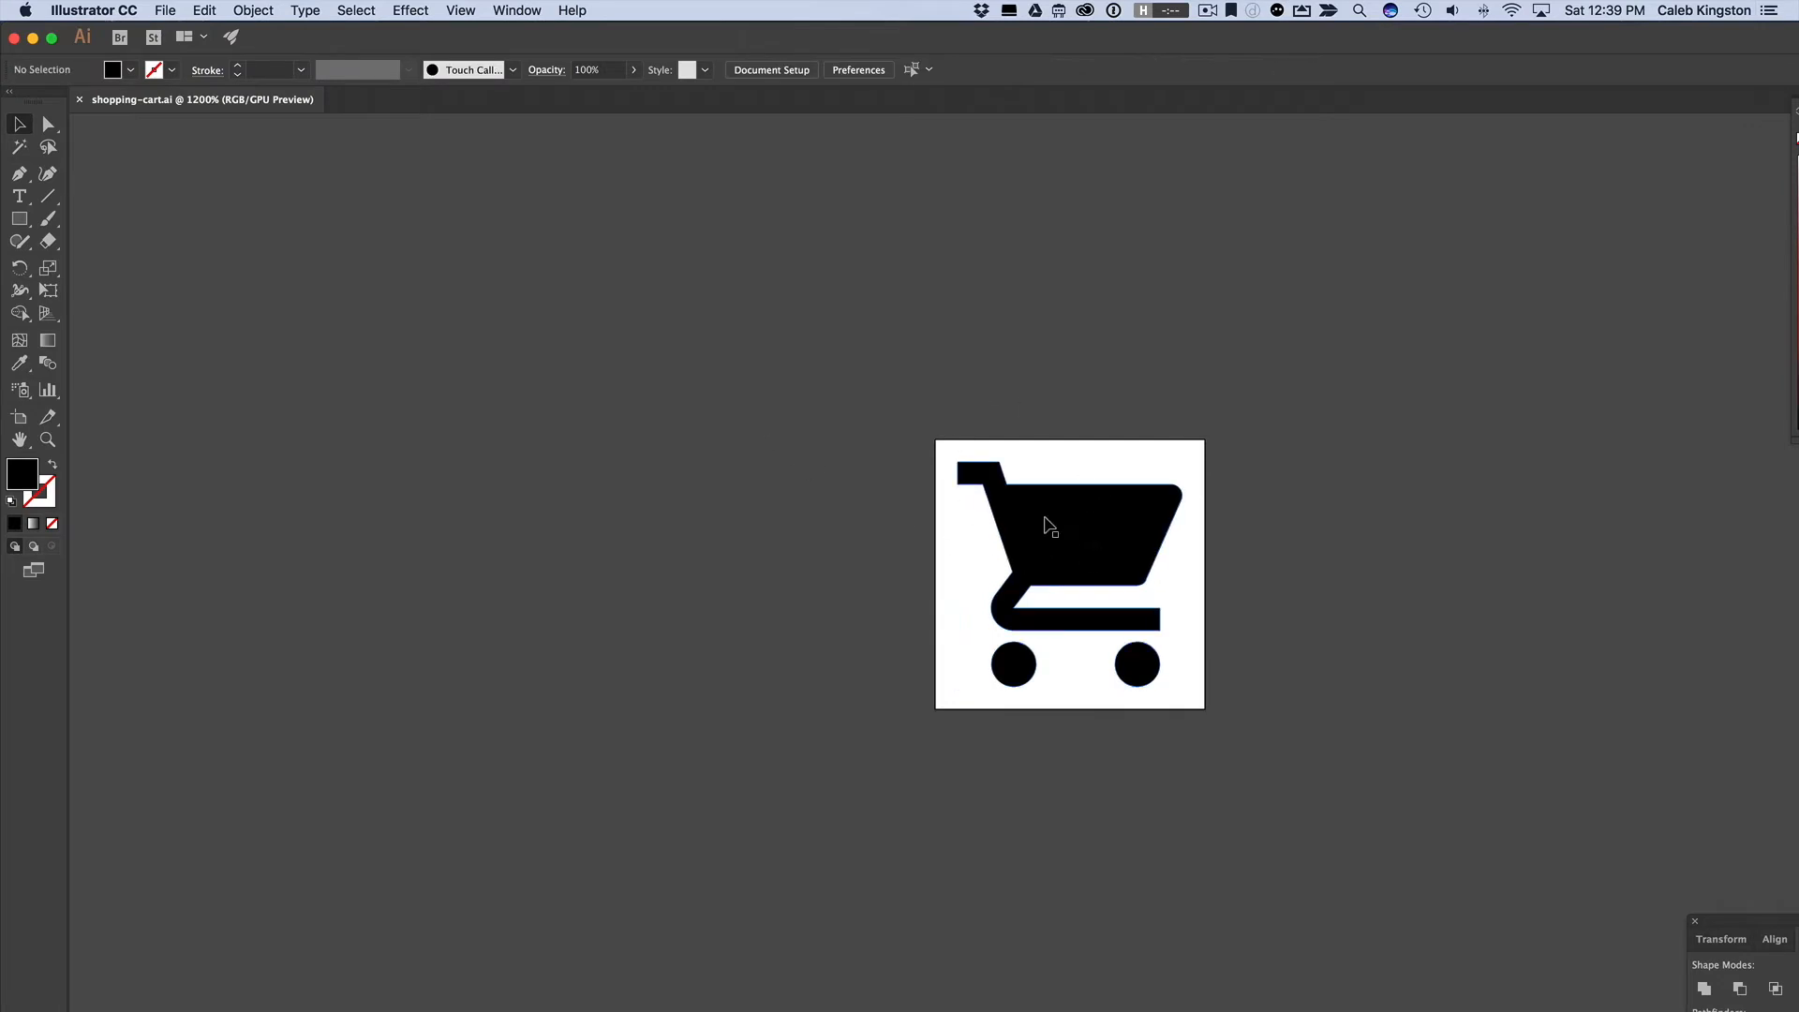
# Step: Select the black shopping cart artwork and copy it to the clipboard
pyautogui.click(1048, 521)
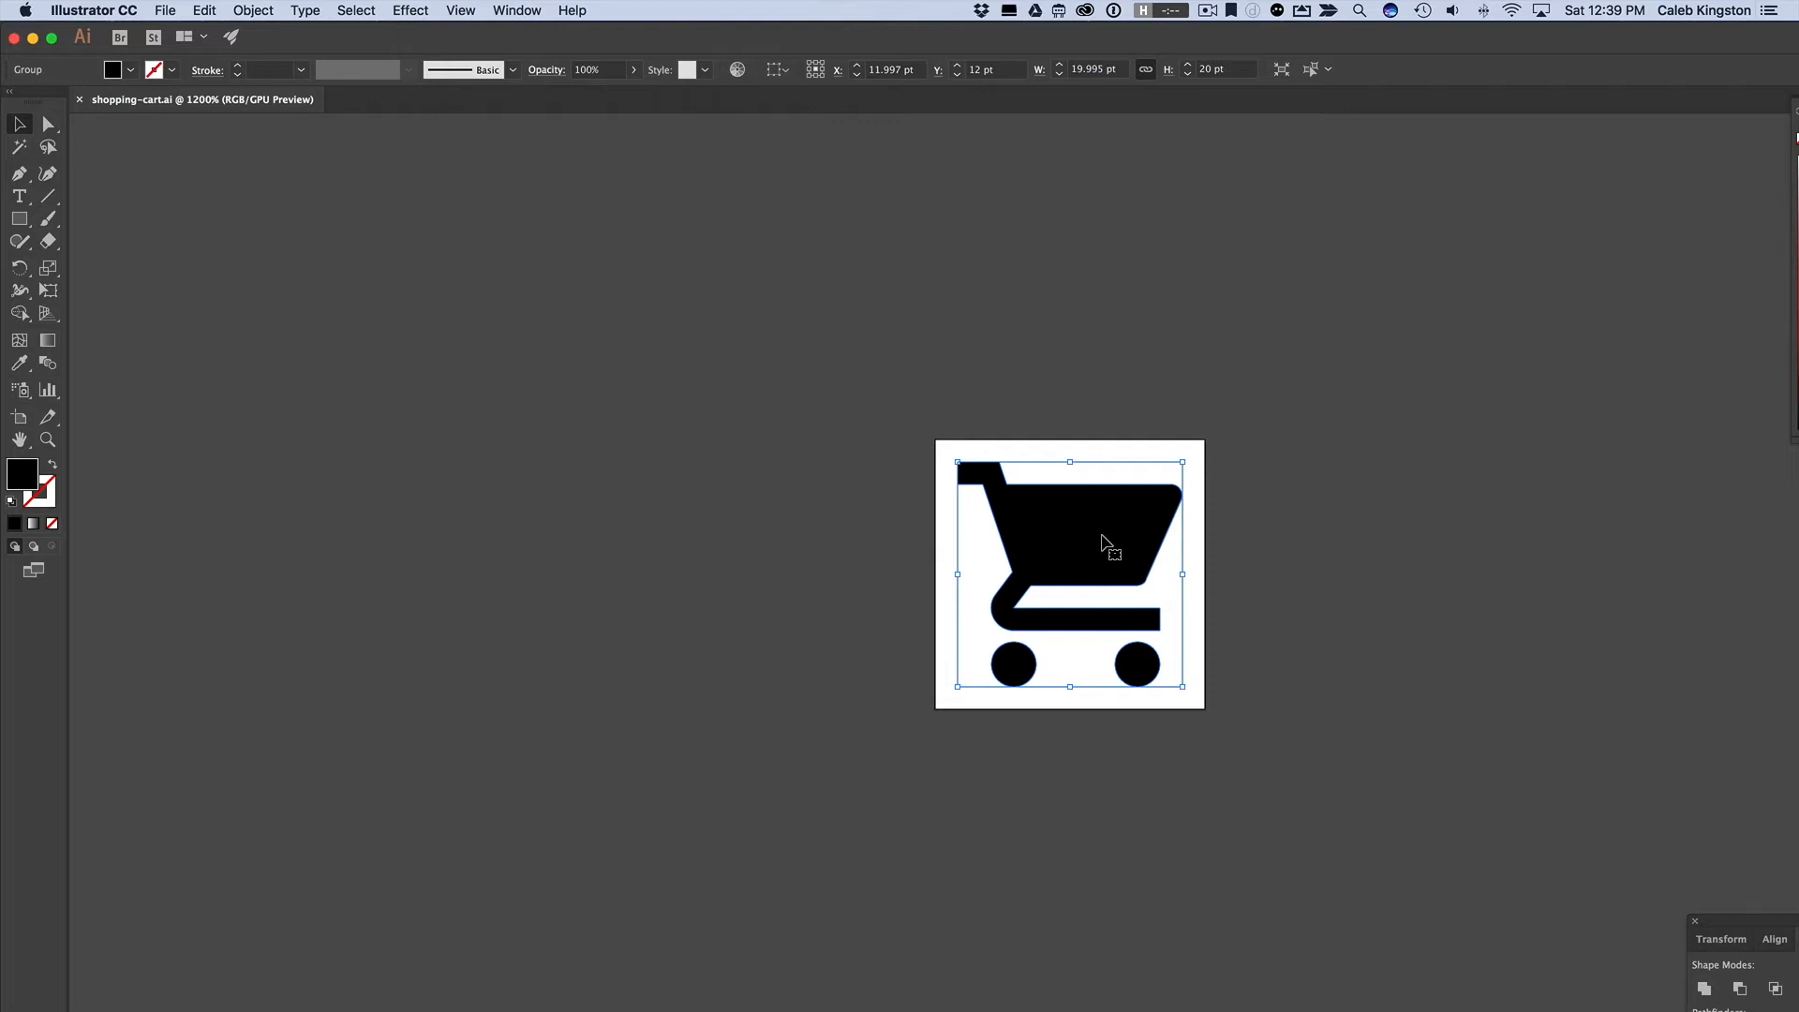
pyautogui.press('cmd+c')
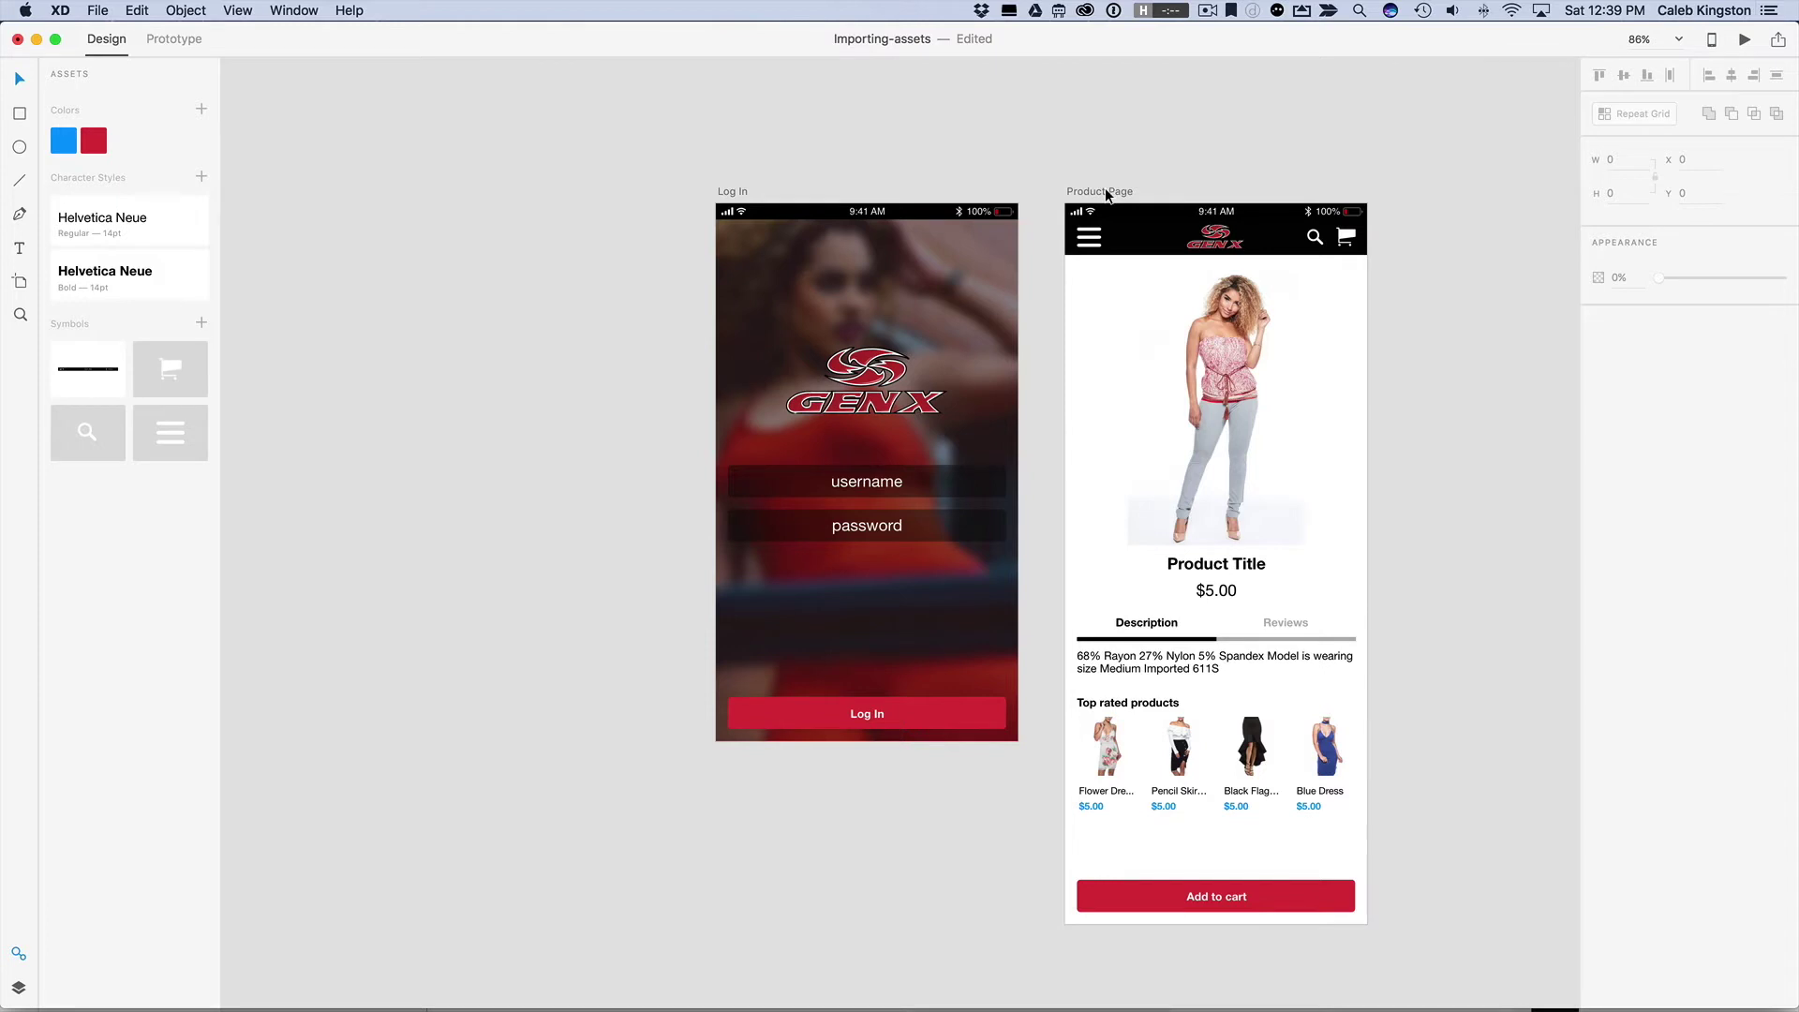
# Step: Paste the cart artwork onto the Product Page, cut it, and paste it inside the header cart symbol
pyautogui.press('cmd+v')
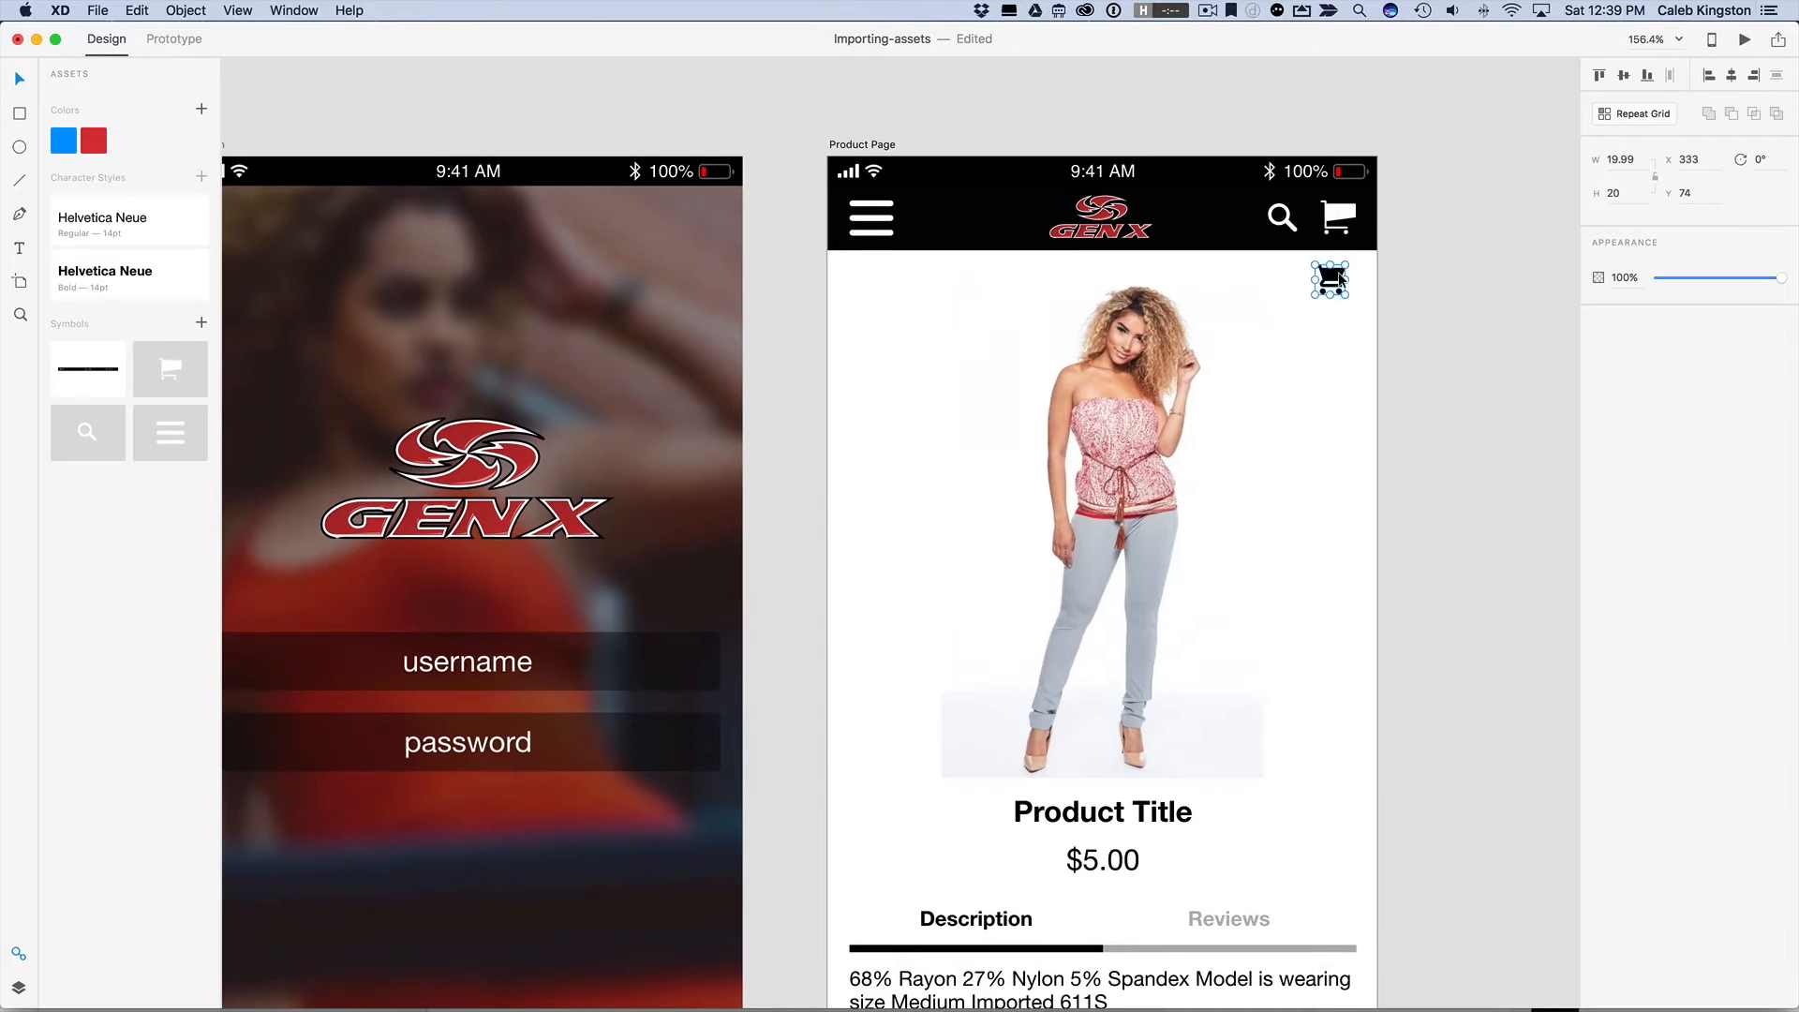
pyautogui.press('cmd+x')
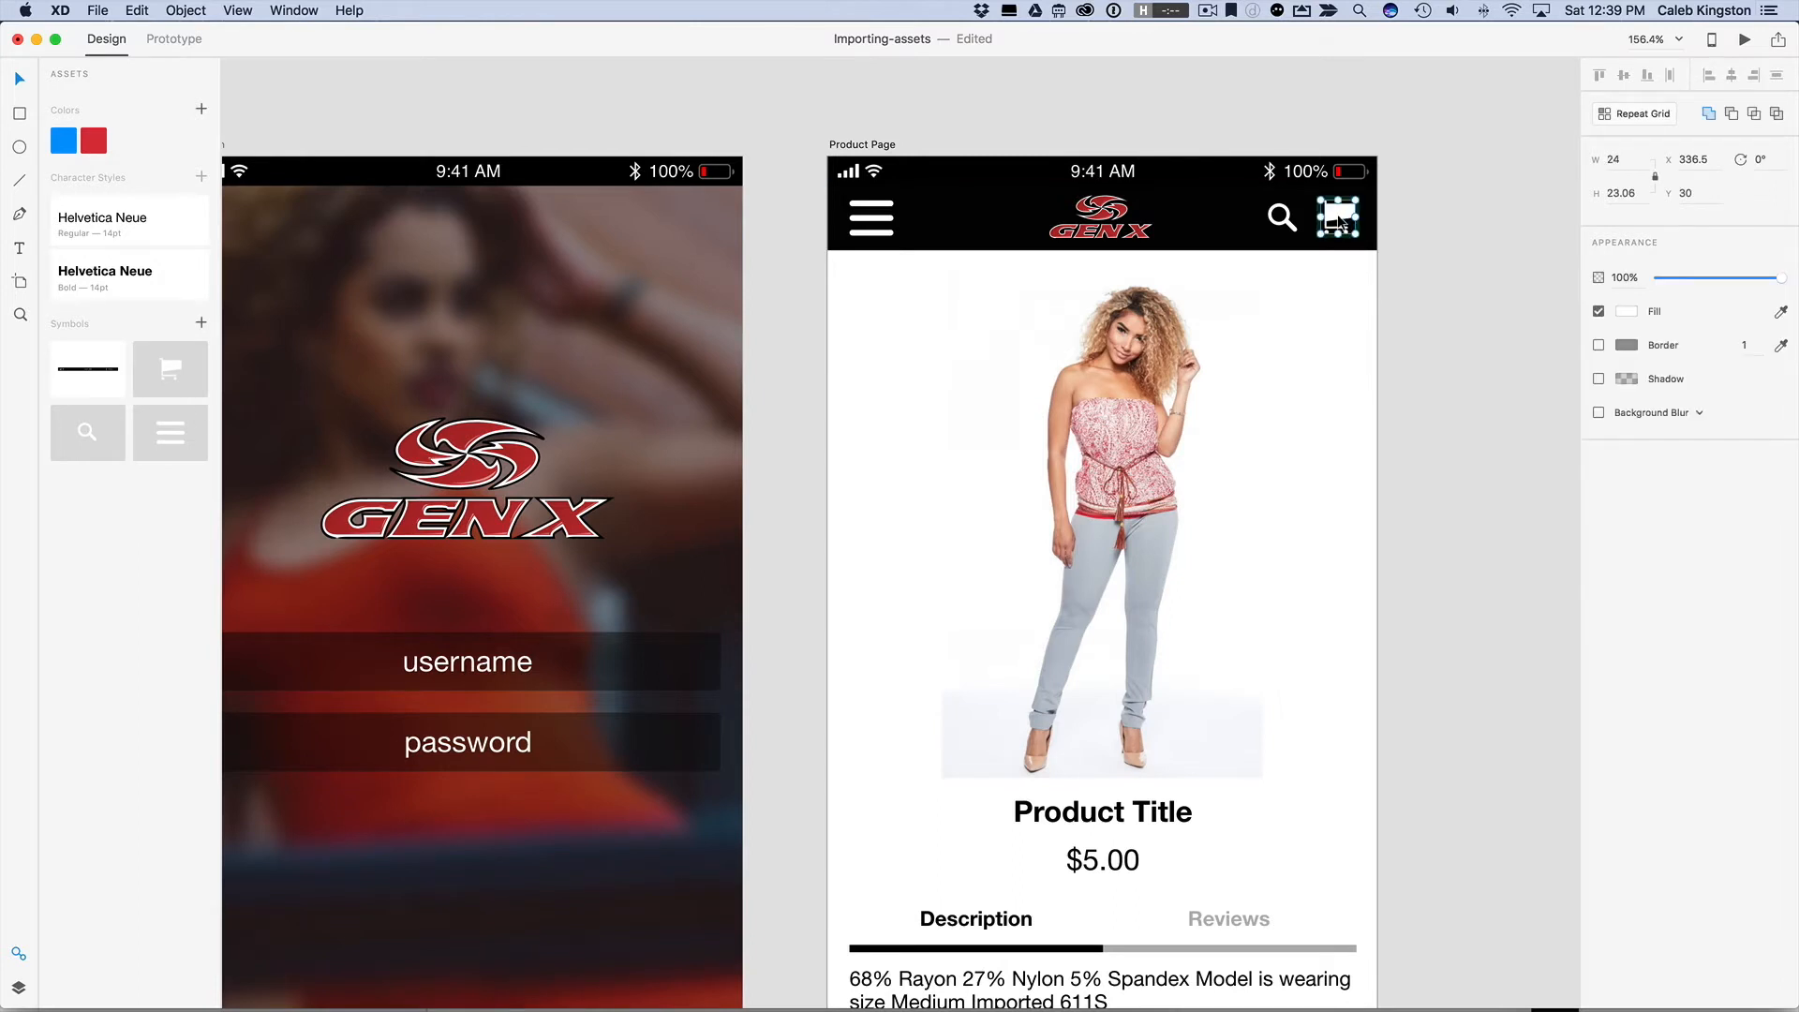
pyautogui.press('cmd')
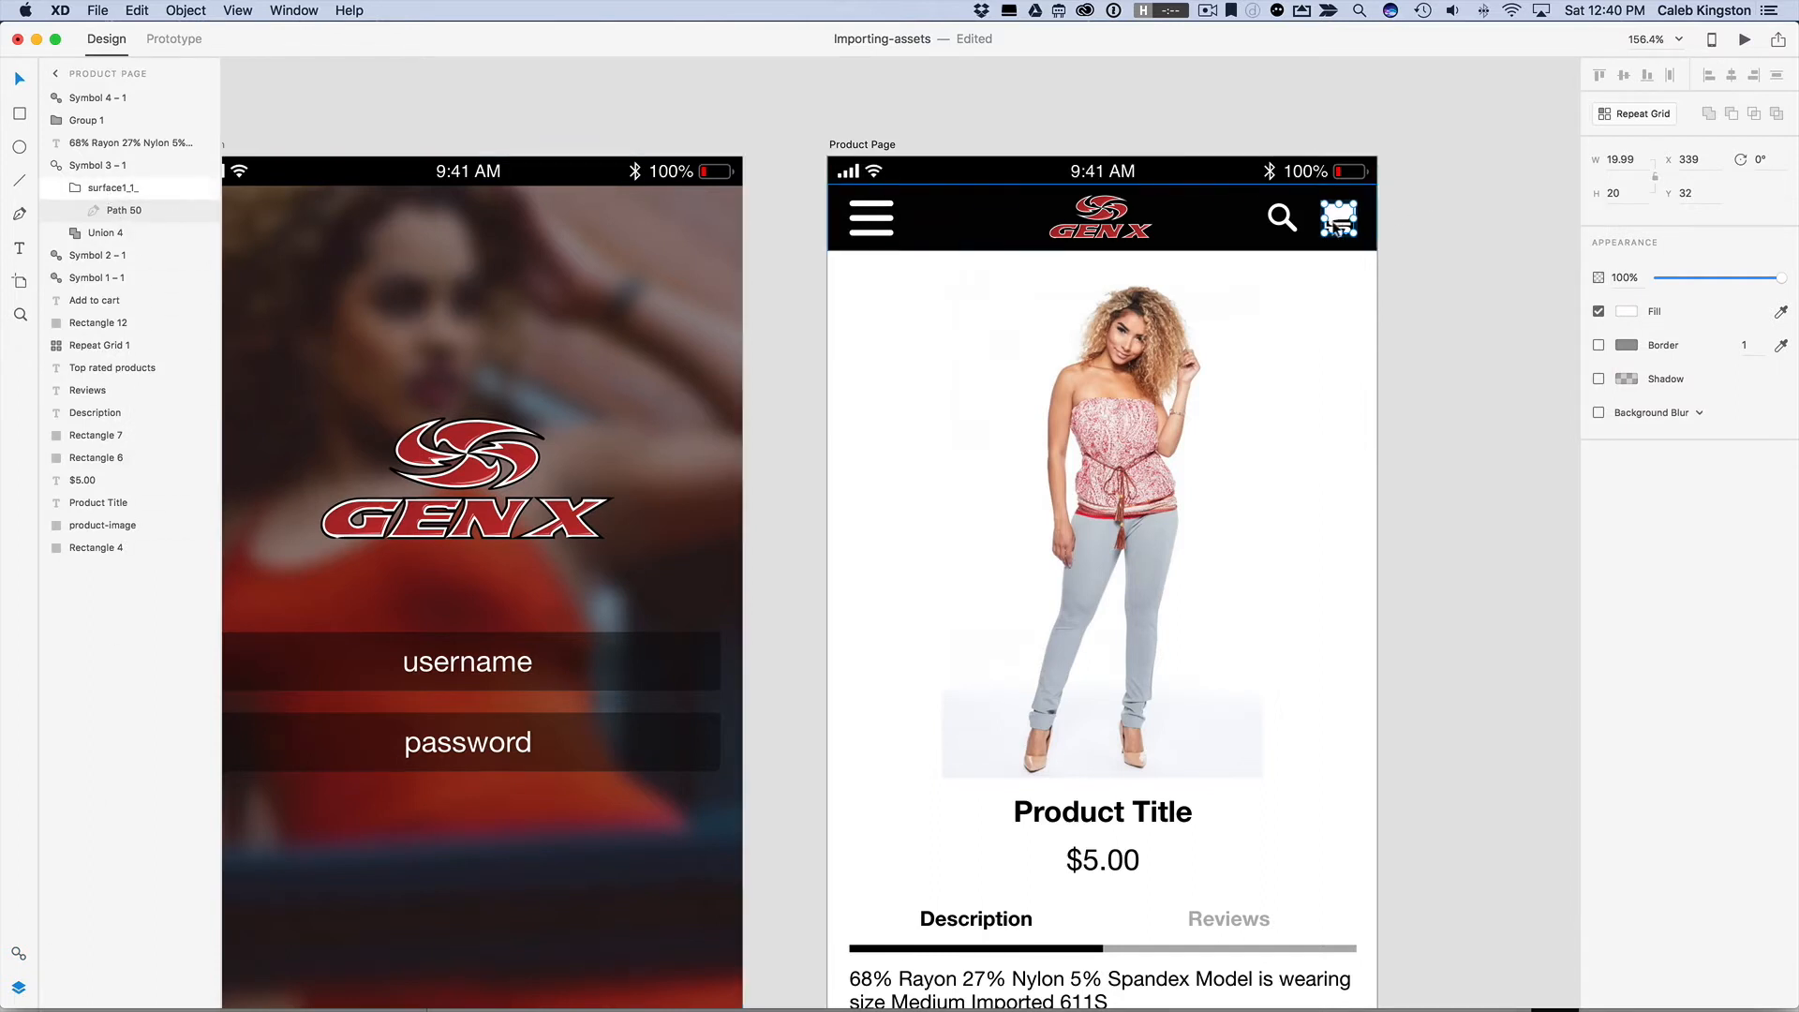
pyautogui.moveTo(101, 233)
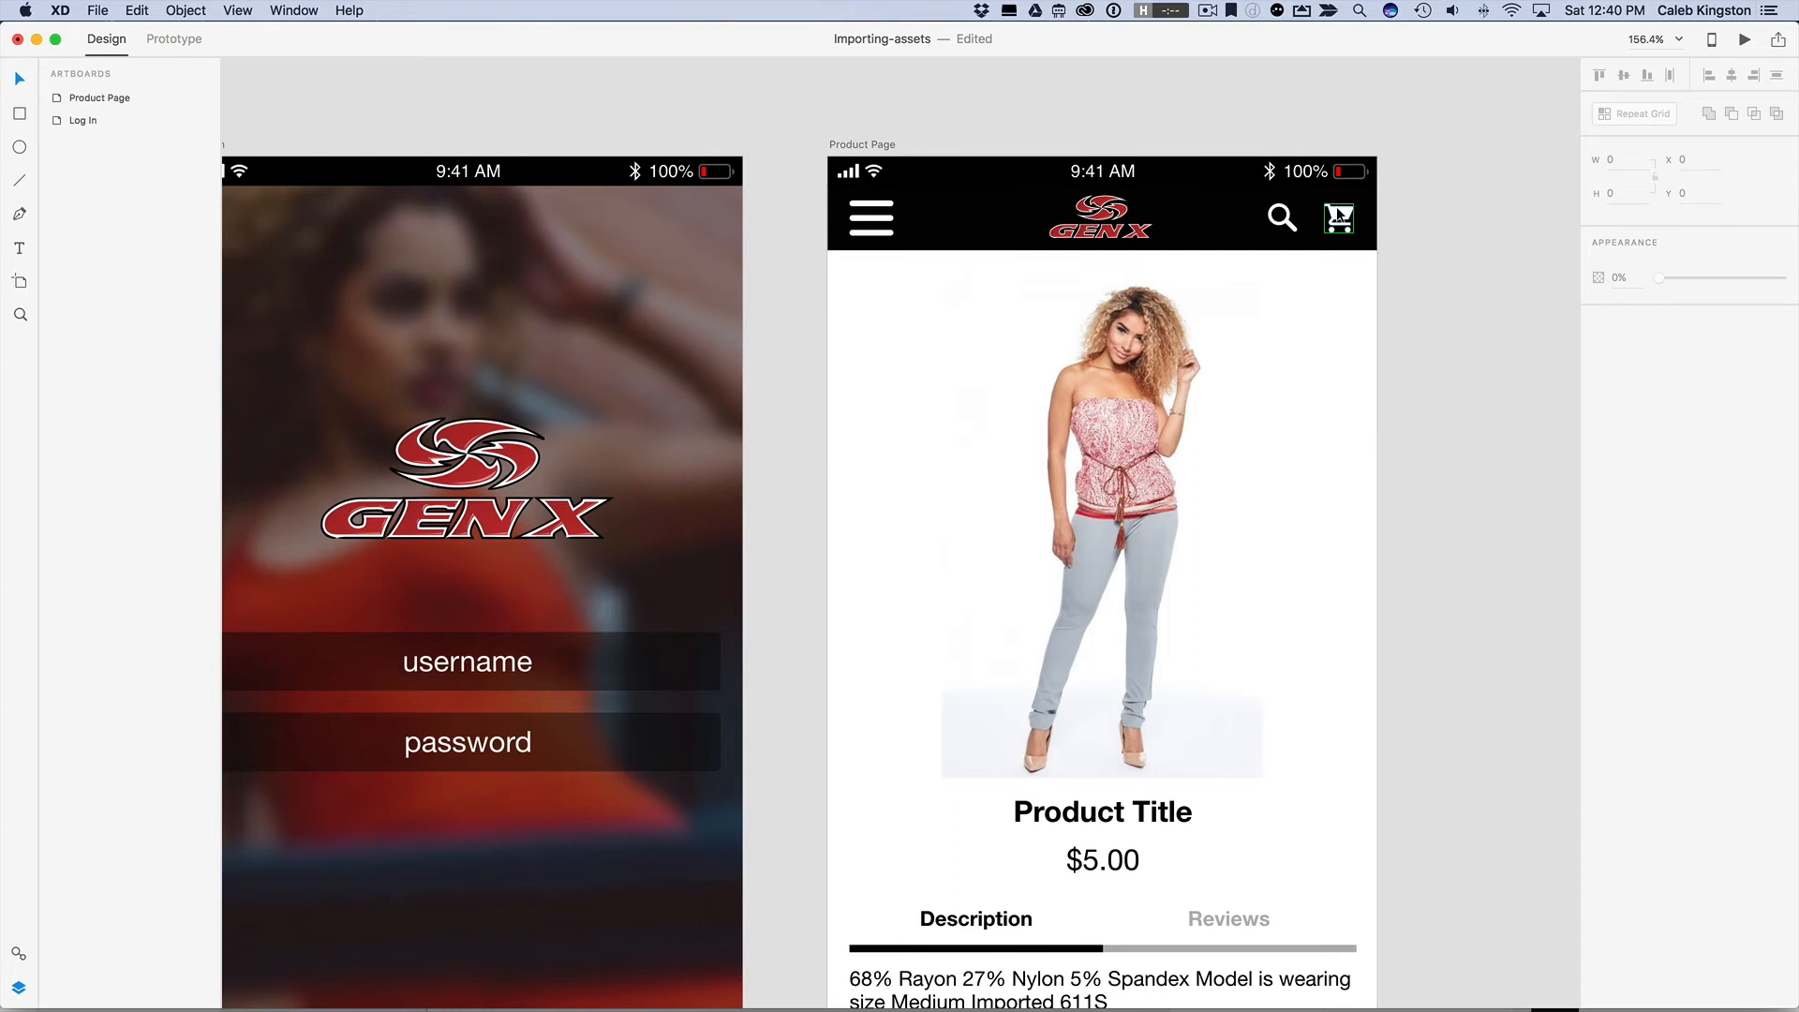
# Step: Deselect on the canvas to review the finished header with the white Illustrator cart
pyautogui.click(1338, 217)
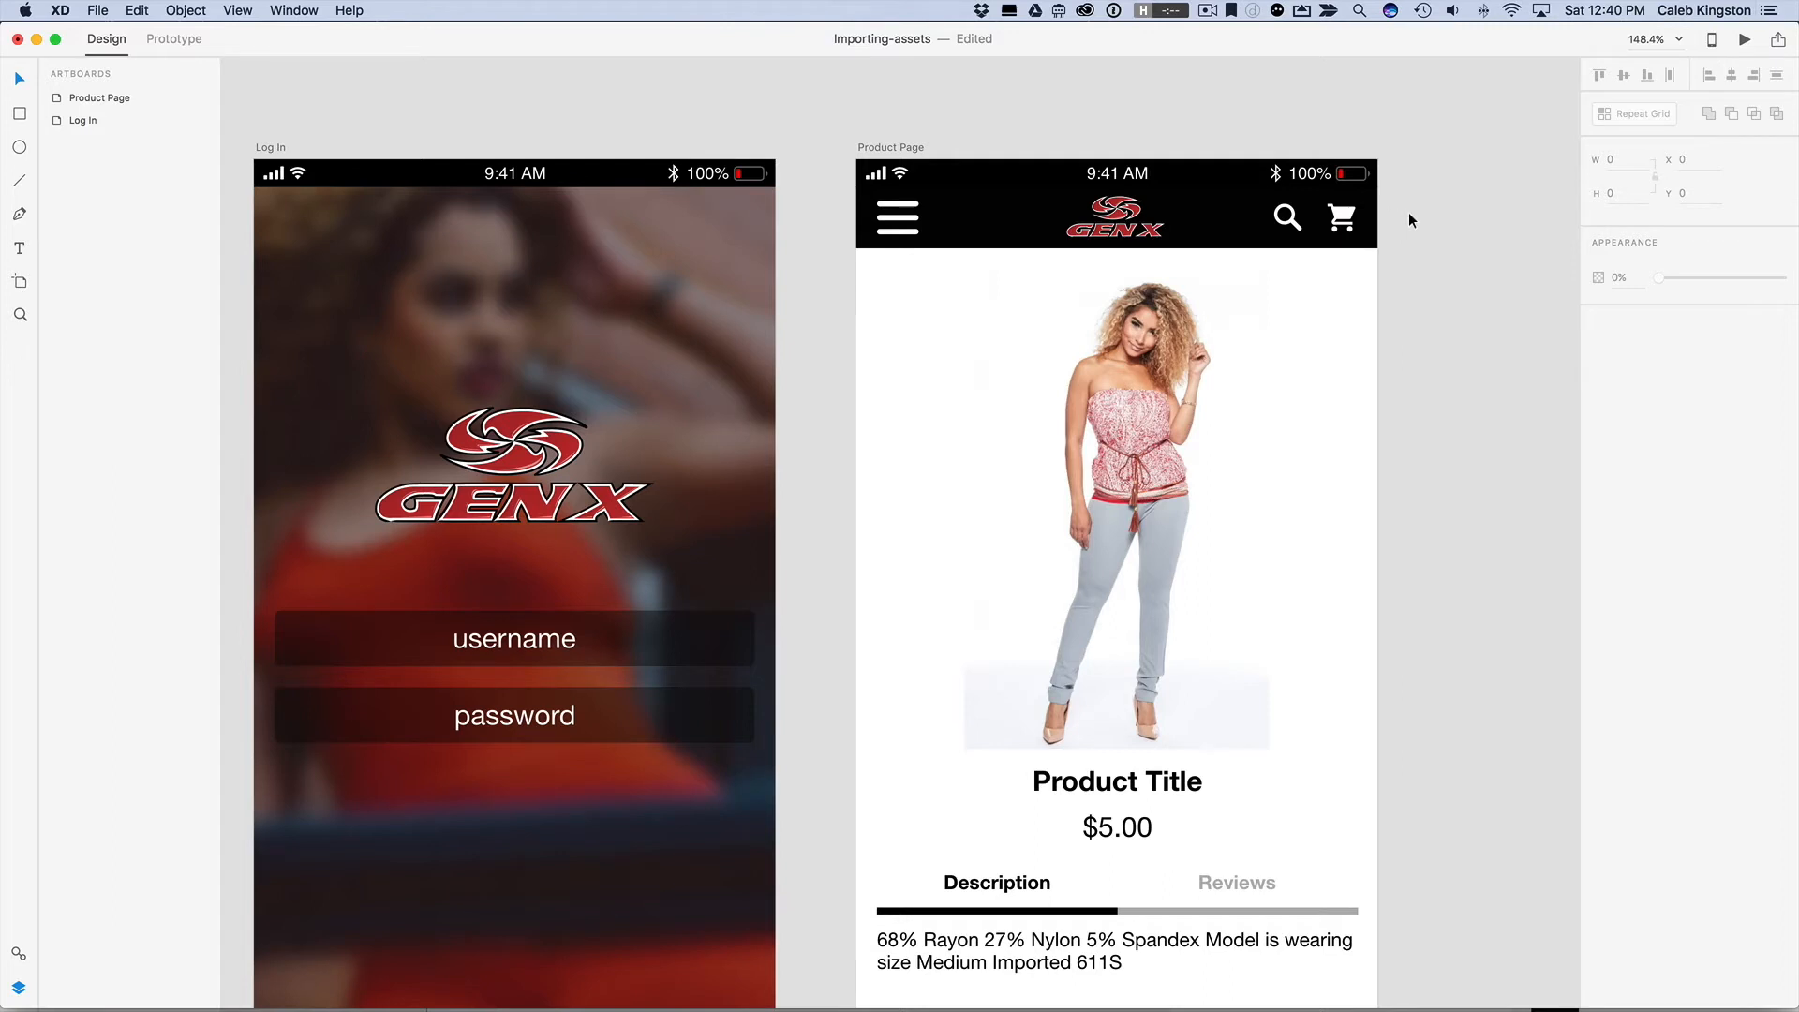
pyautogui.moveTo(1421, 191)
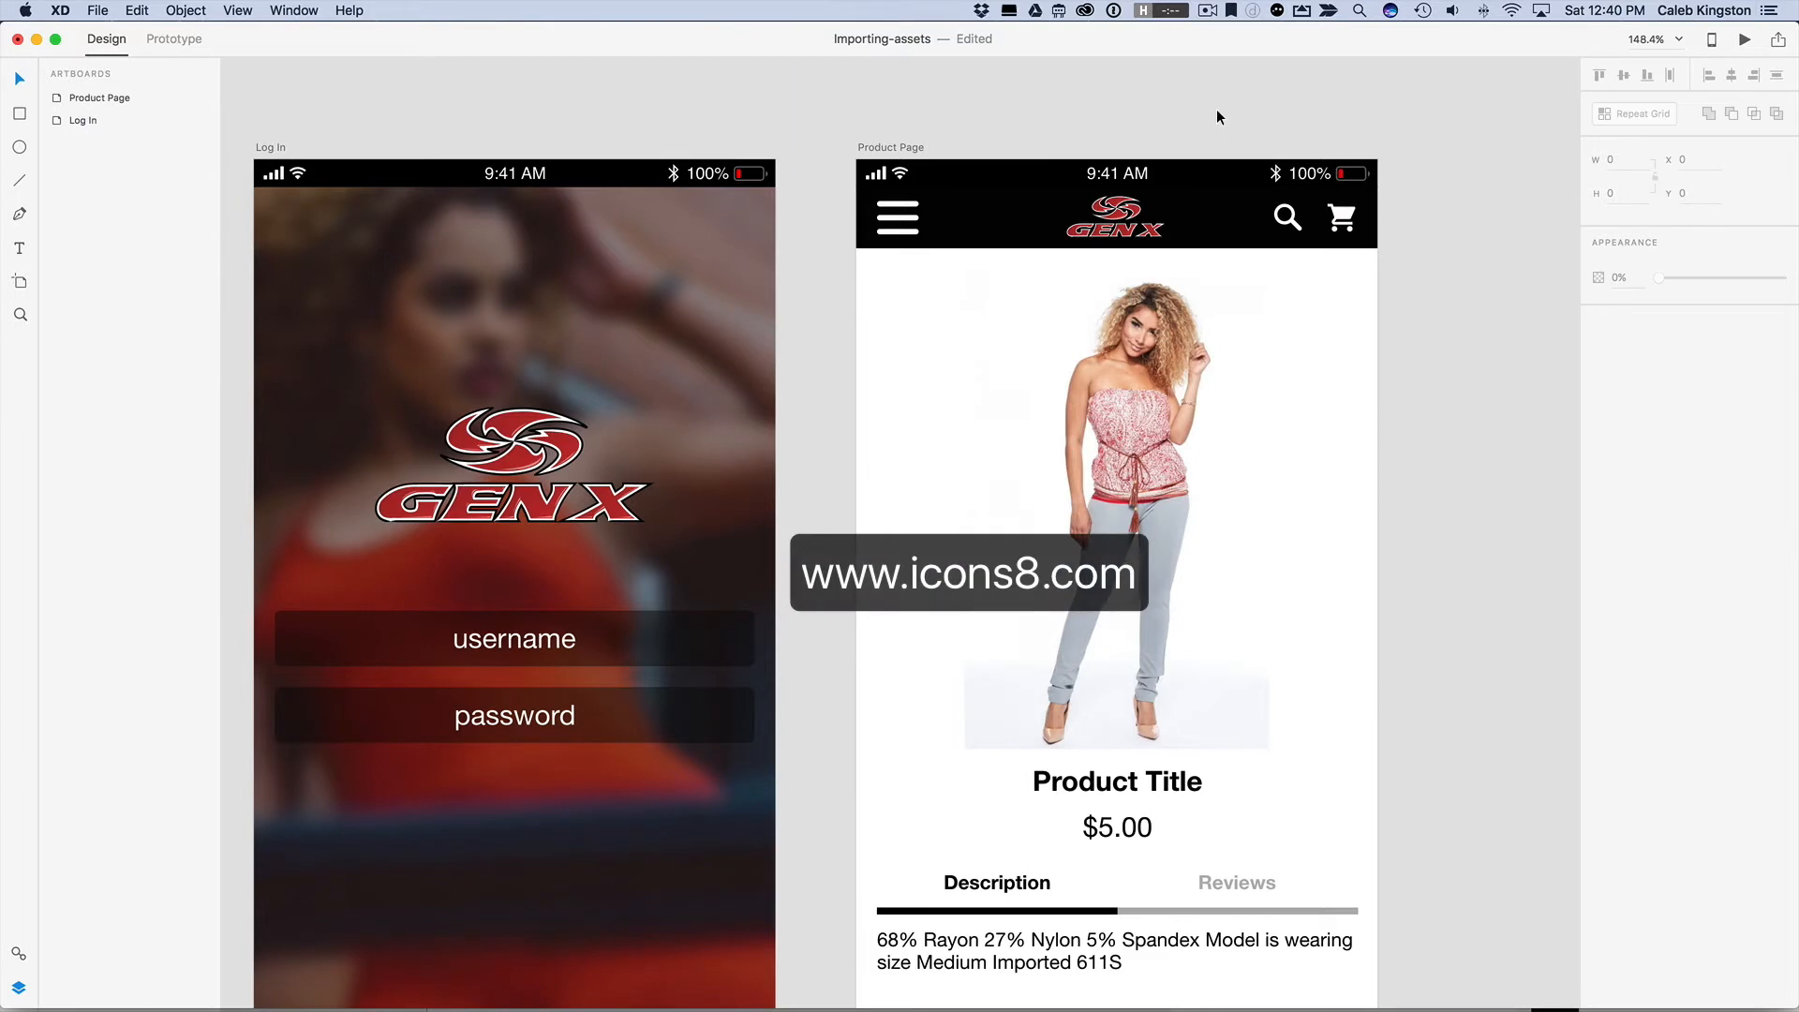
pyautogui.moveTo(1129, 95)
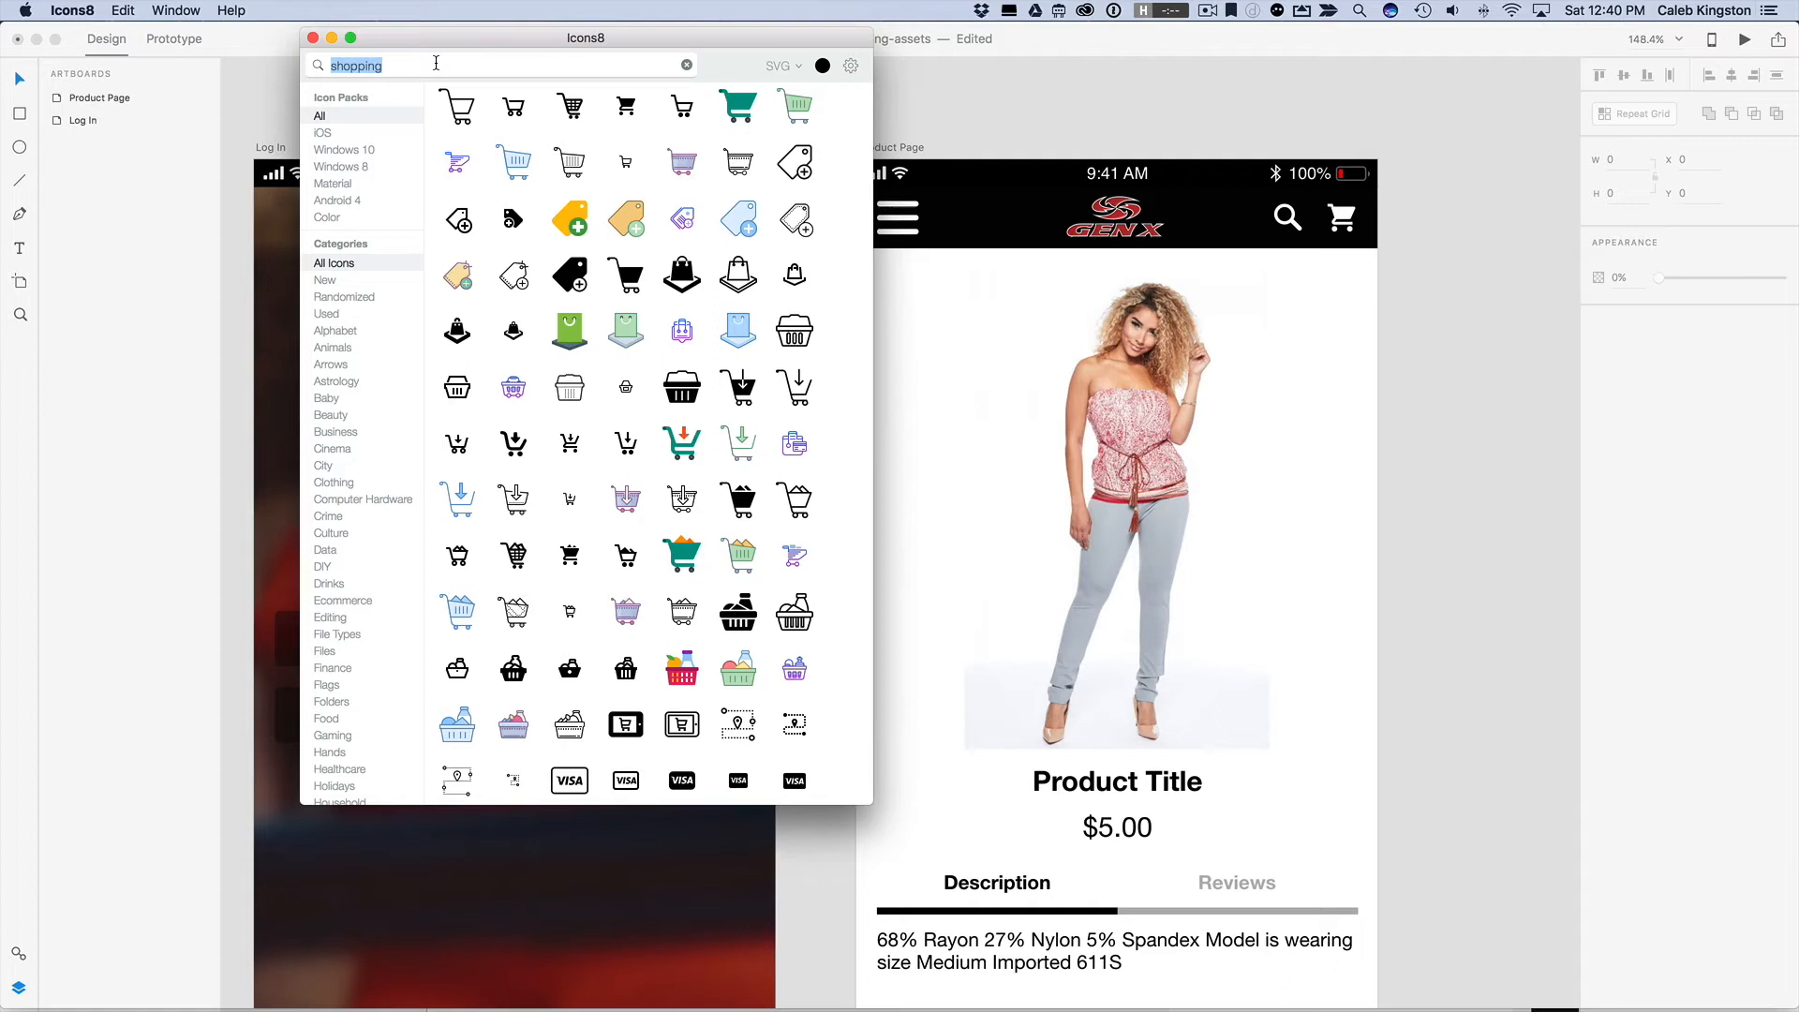
# Step: Search Icons8 for 'search' in the iOS icon set and choose the download file format
pyautogui.write('search')
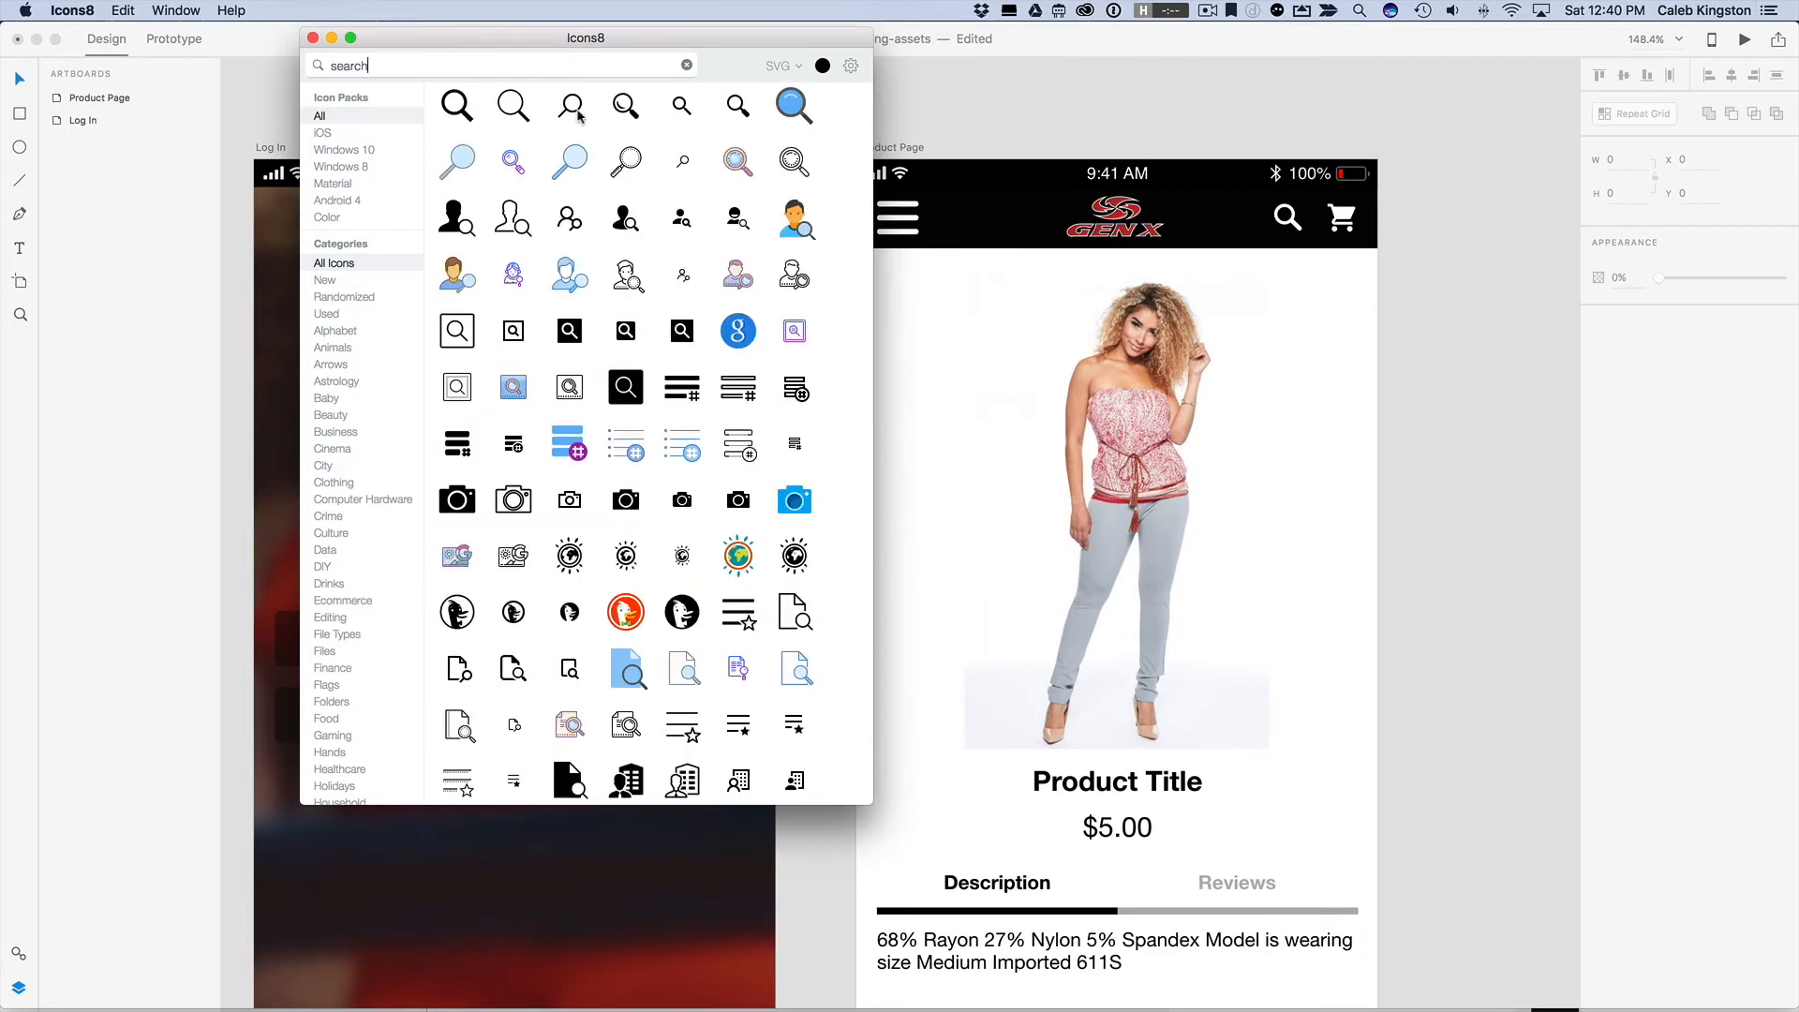
pyautogui.click(323, 131)
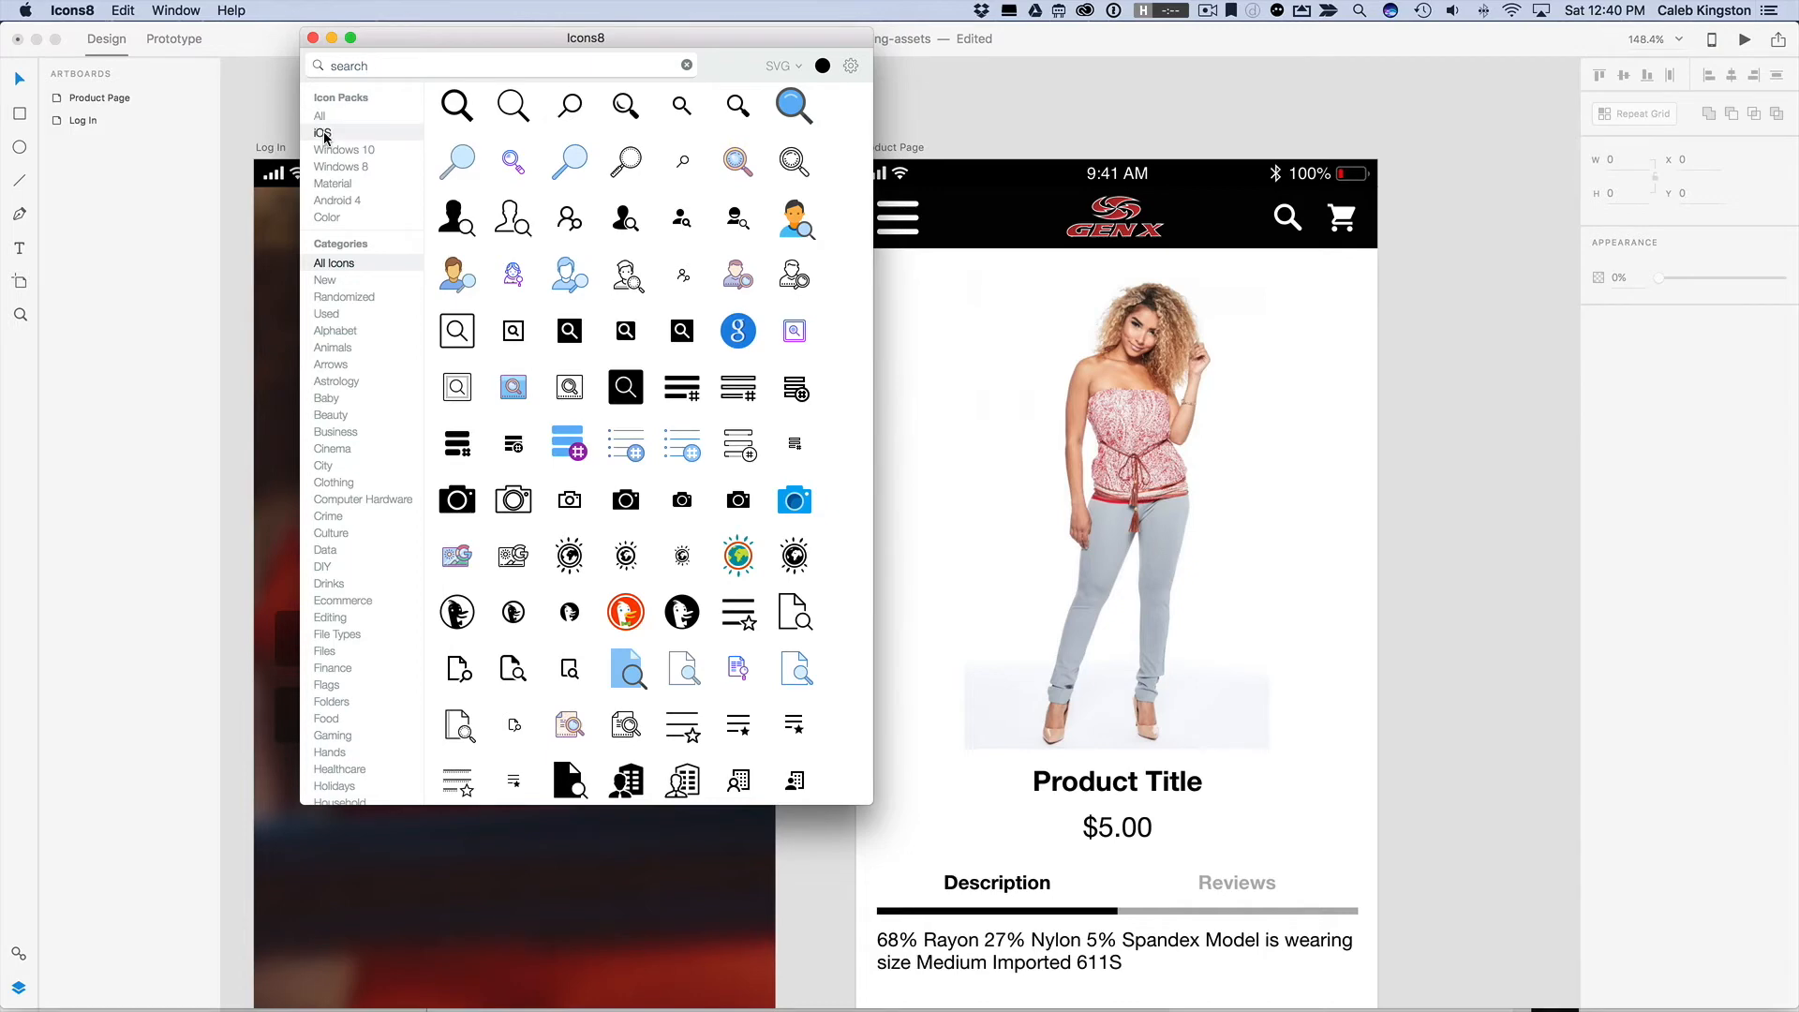
pyautogui.scroll(-3)
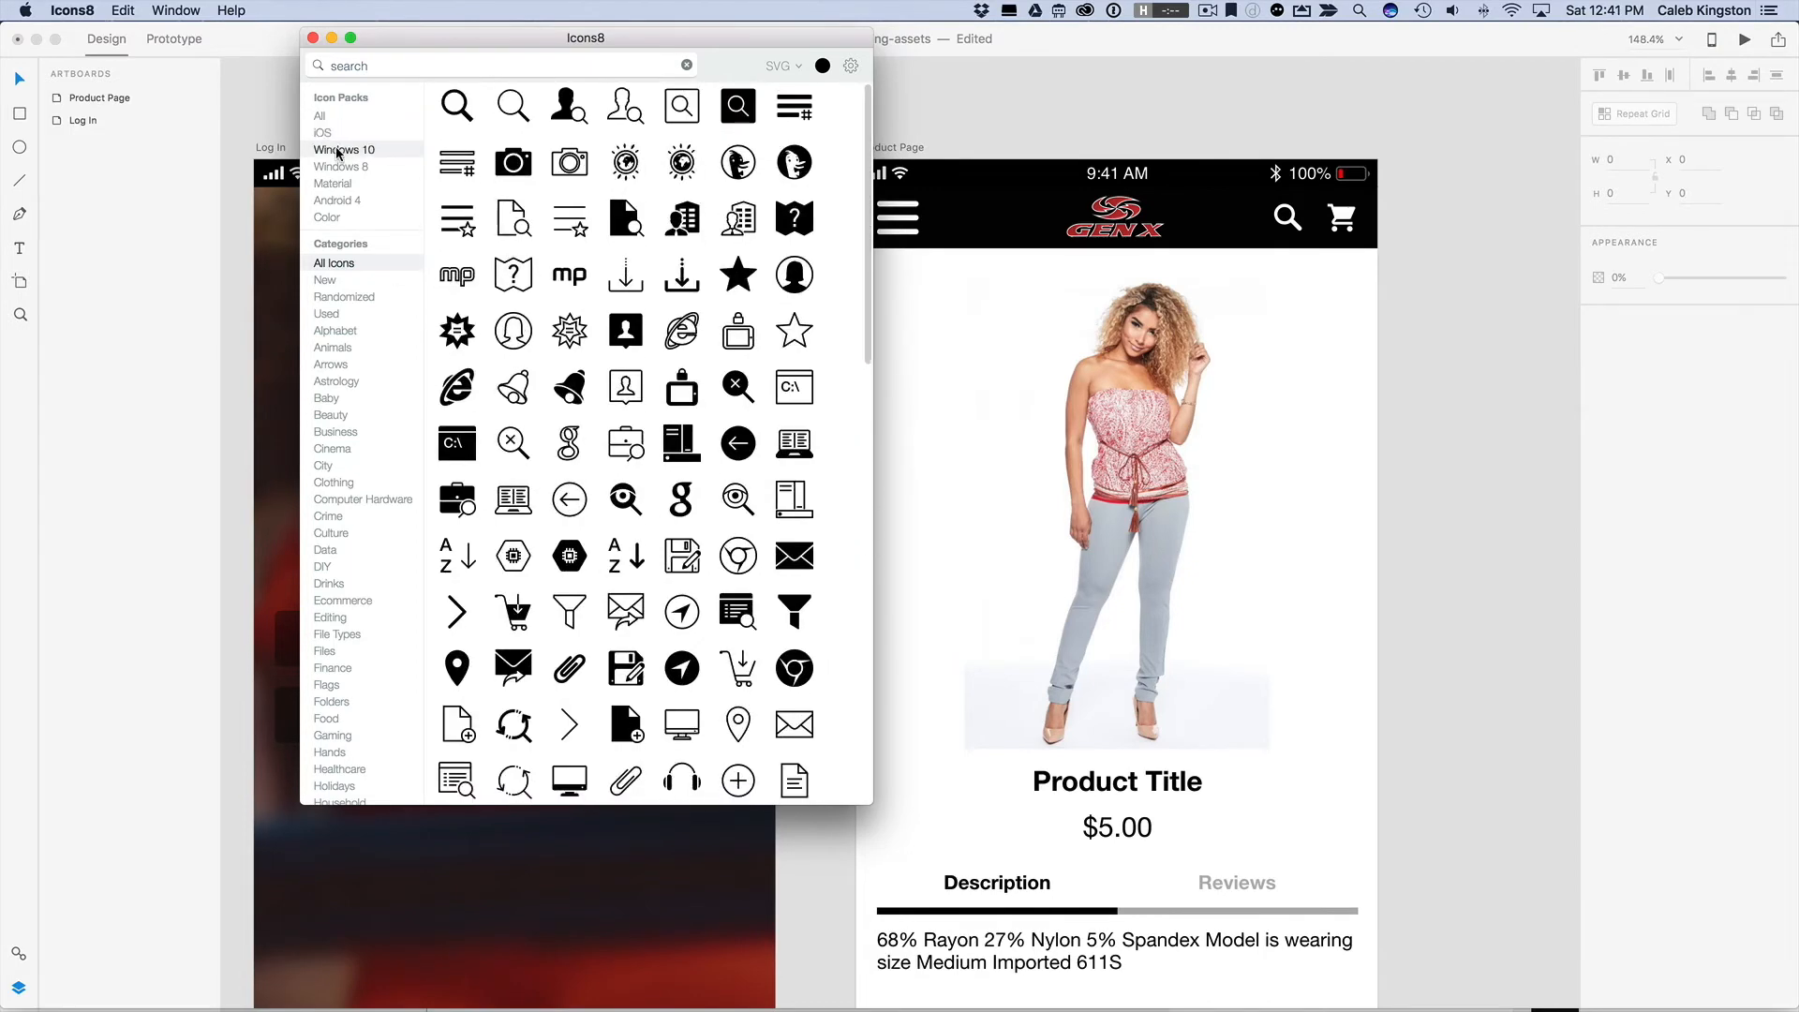
pyautogui.scroll(-3)
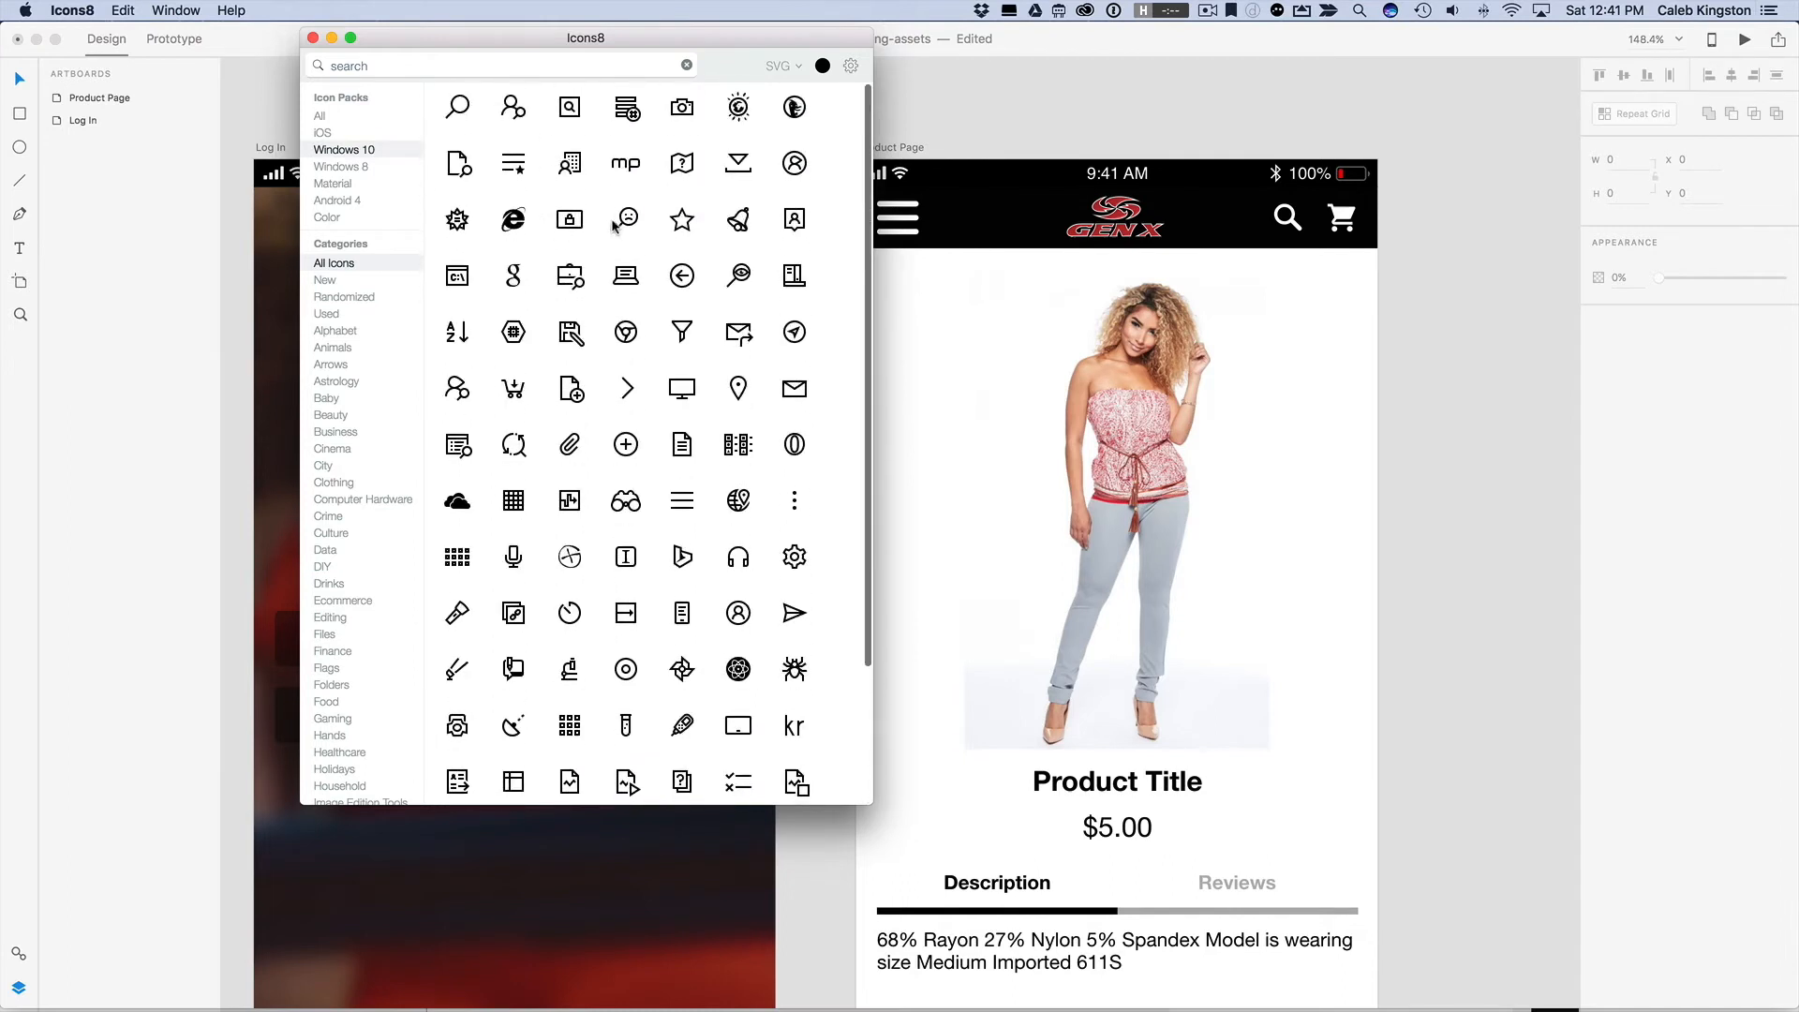
pyautogui.click(322, 132)
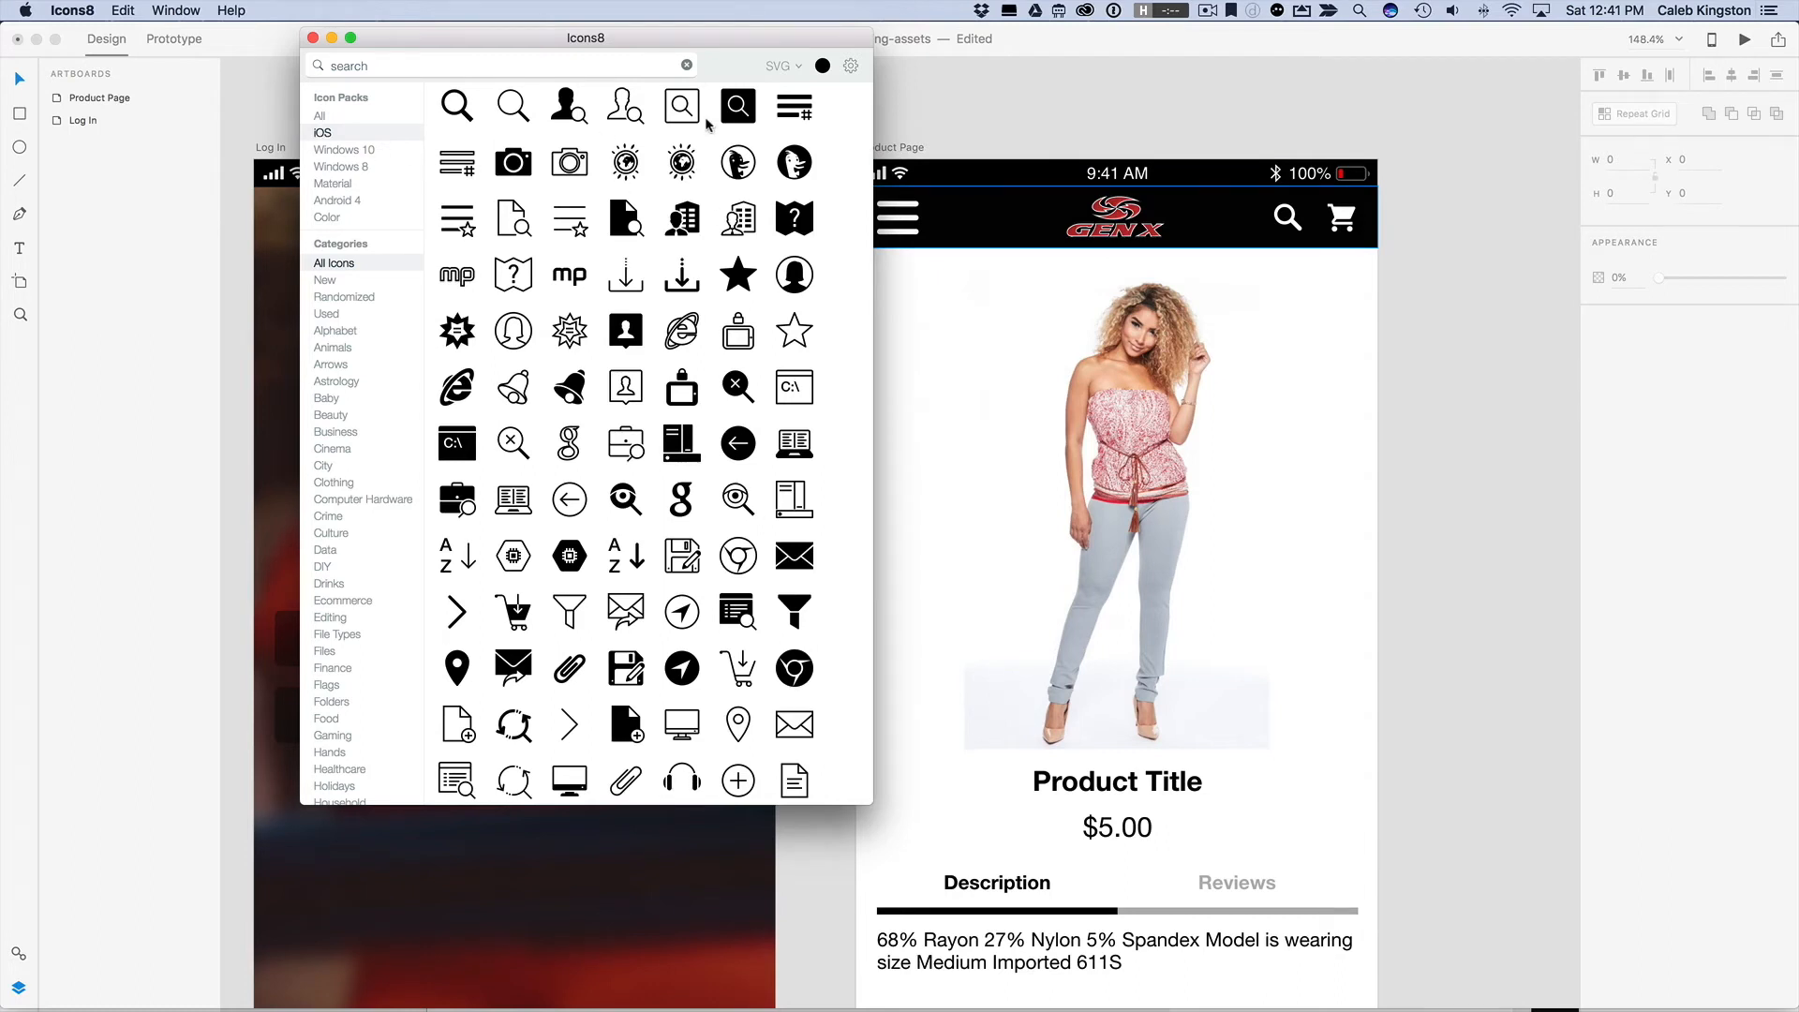
pyautogui.click(780, 66)
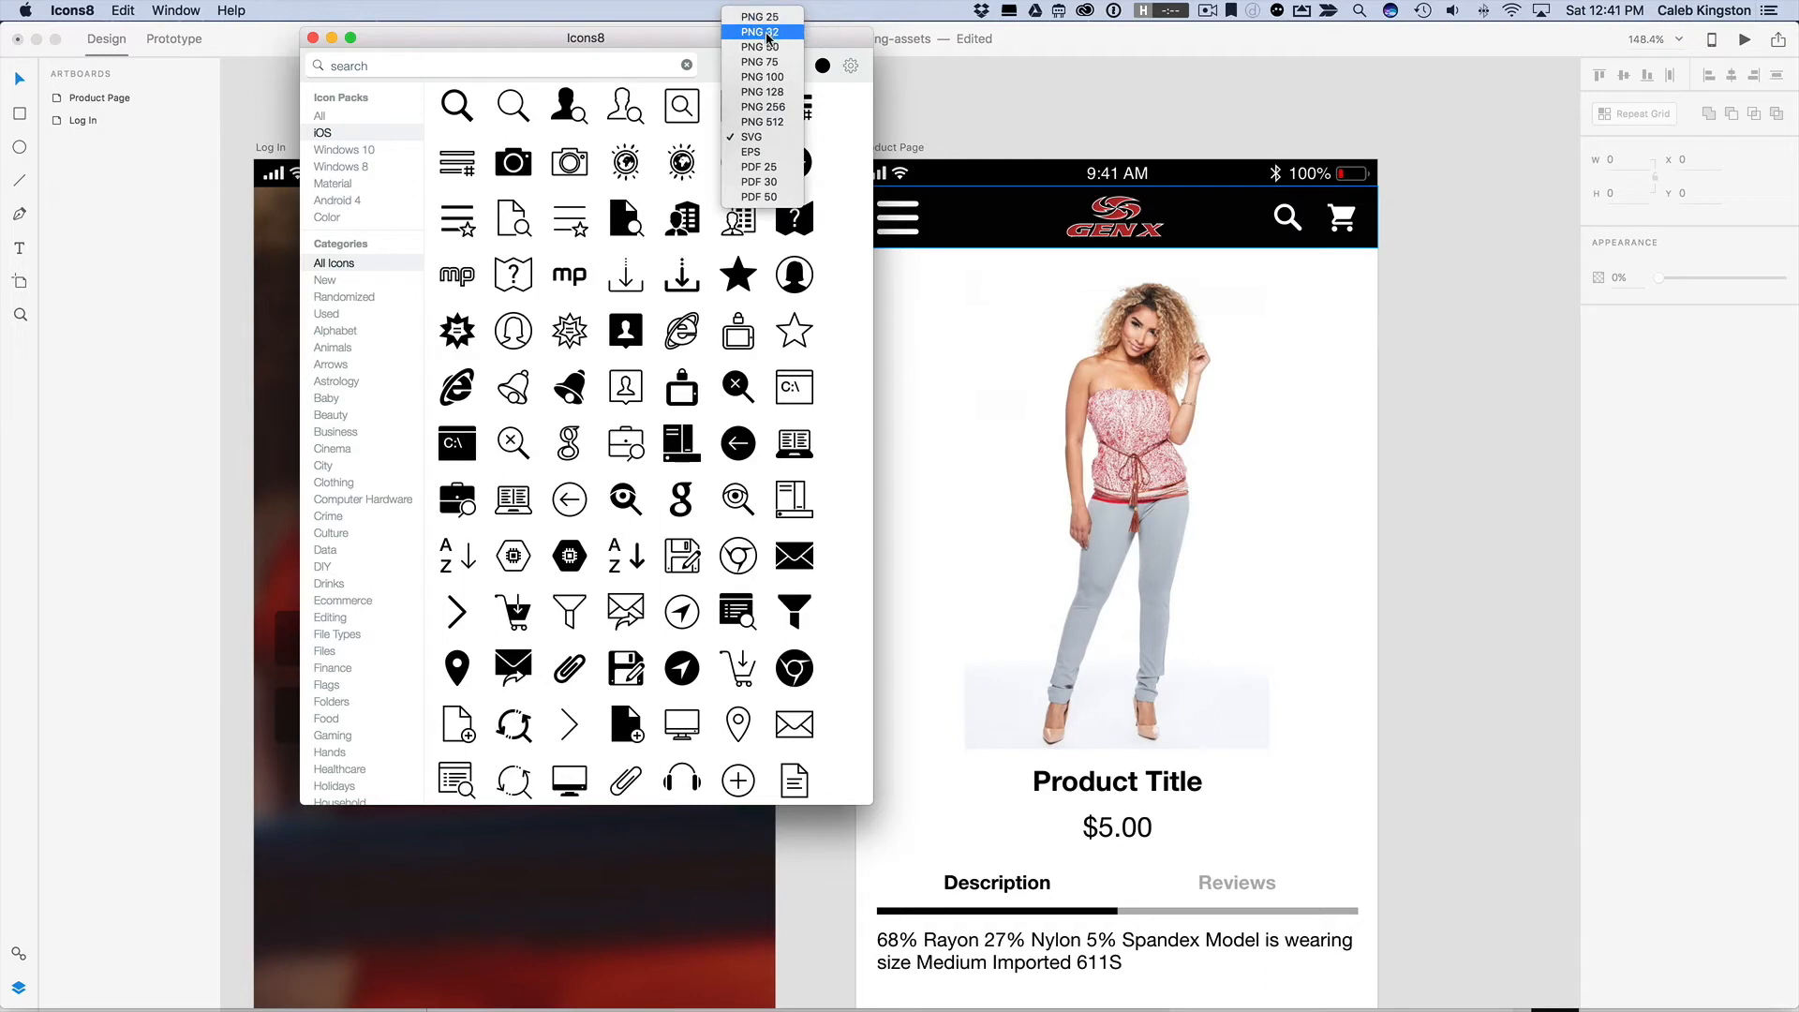
pyautogui.moveTo(761, 17)
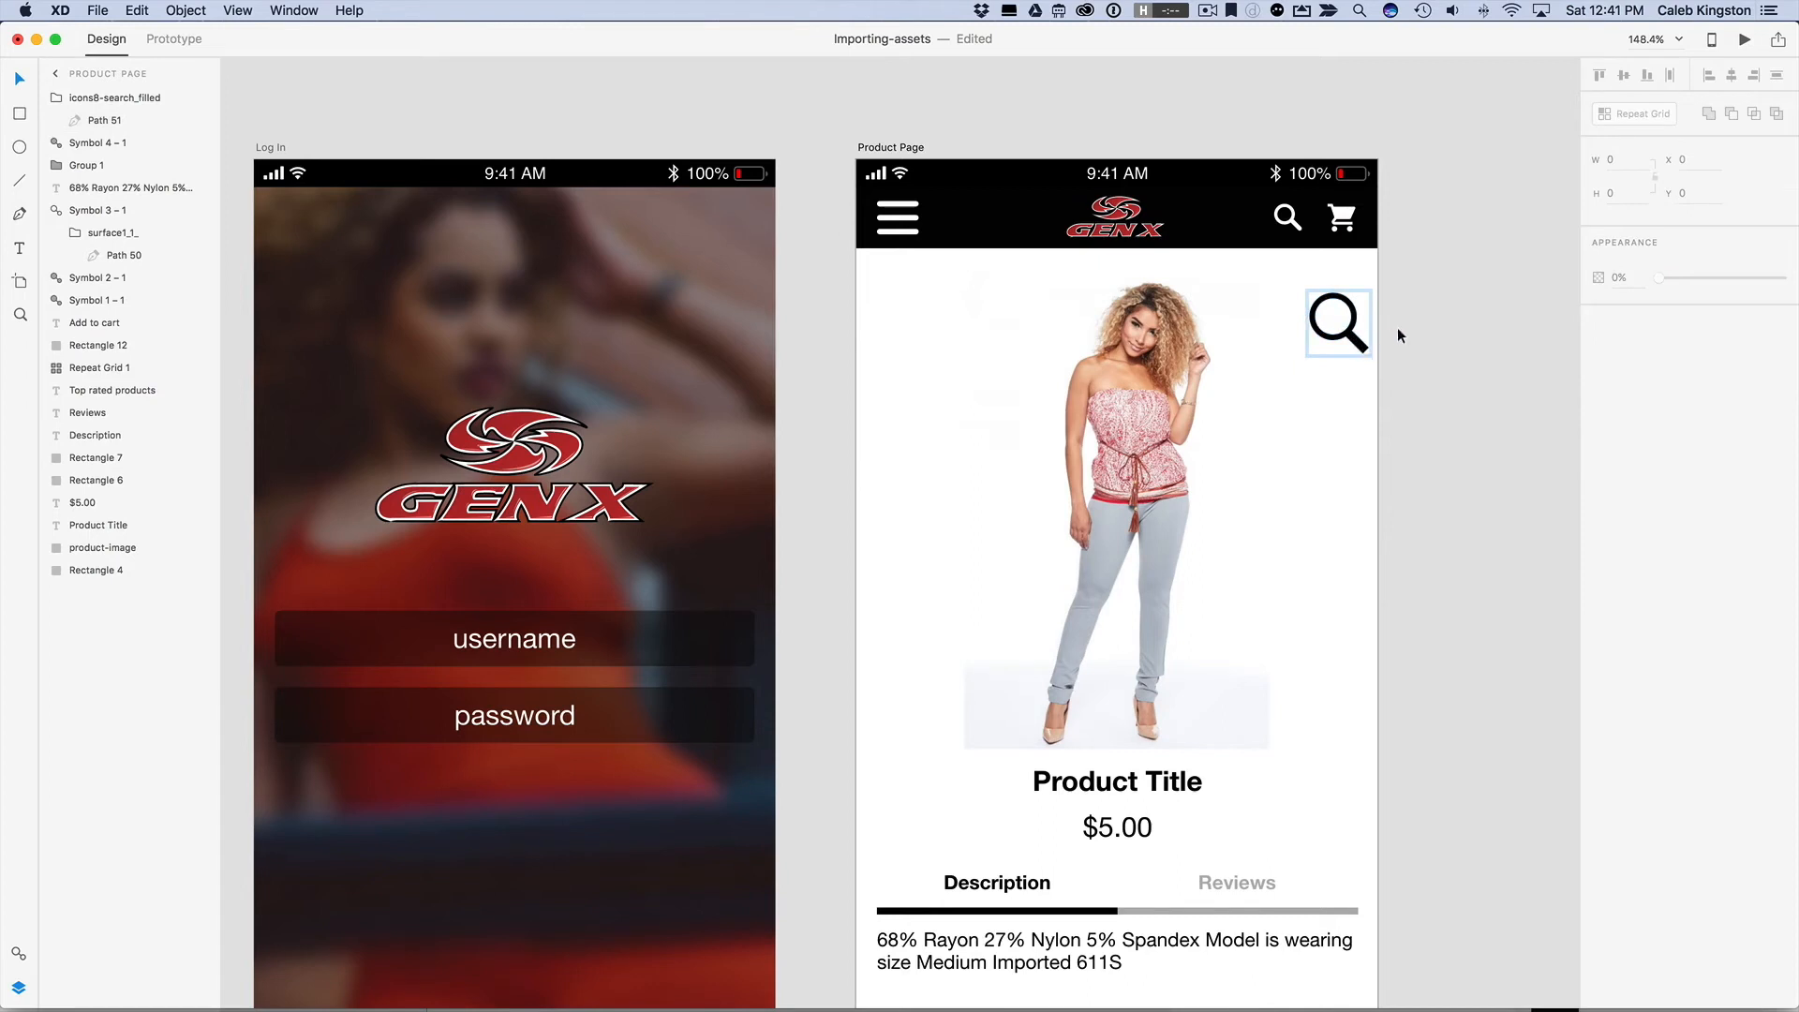
# Step: Place icons8-search_filled inside the header's Symbol 2 – 1 and set its height to 20
pyautogui.click(1289, 218)
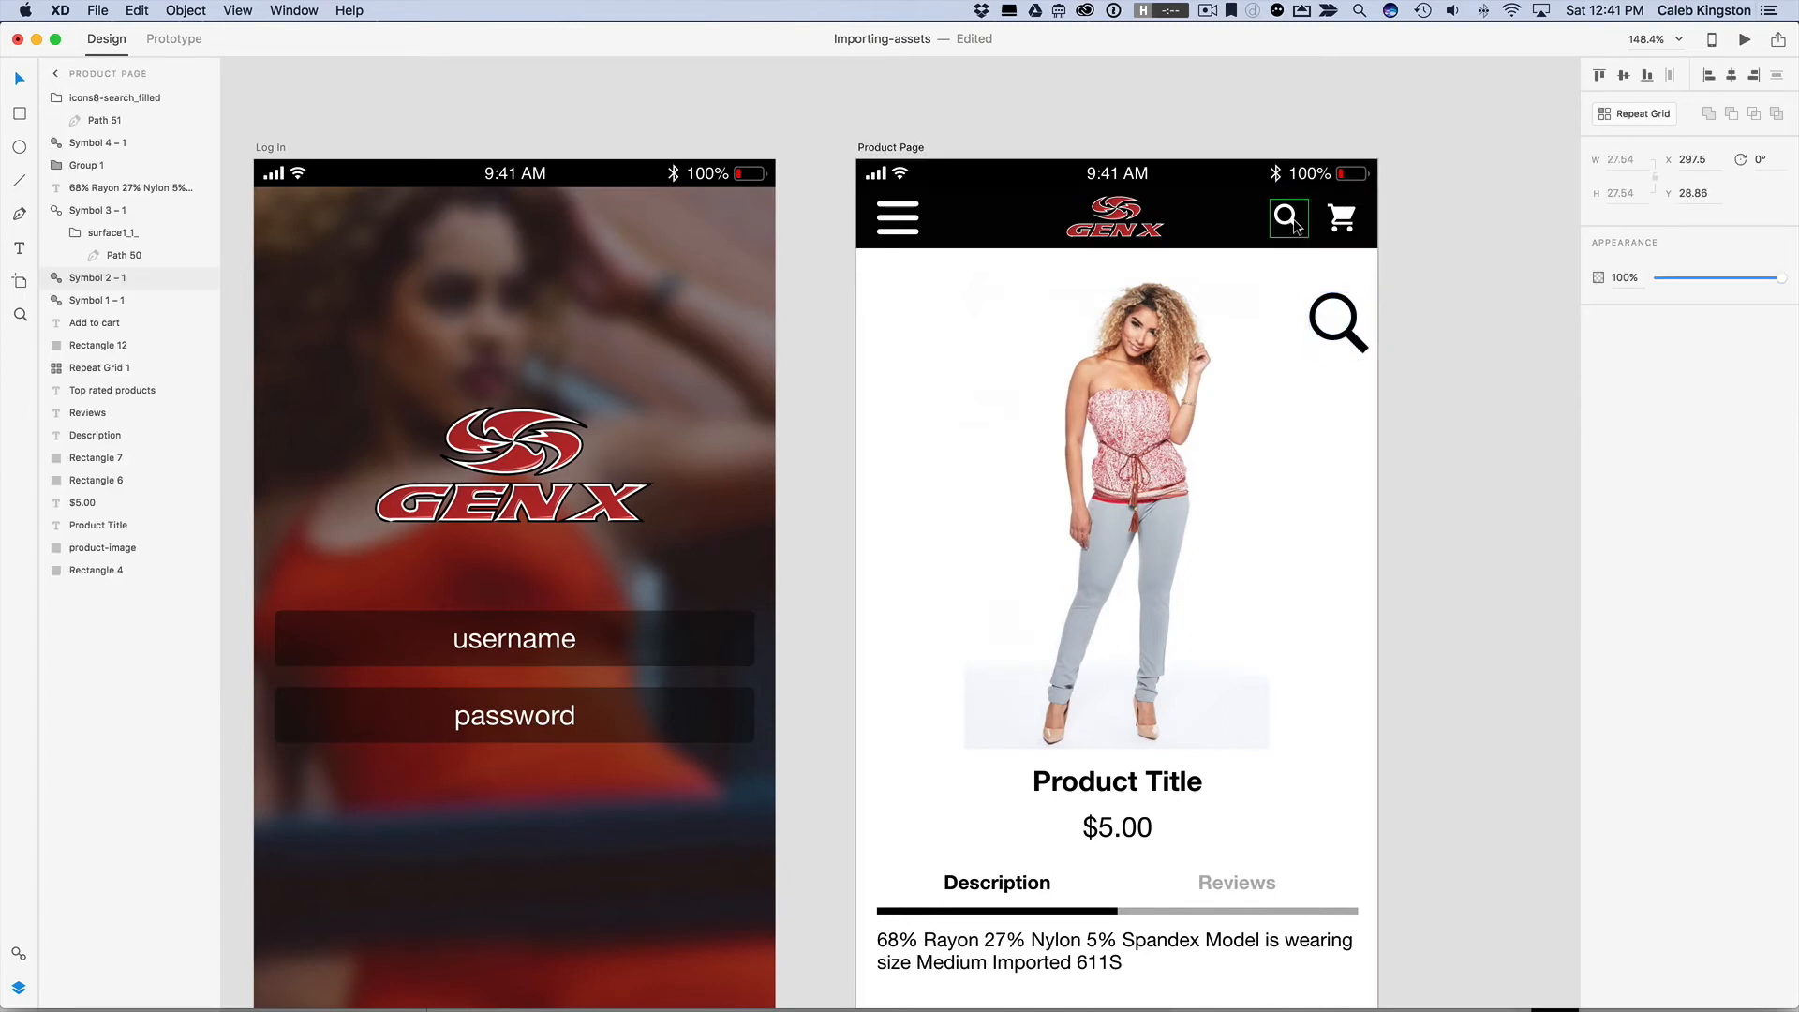
pyautogui.click(1339, 322)
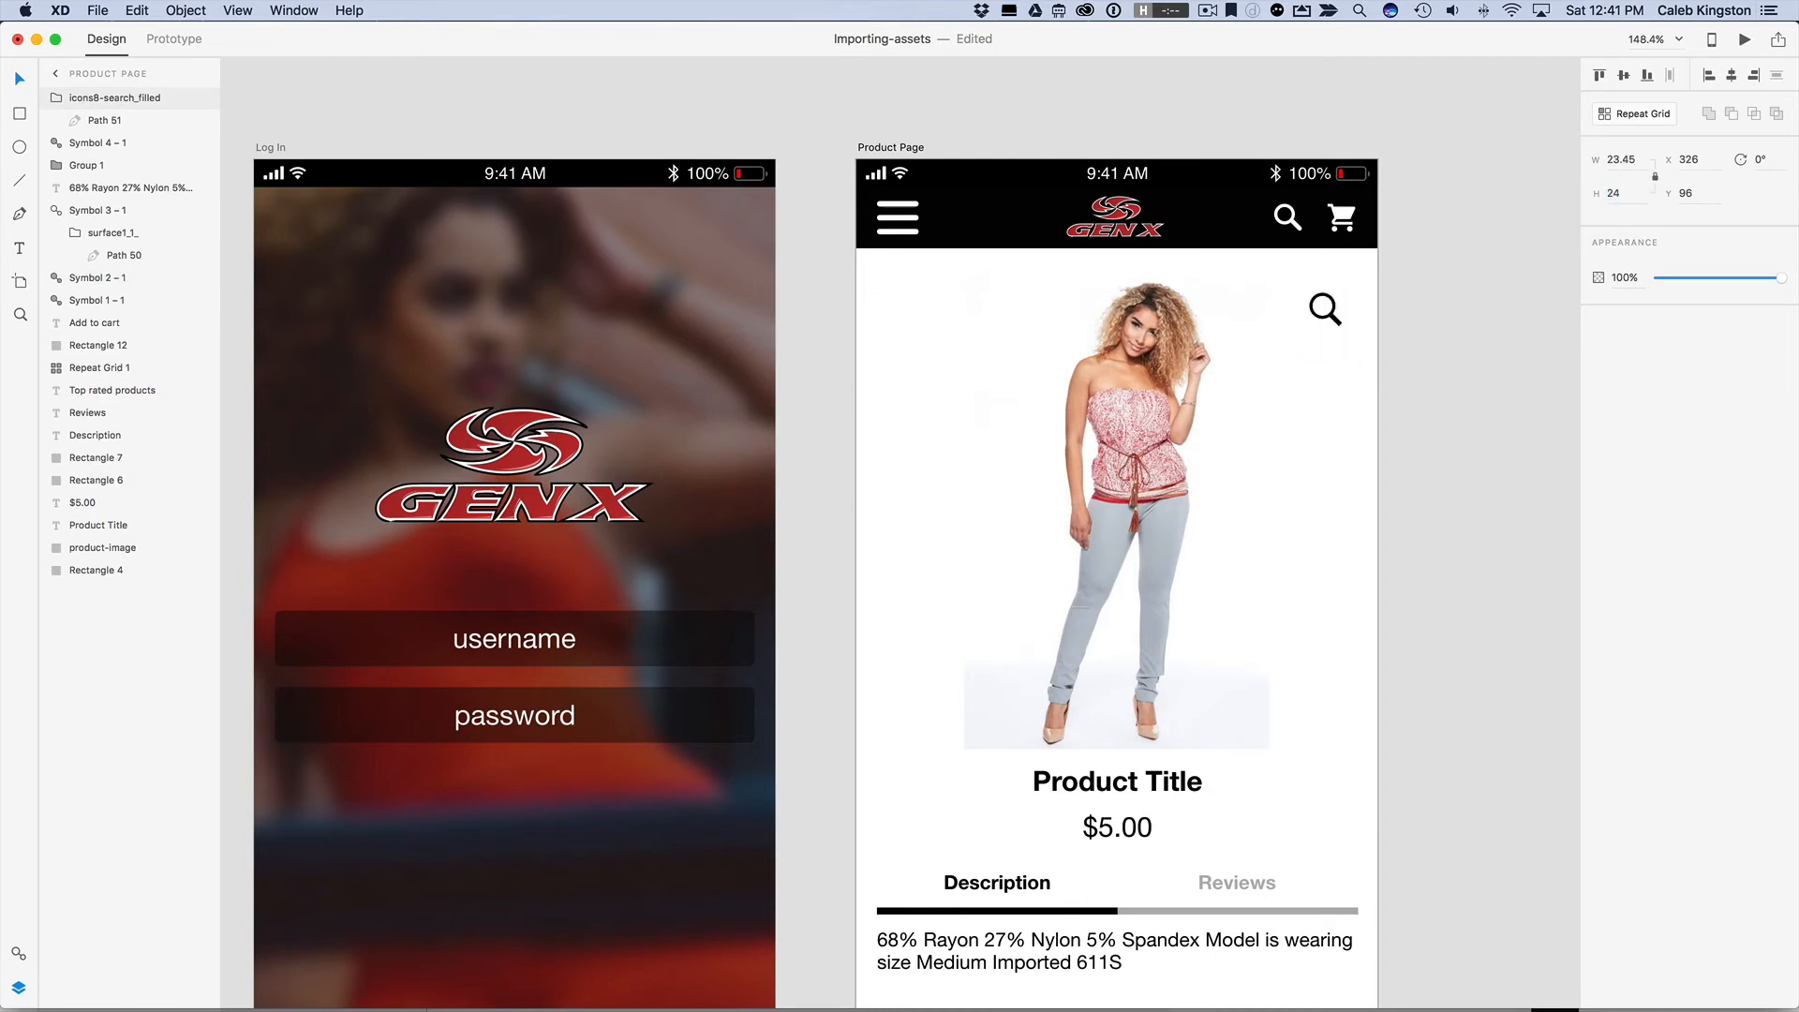
pyautogui.click(1325, 309)
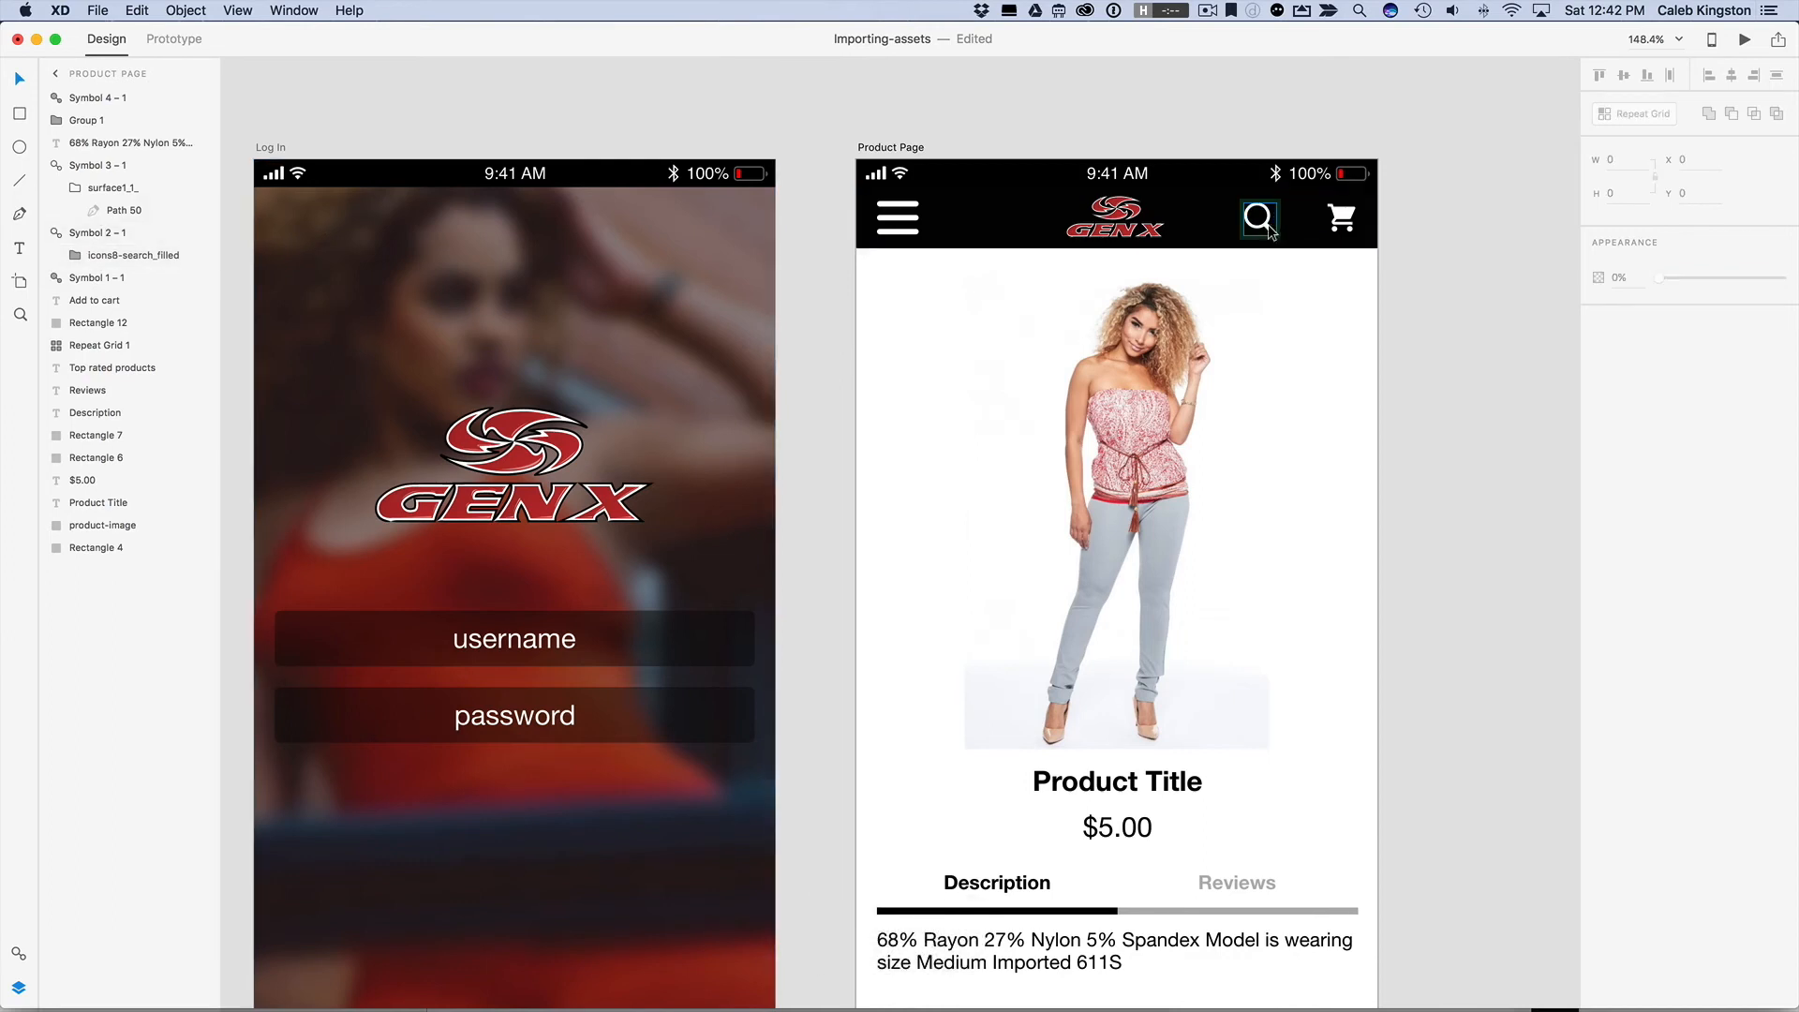
pyautogui.click(1295, 217)
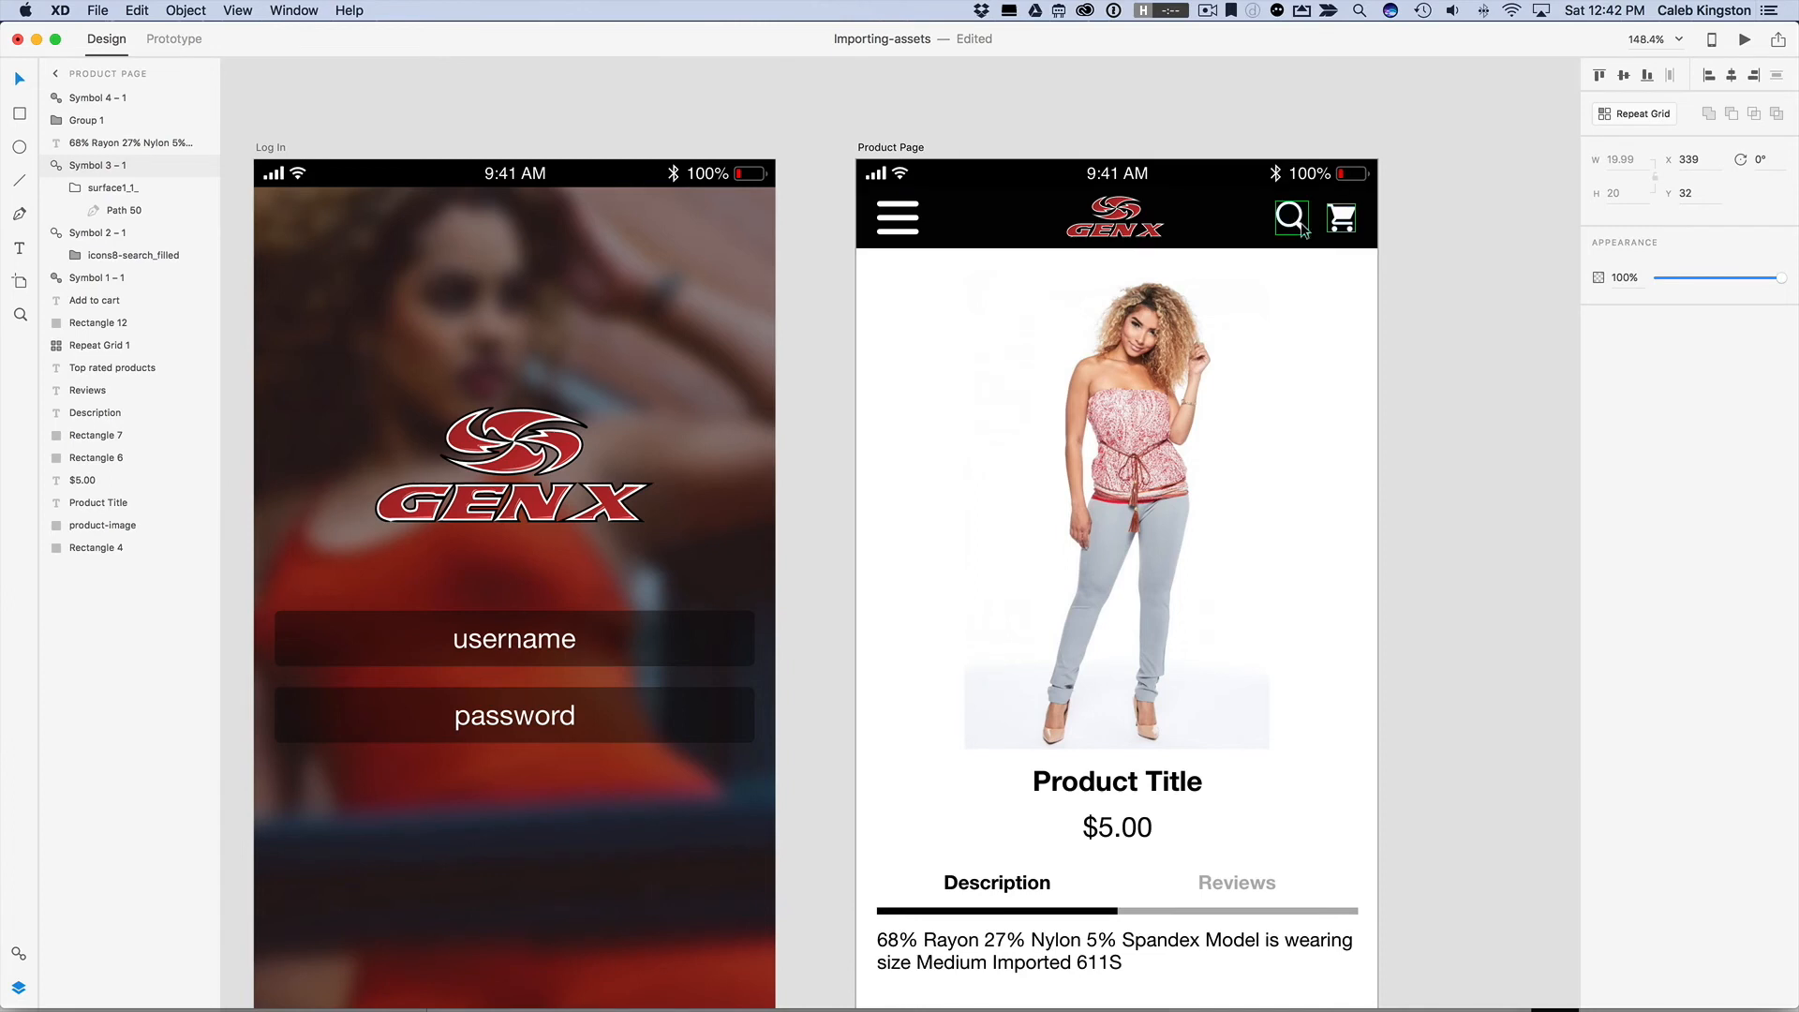
pyautogui.click(1291, 218)
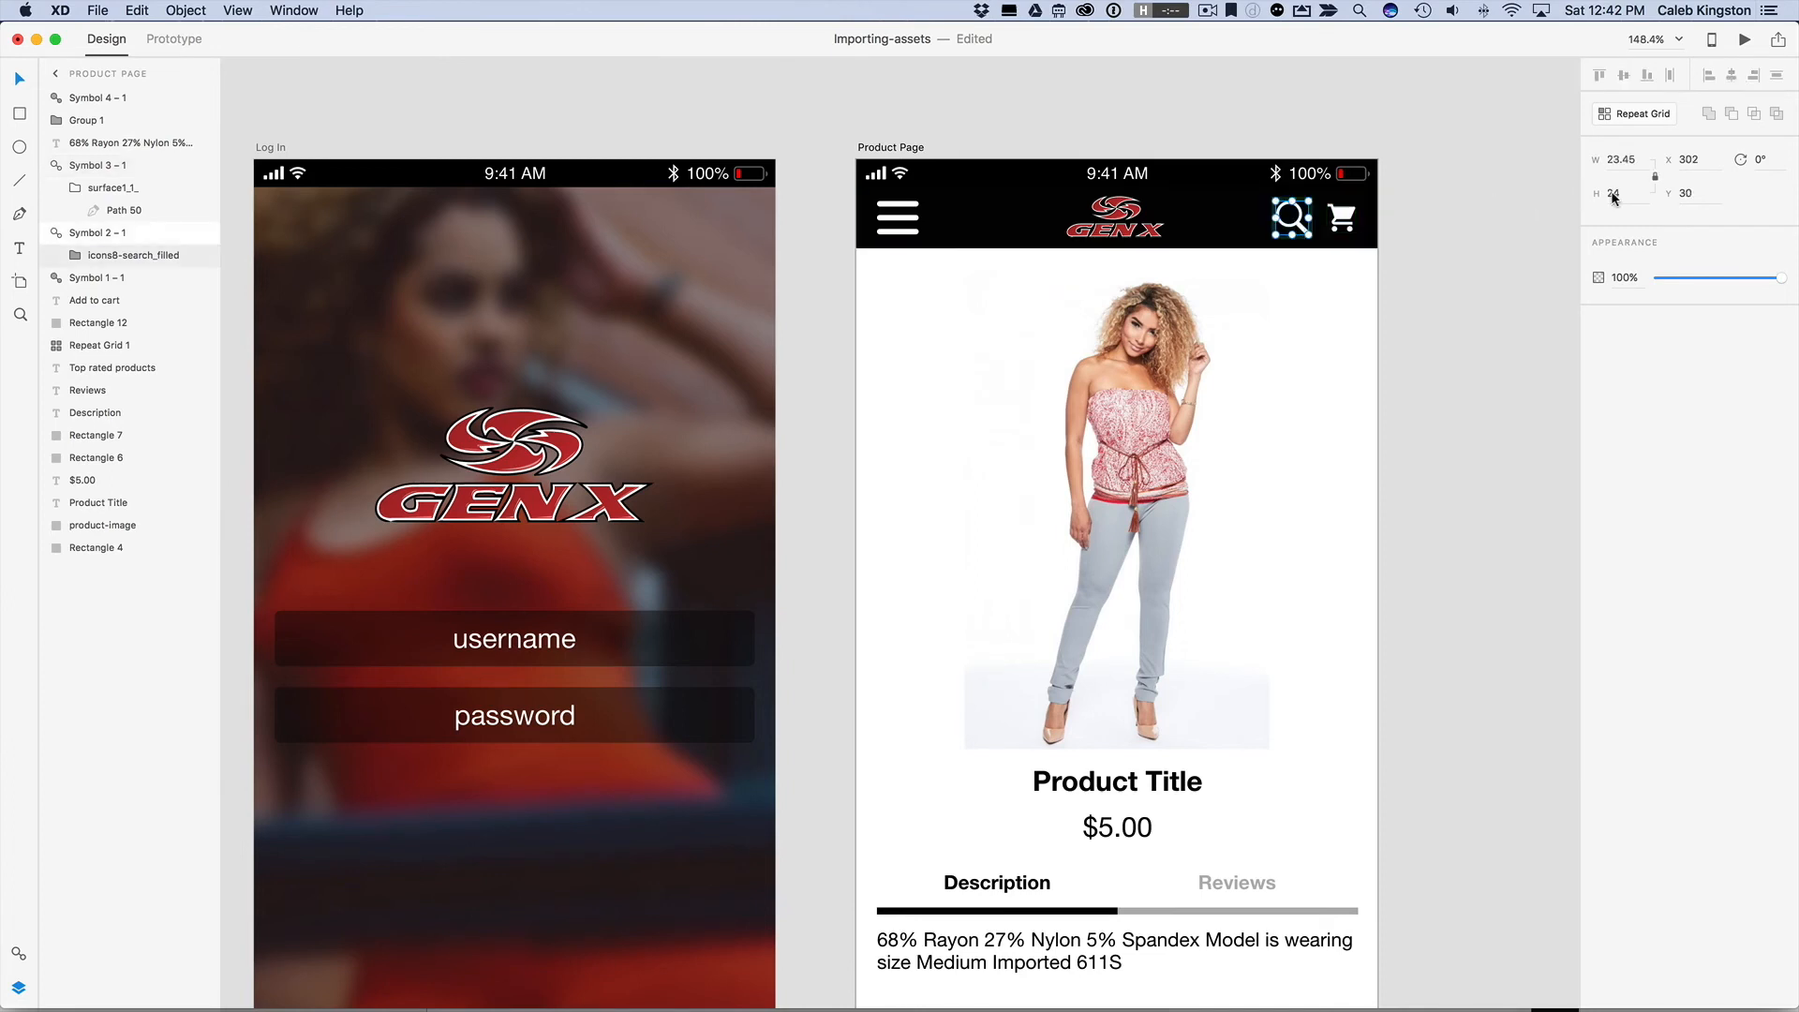
pyautogui.write('20')
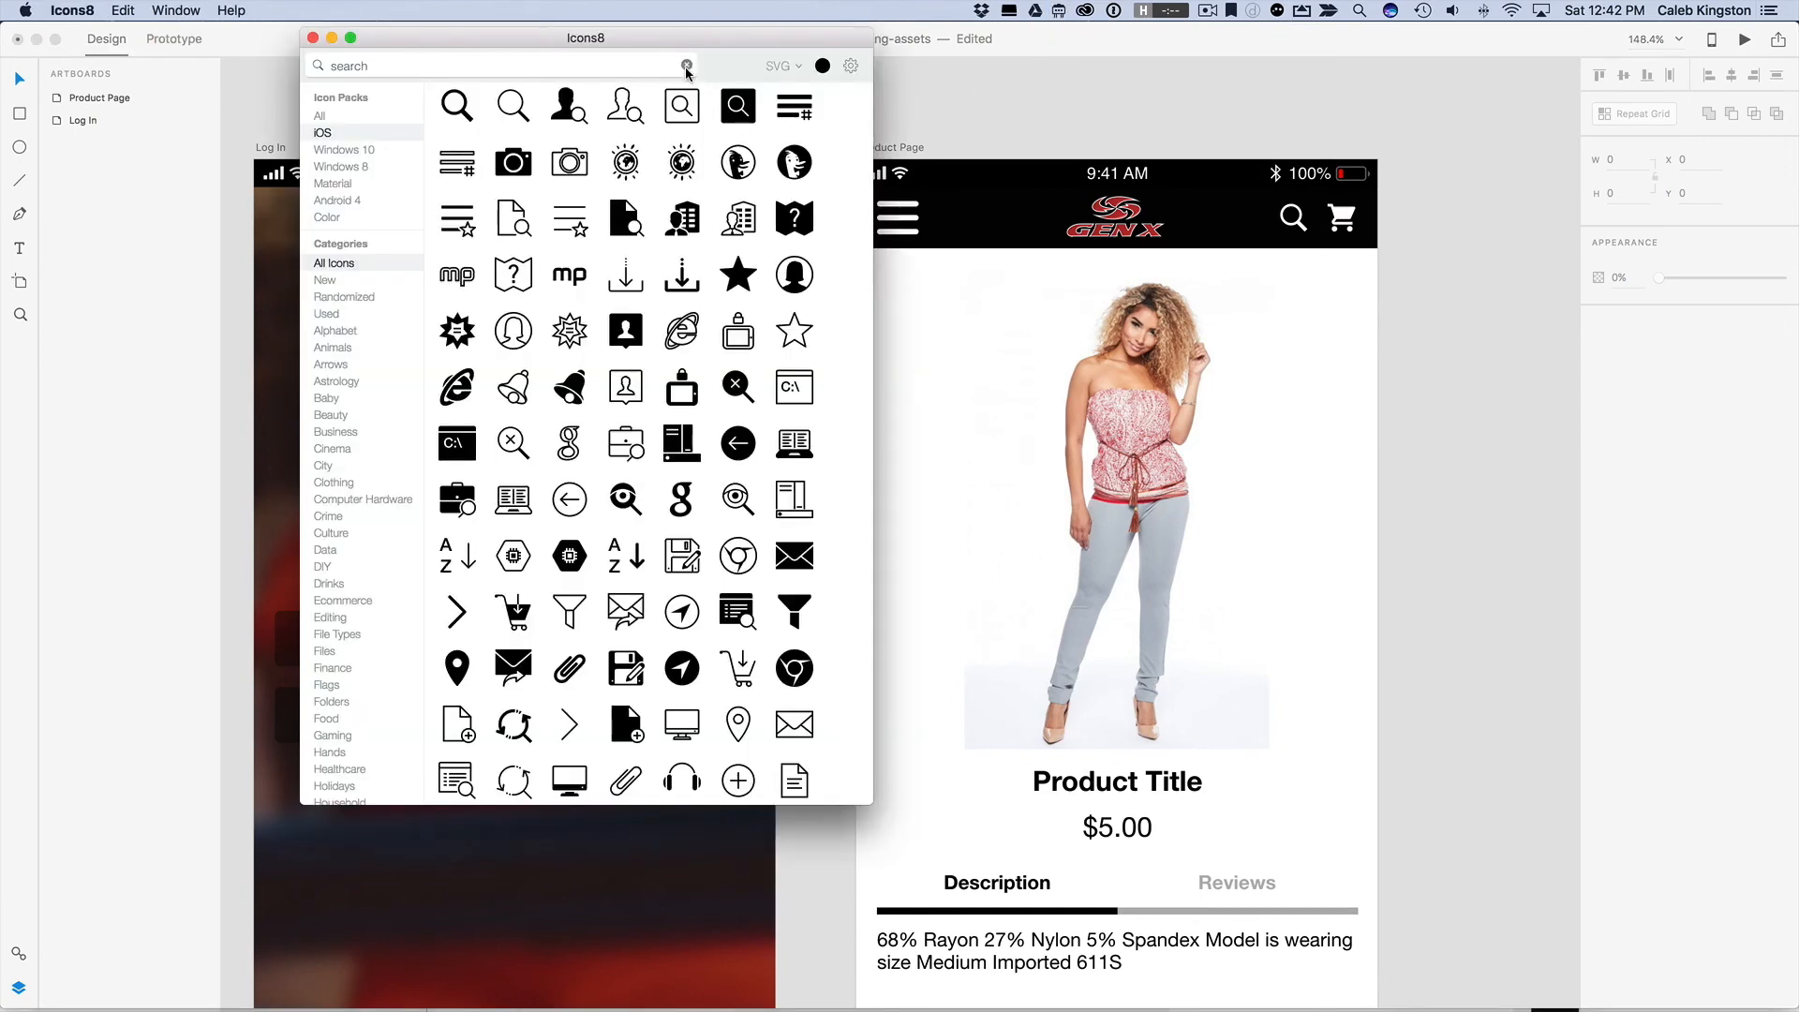
# Step: Search Icons8 for 'menu' to bring a filled menu icon onto the XD pasteboard
pyautogui.write('menu')
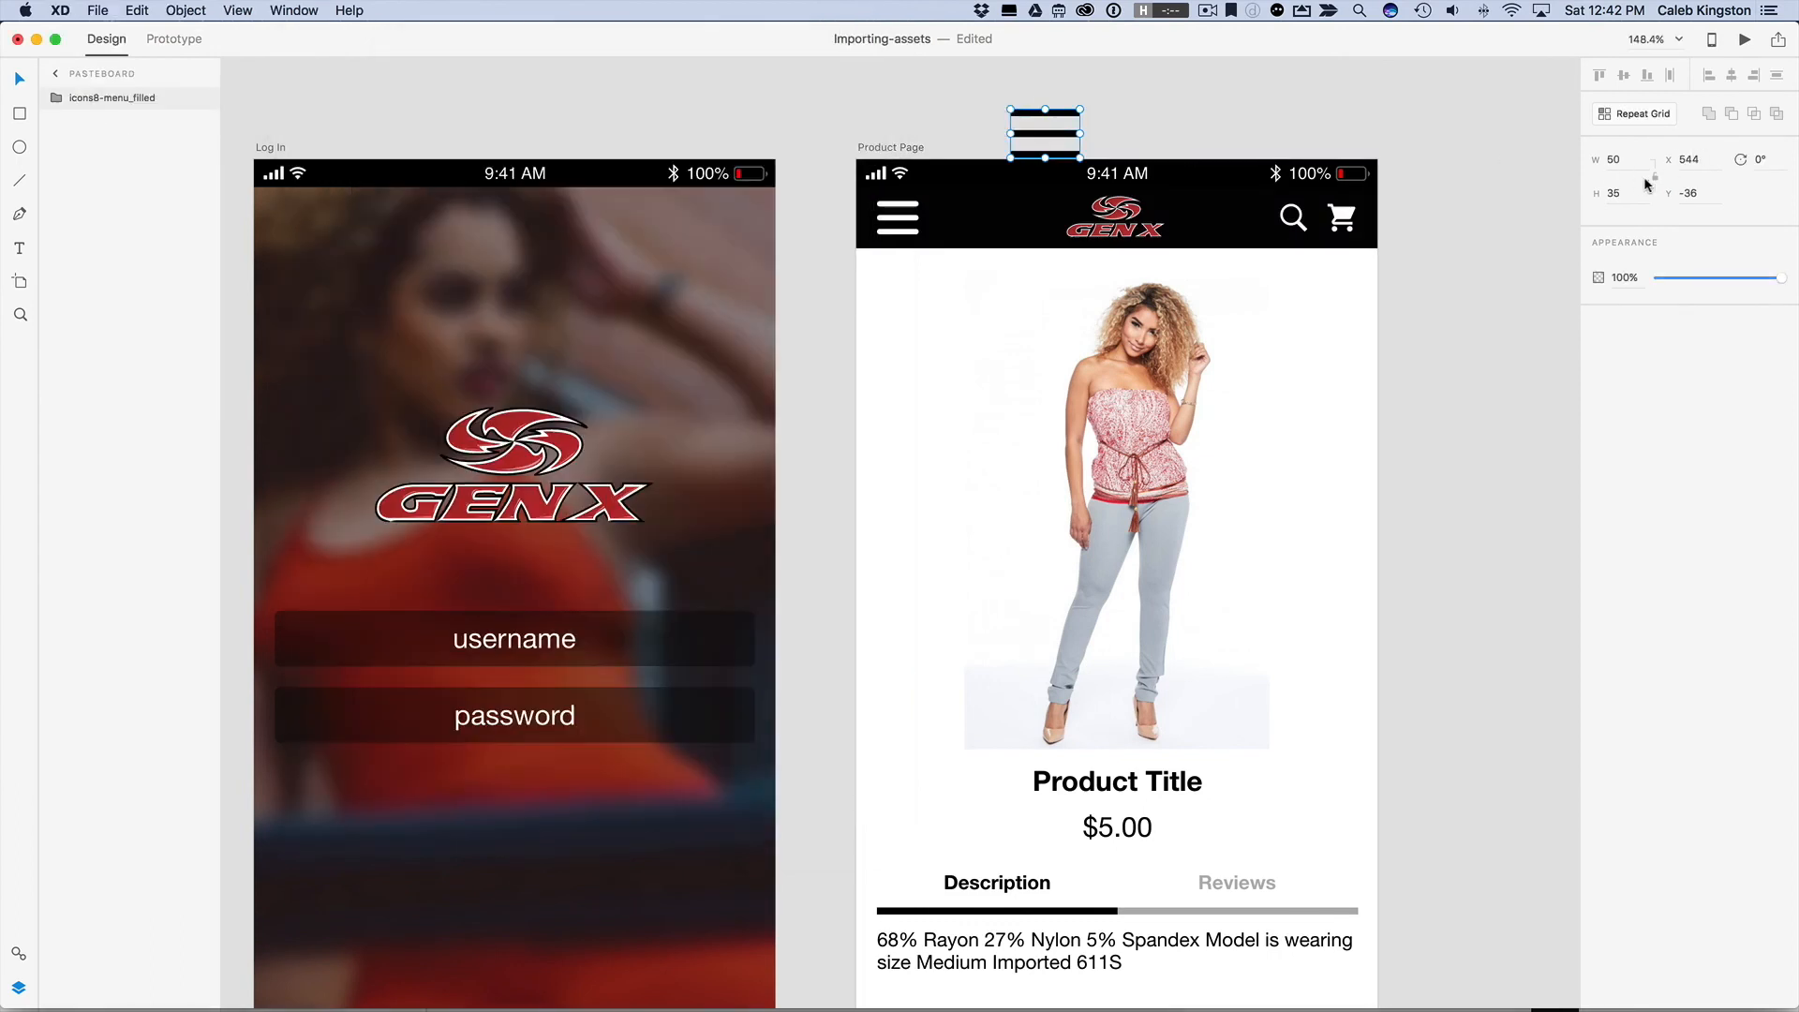
# Step: Resize the icons8-menu_filled icon to W 20 by H 14 for the header
pyautogui.click(1616, 157)
pyautogui.write('20')
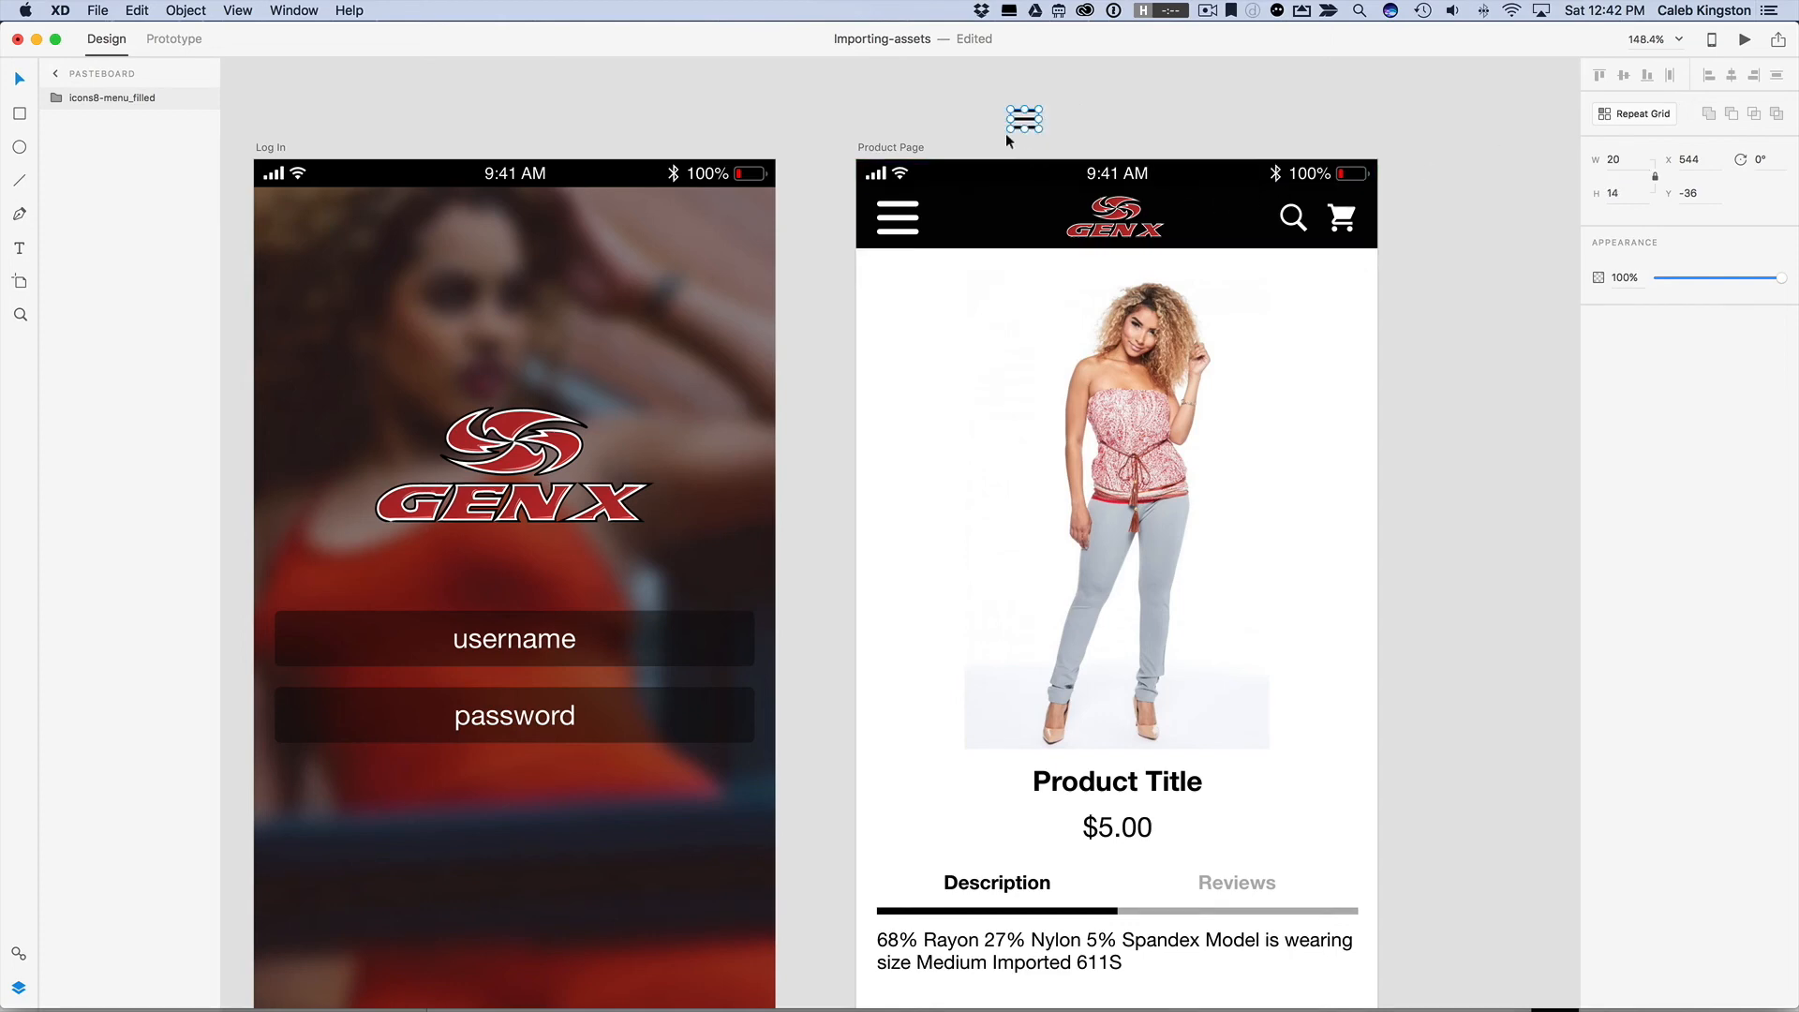
pyautogui.press('cmd')
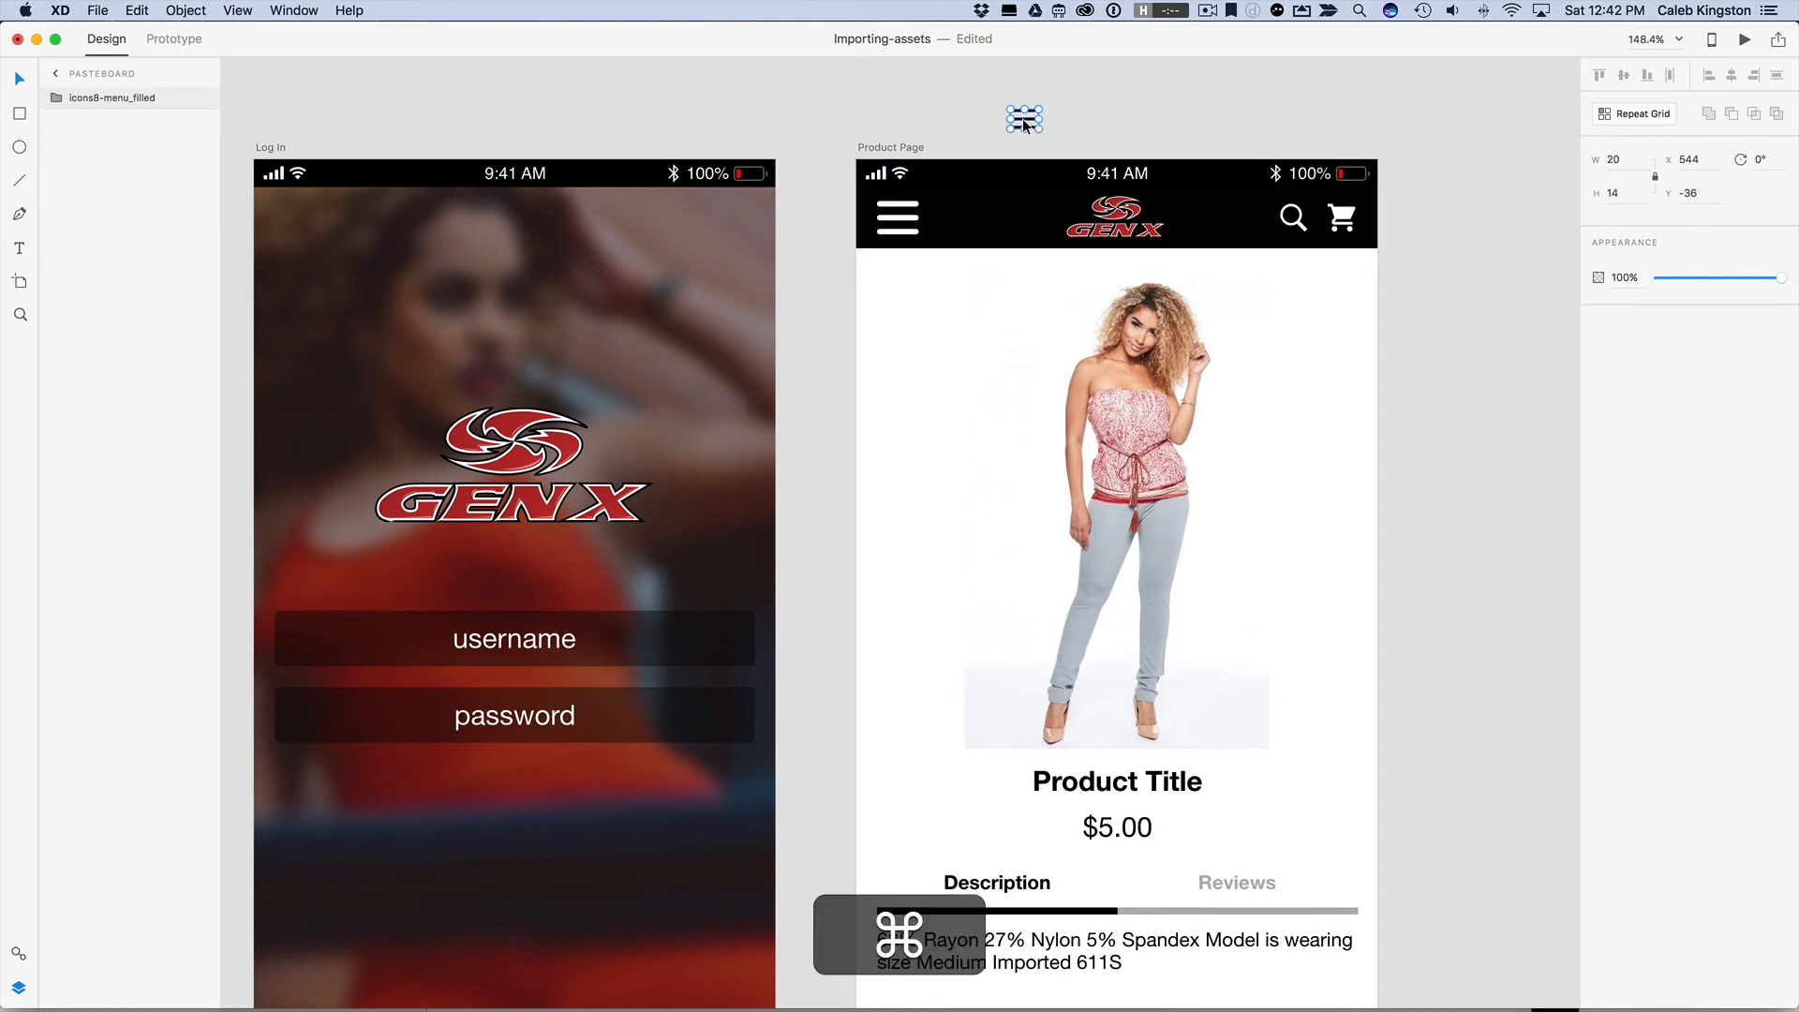
pyautogui.click(1627, 311)
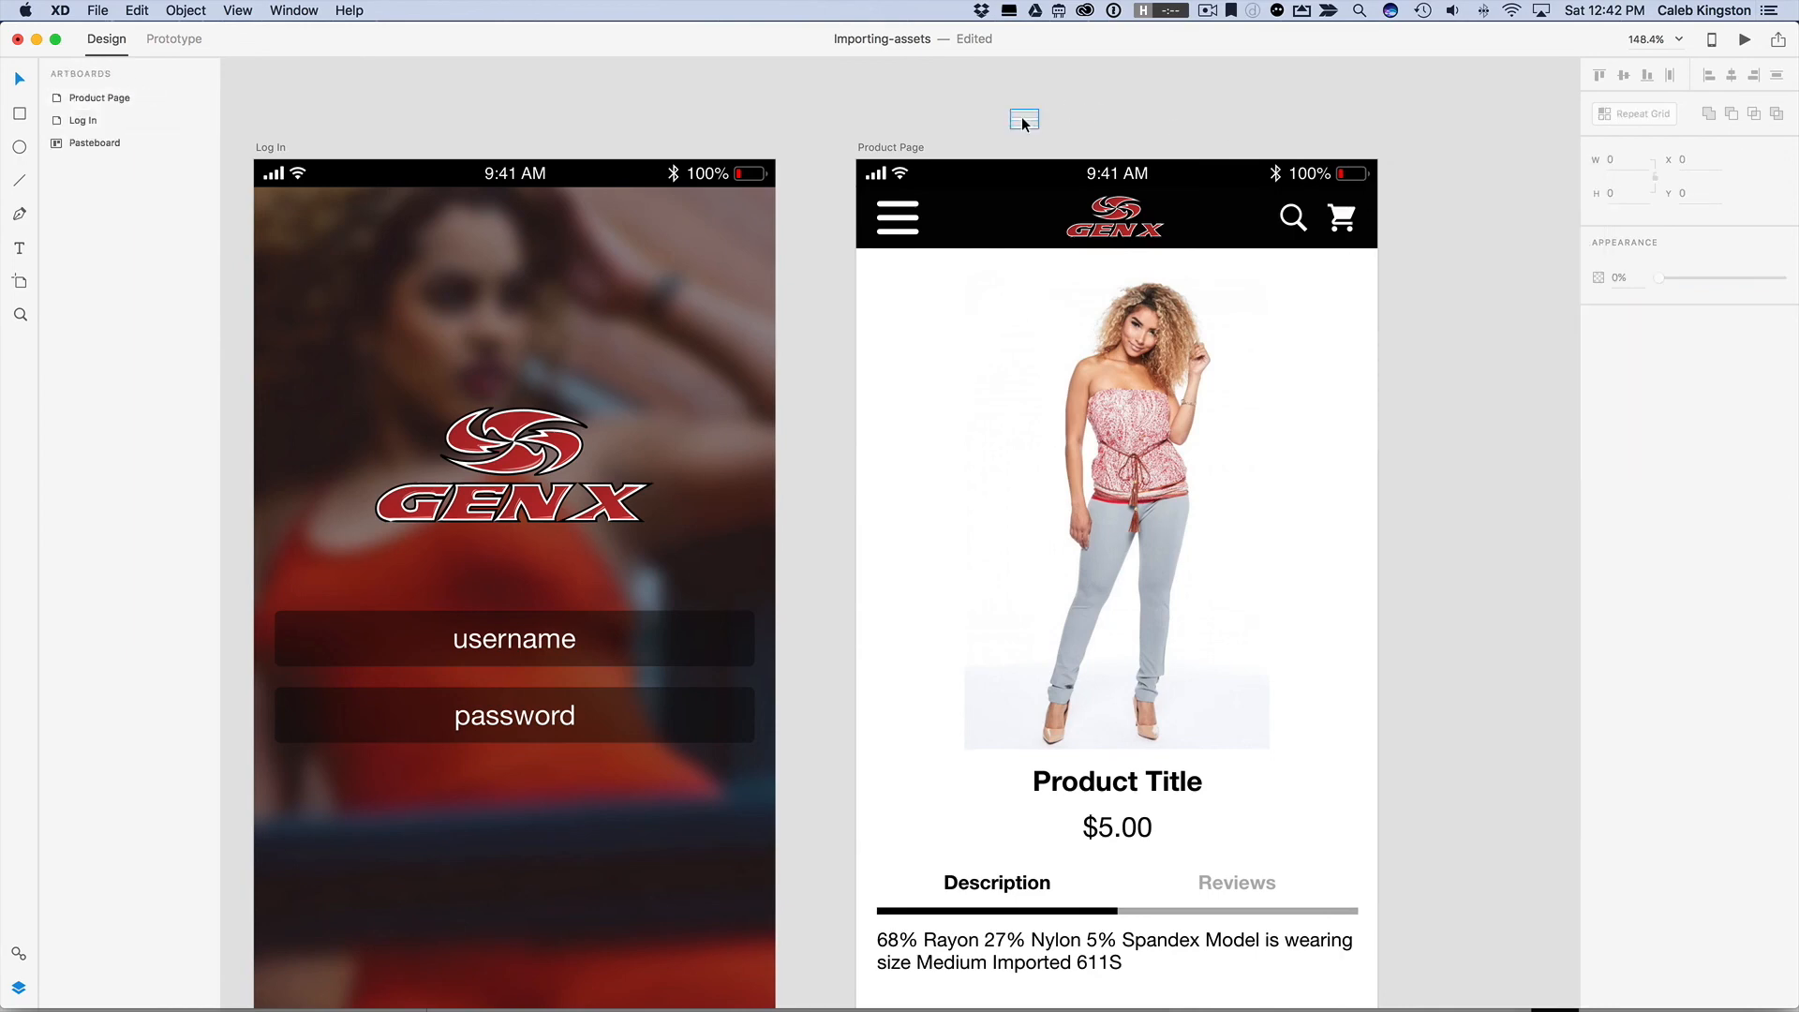
pyautogui.click(896, 217)
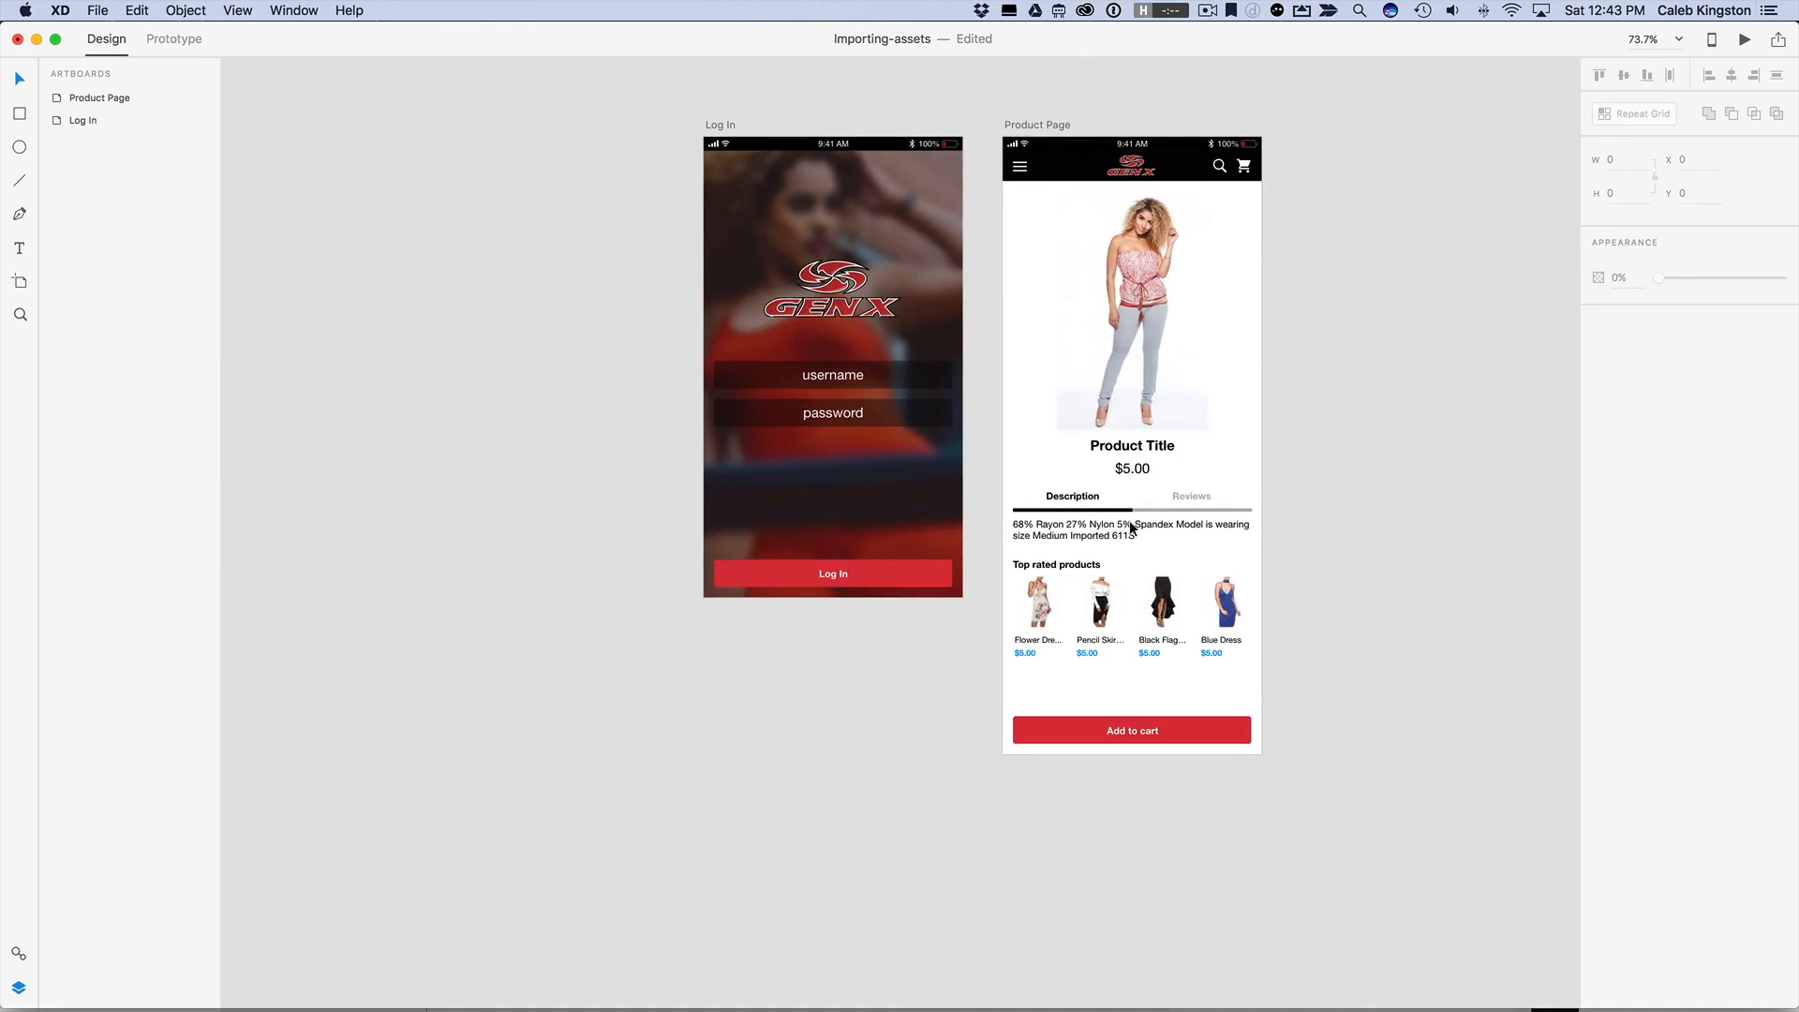
pyautogui.click(1193, 495)
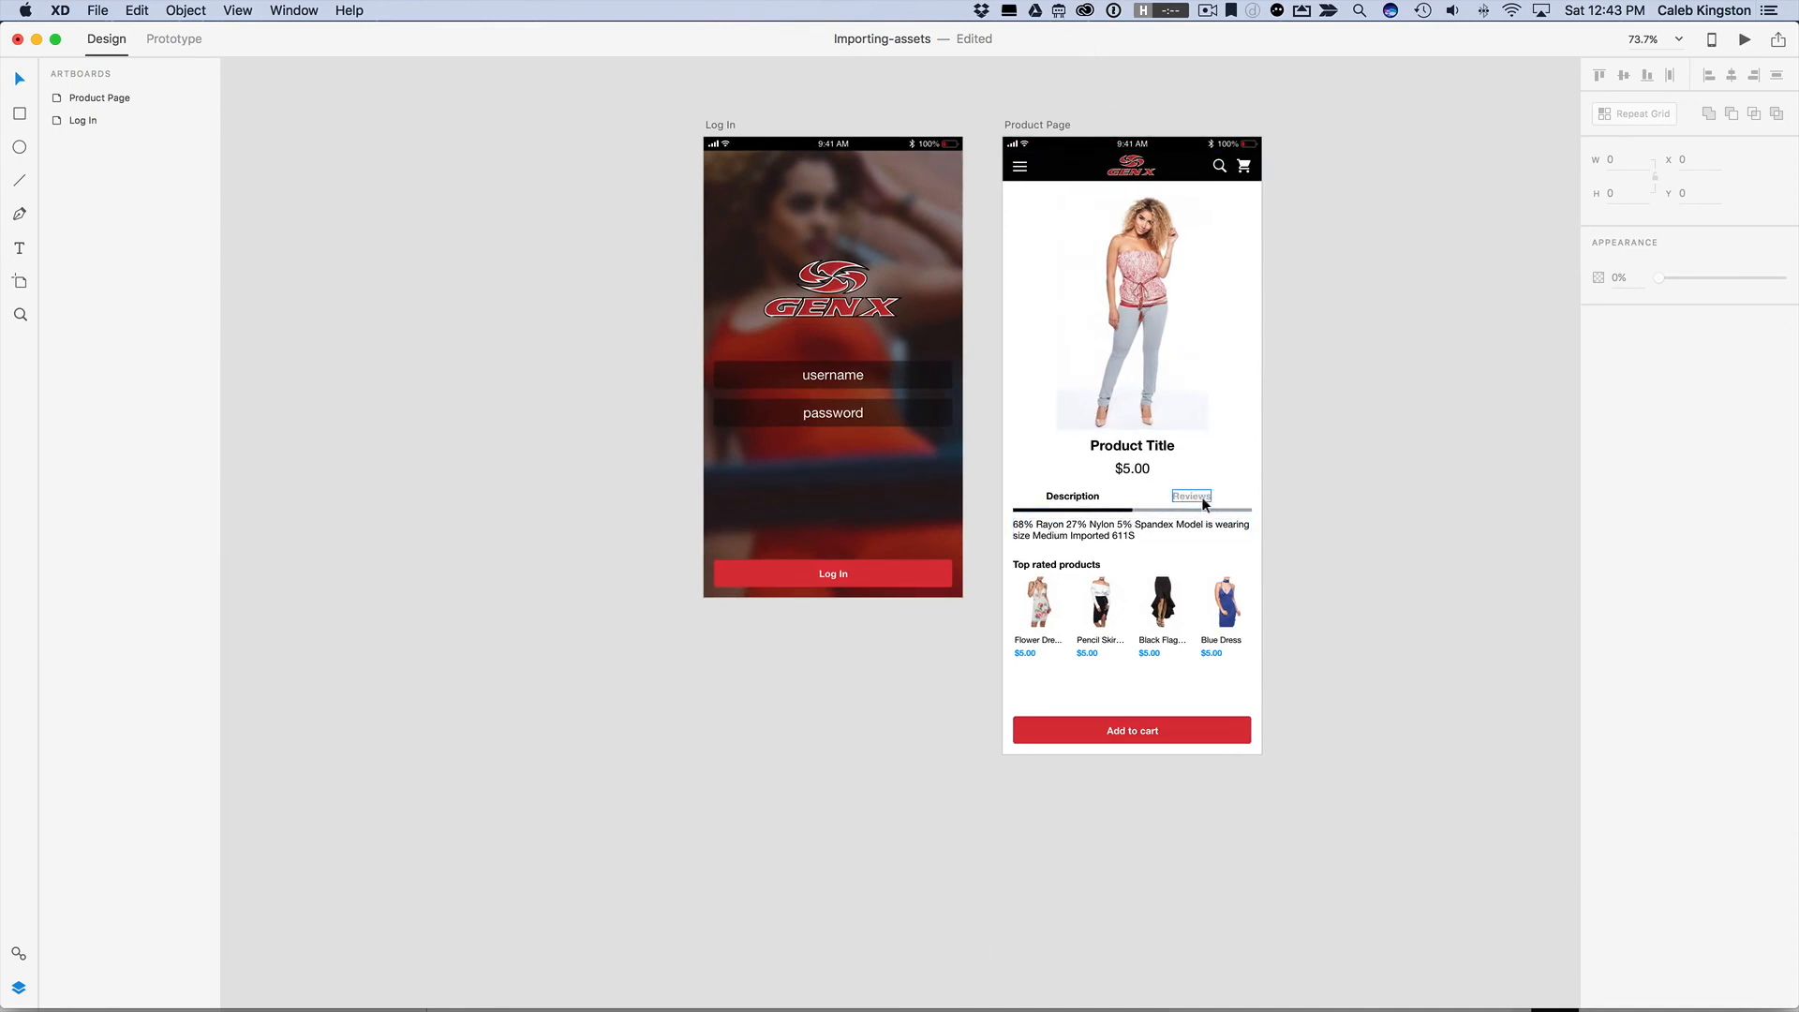